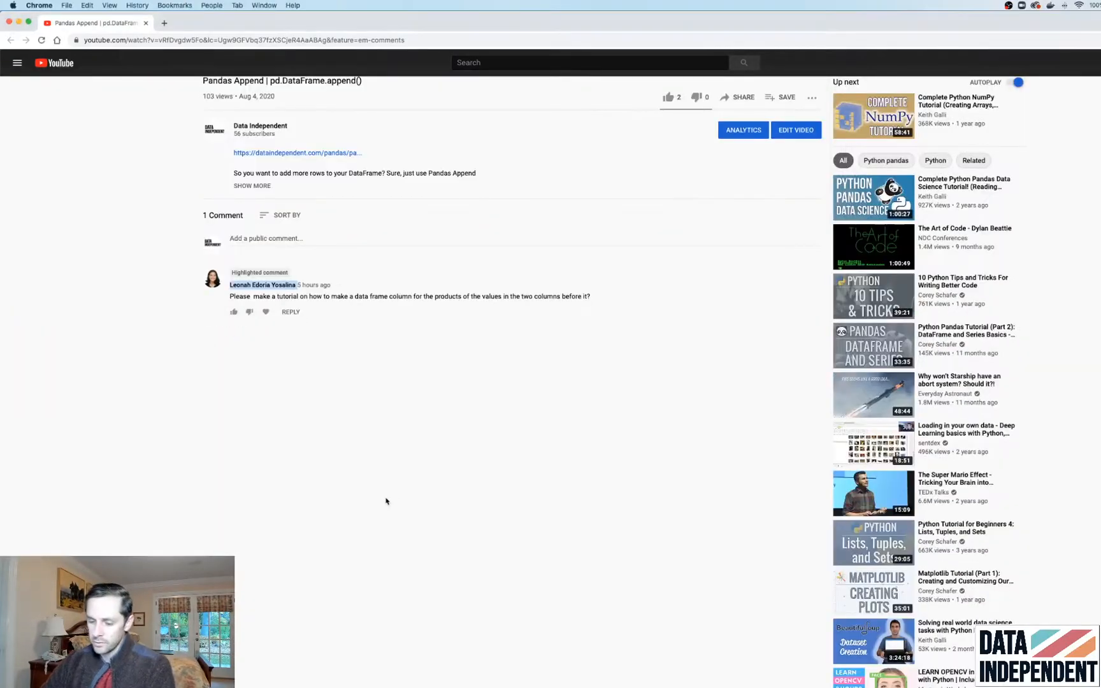
- Enlarge the notebook view and get a Markdown cell ready for the heading
{"action": "key", "text": "cmd+plus"}
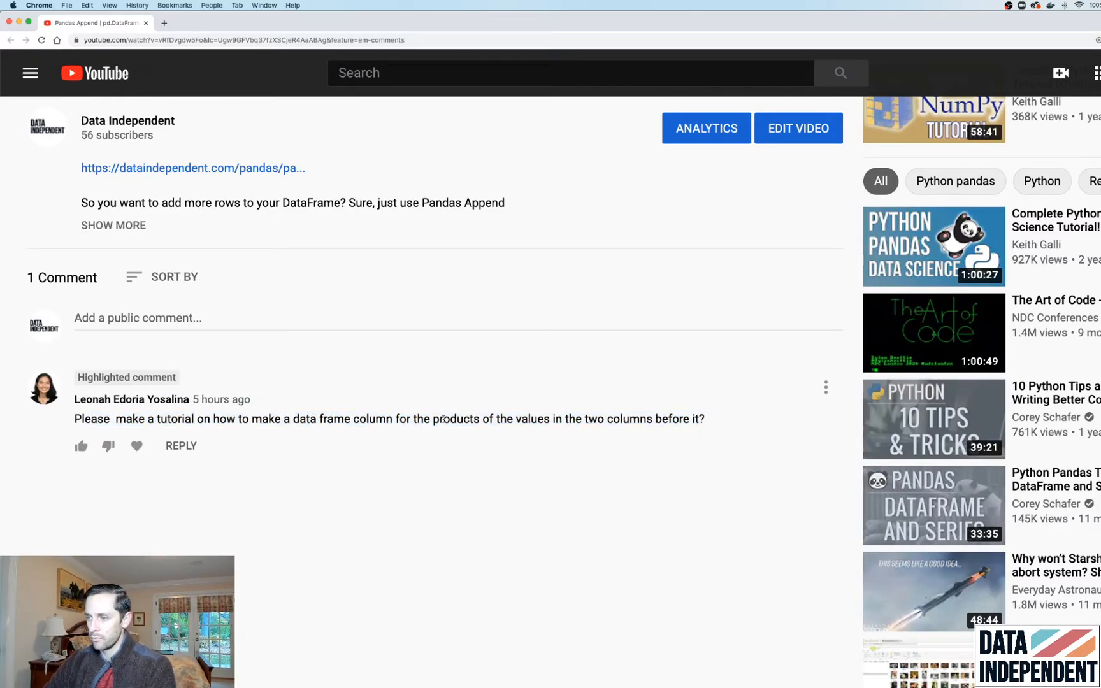
{"action": "left_click_drag", "start_coordinate": [377, 418], "coordinate": [483, 418]}
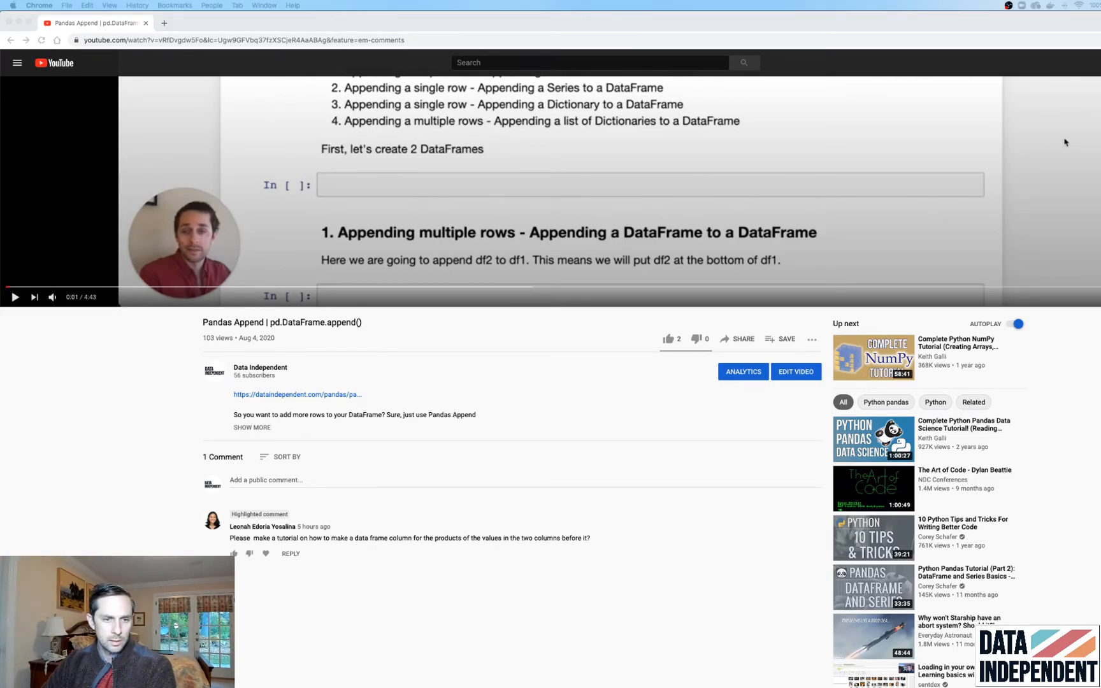
{"action": "left_click", "coordinate": [415, 29]}
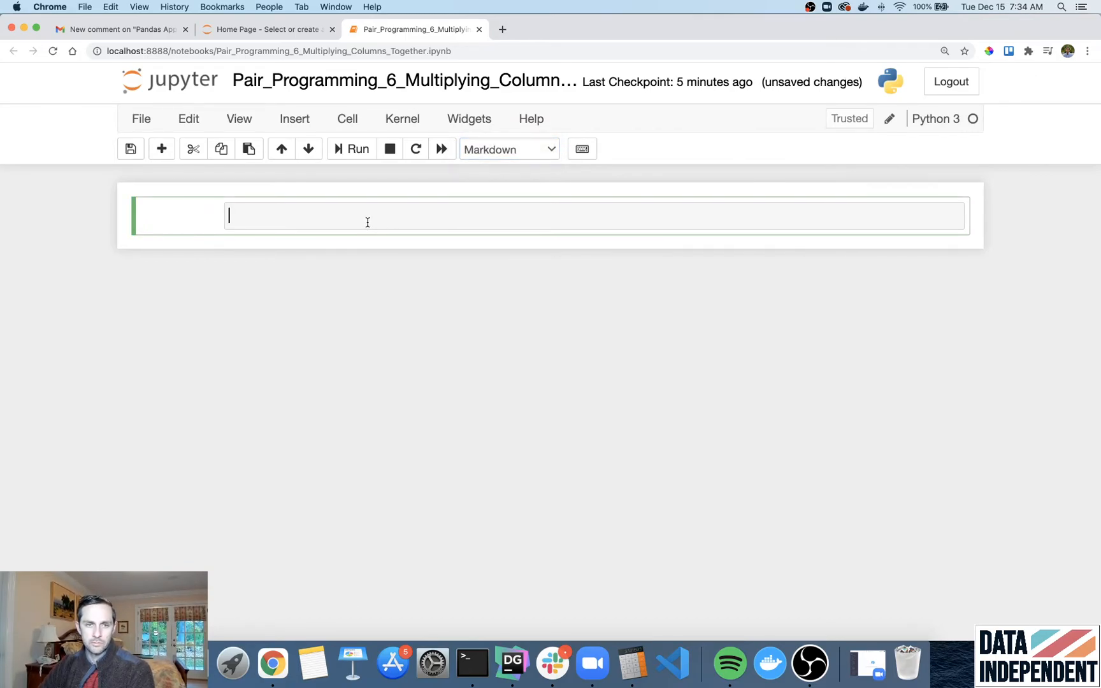
- Write '### Mulitplying columns together to make a 3rd column' and 'Goal: Multiply columns', then render it
{"action": "type", "text": "### G"}
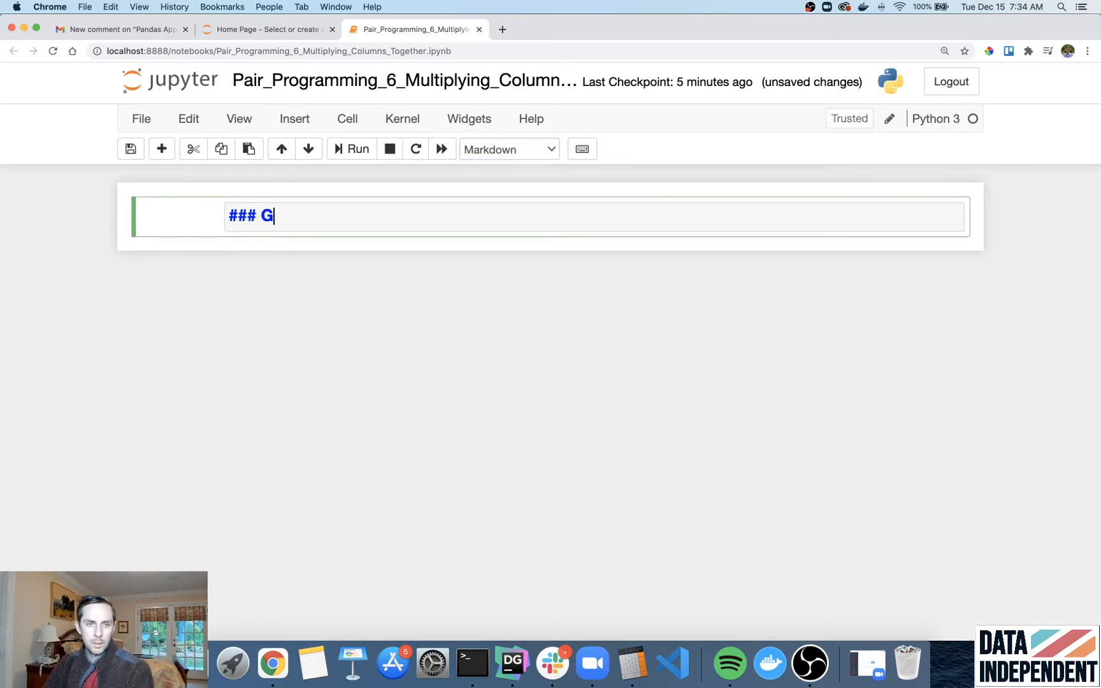
{"action": "type", "text": "Mulitplying"}
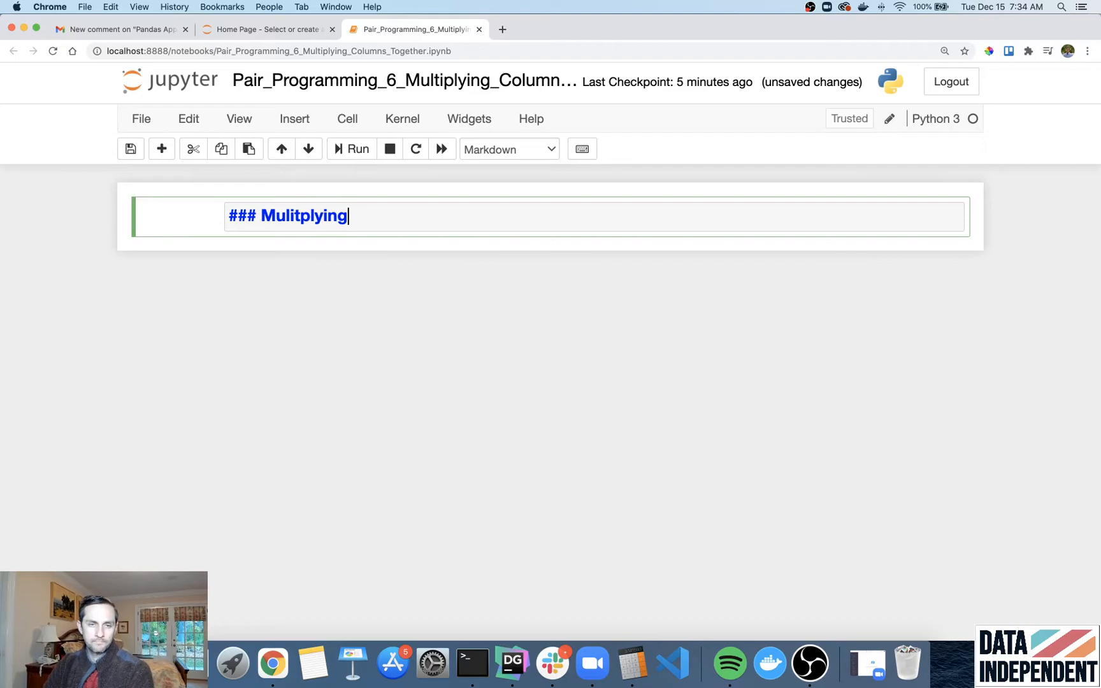
{"action": "type", "text": "m"}
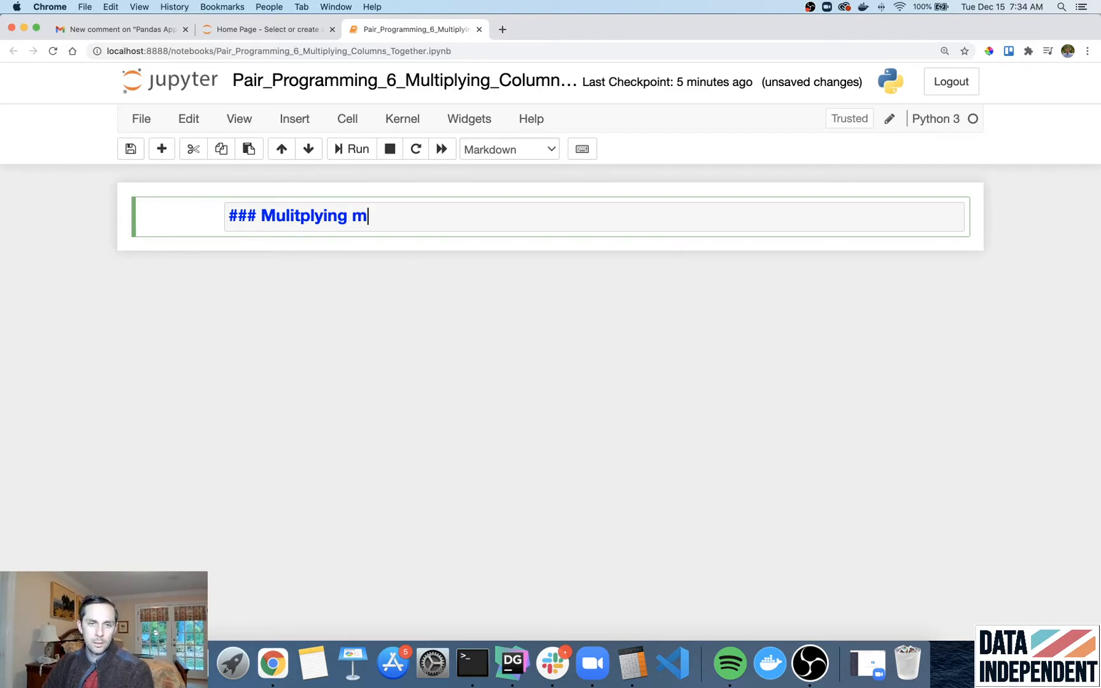
{"action": "type", "text": "olumns together to"}
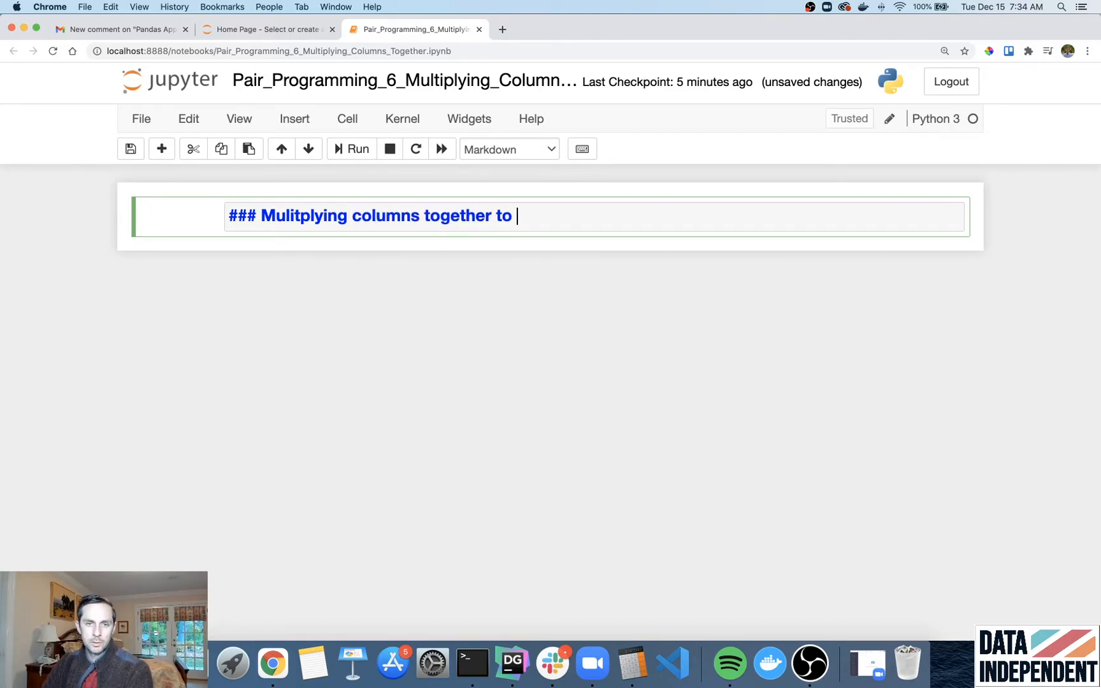
{"action": "type", "text": "make a 34"}
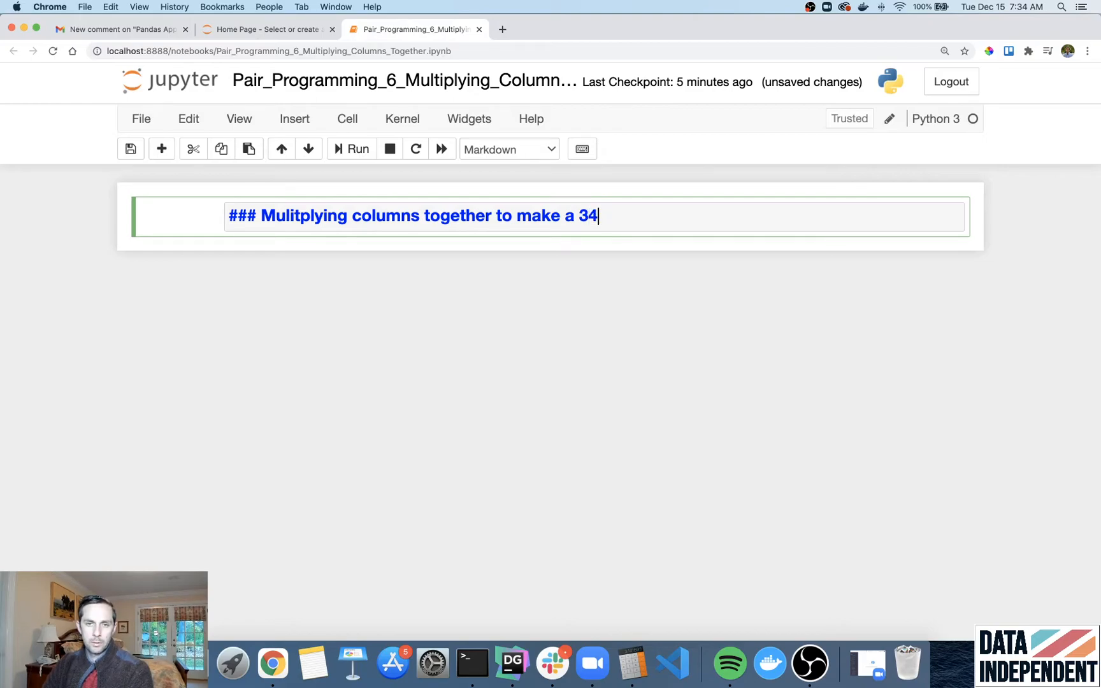
{"action": "type", "text": "rd column"}
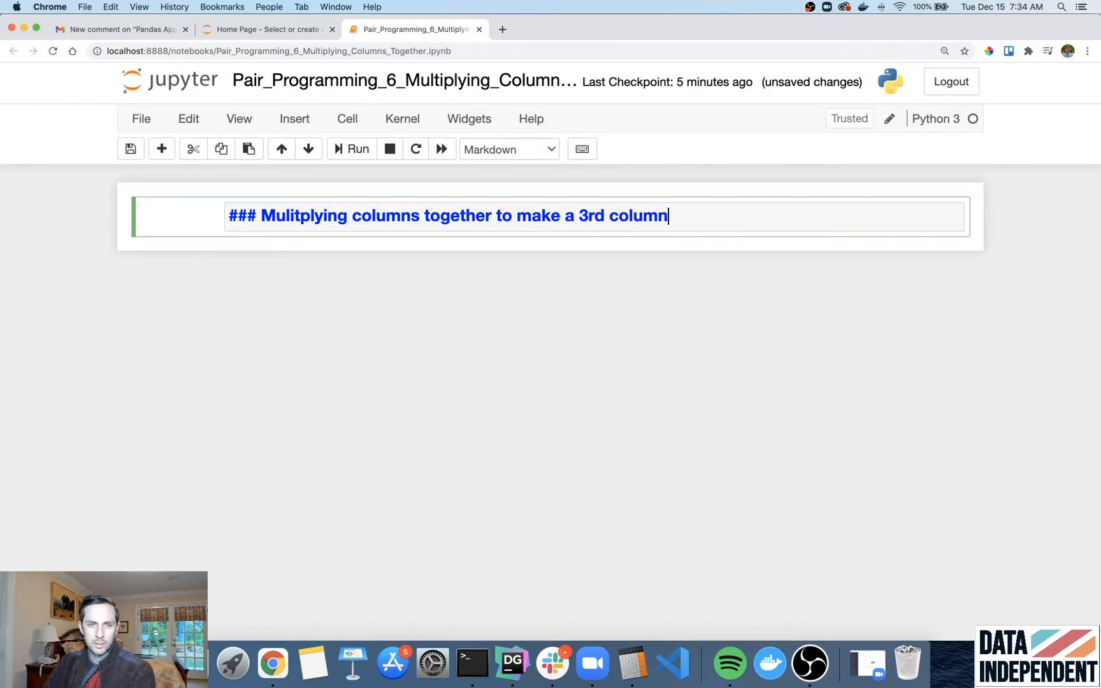
{"action": "type", "text": "Goal: Multiply columns"}
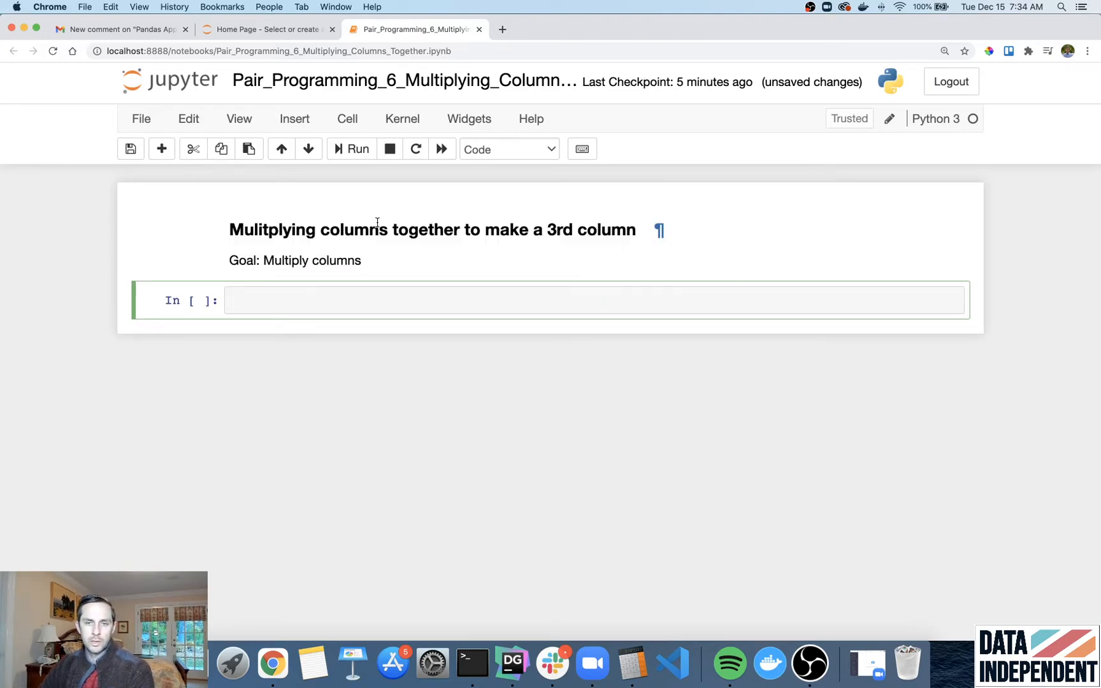
{"action": "double_click", "coordinate": [446, 230]}
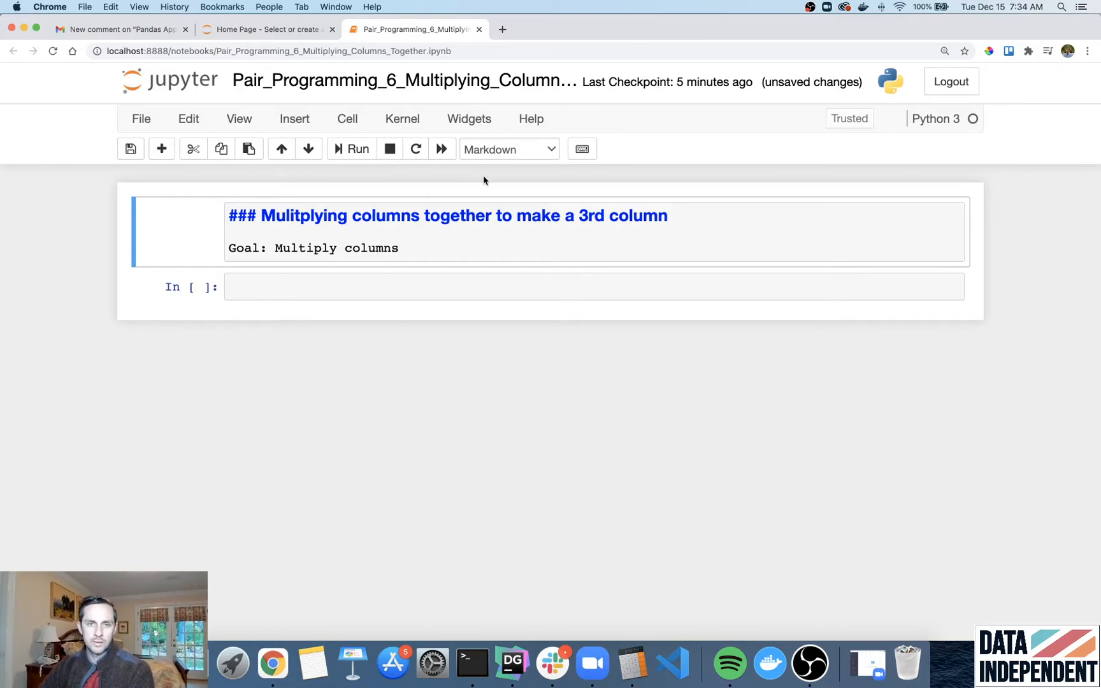
{"action": "left_click", "coordinate": [508, 149]}
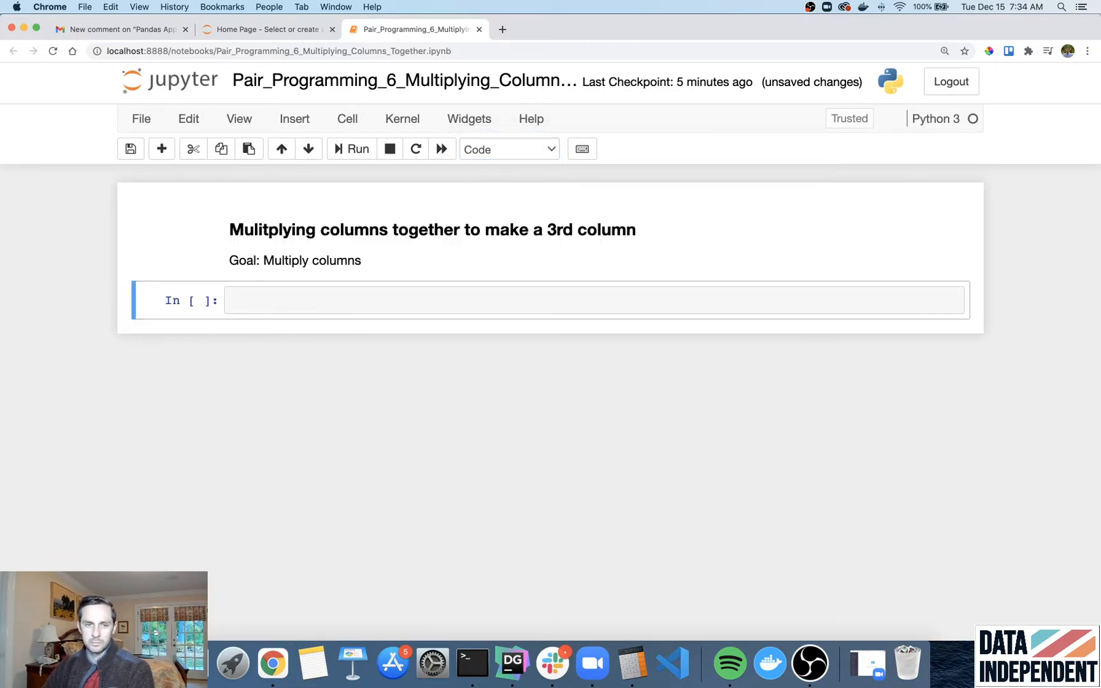
- Import pandas as pd and run df = pd.read_csv('../data/Street_Tree_List.csv')
{"action": "type", "text": "import pandas as p"}
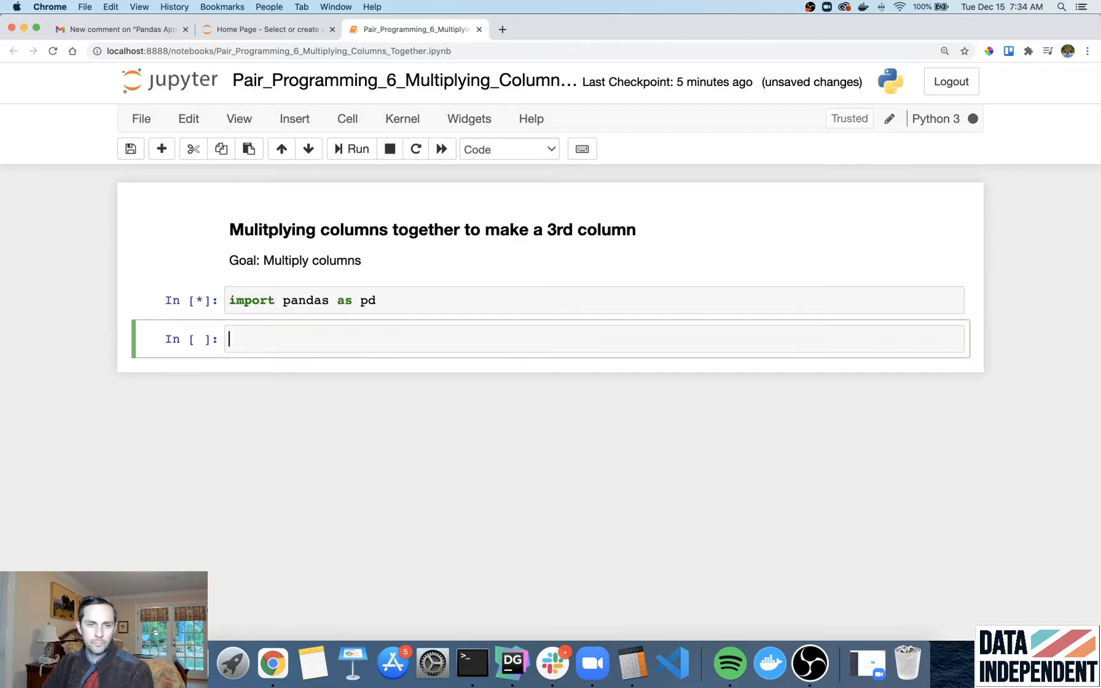
{"action": "type", "text": "df ="}
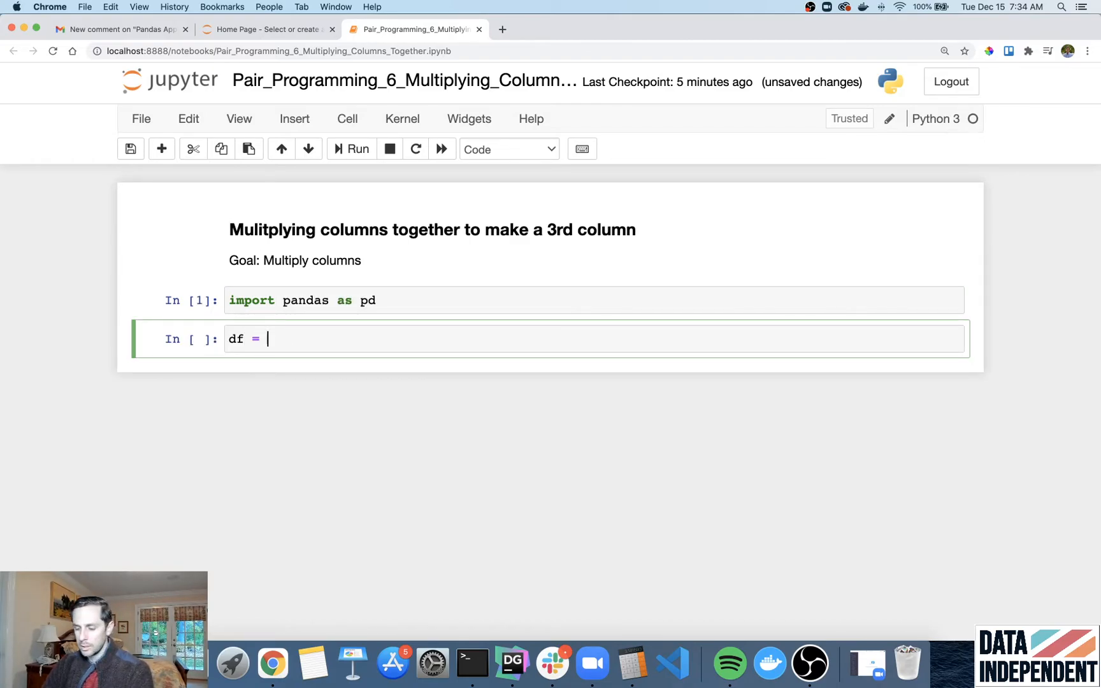
{"action": "type", "text": "pd.rea"}
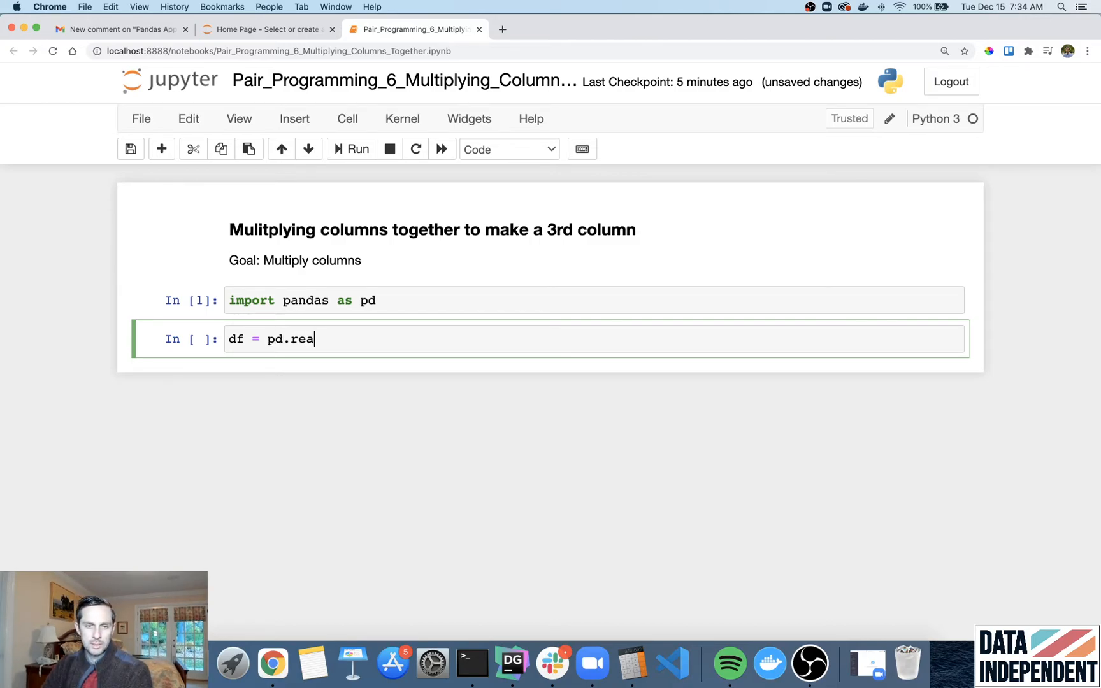
{"action": "type", "text": "d_csv"}
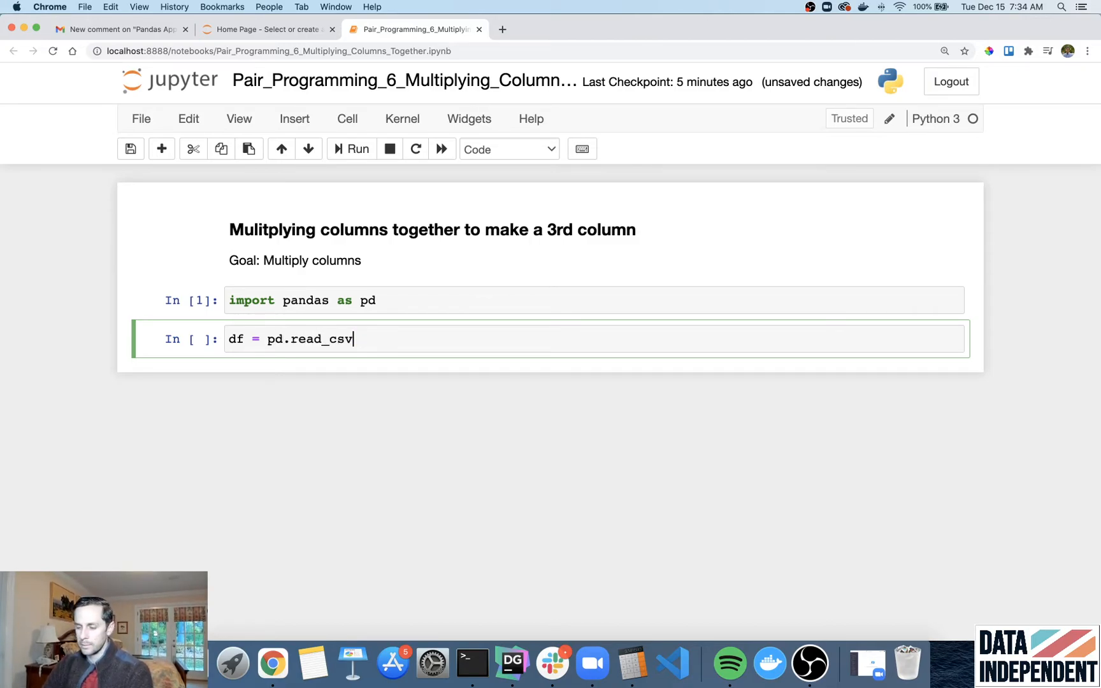
{"action": "type", "text": "('')"}
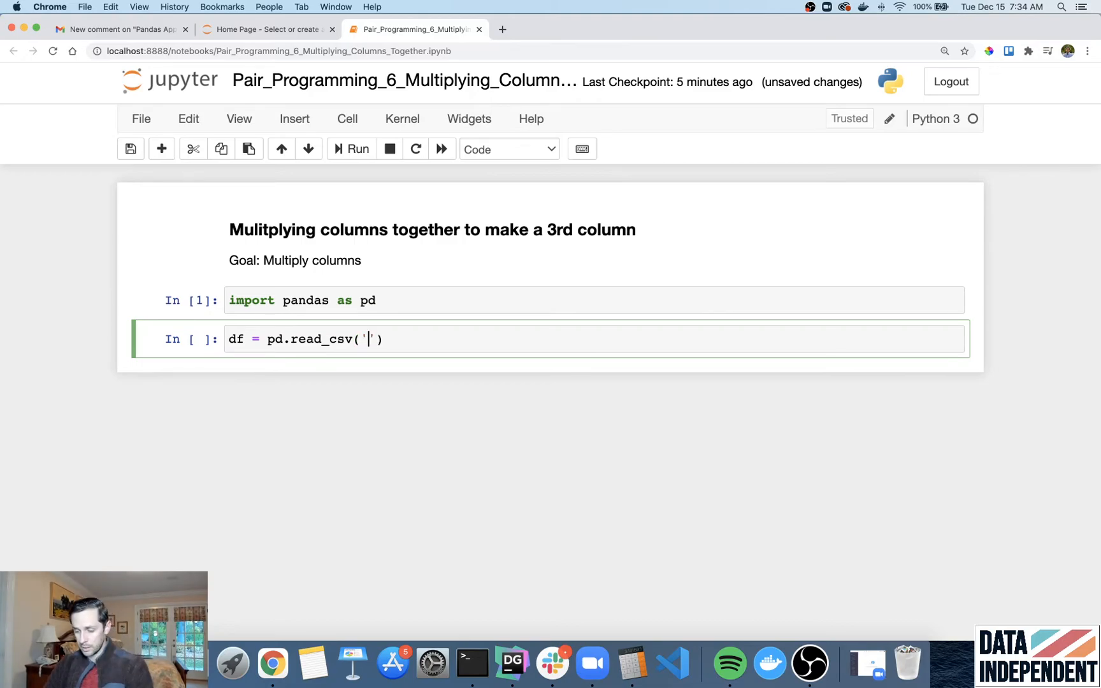
{"action": "type", "text": "../"}
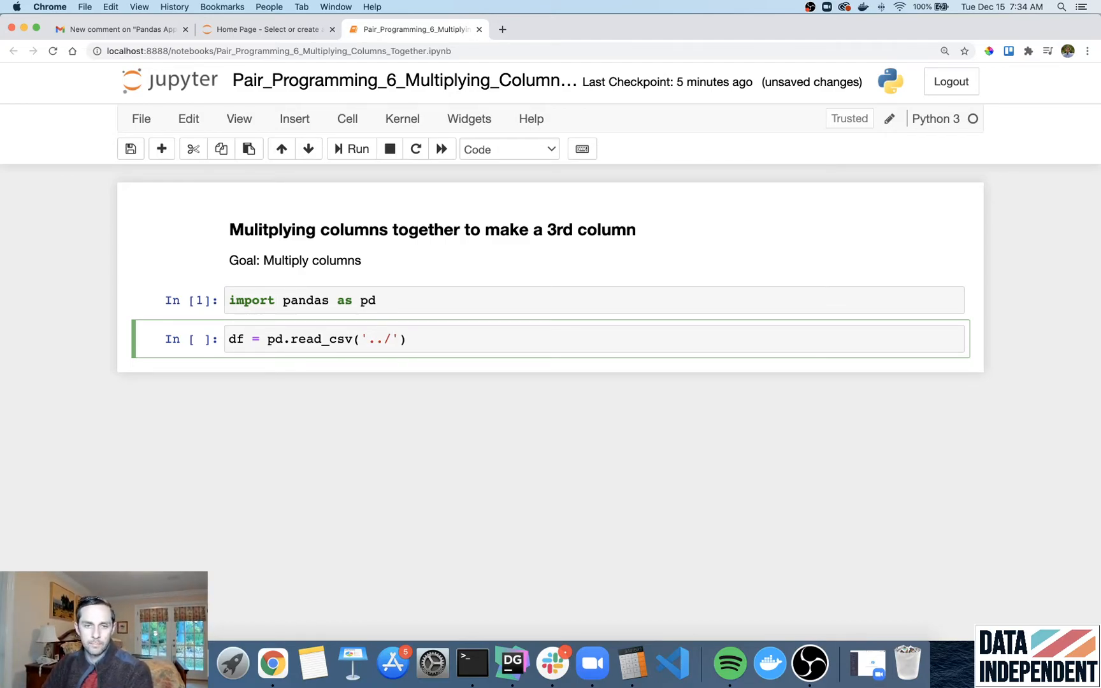
{"action": "type", "text": "data"}
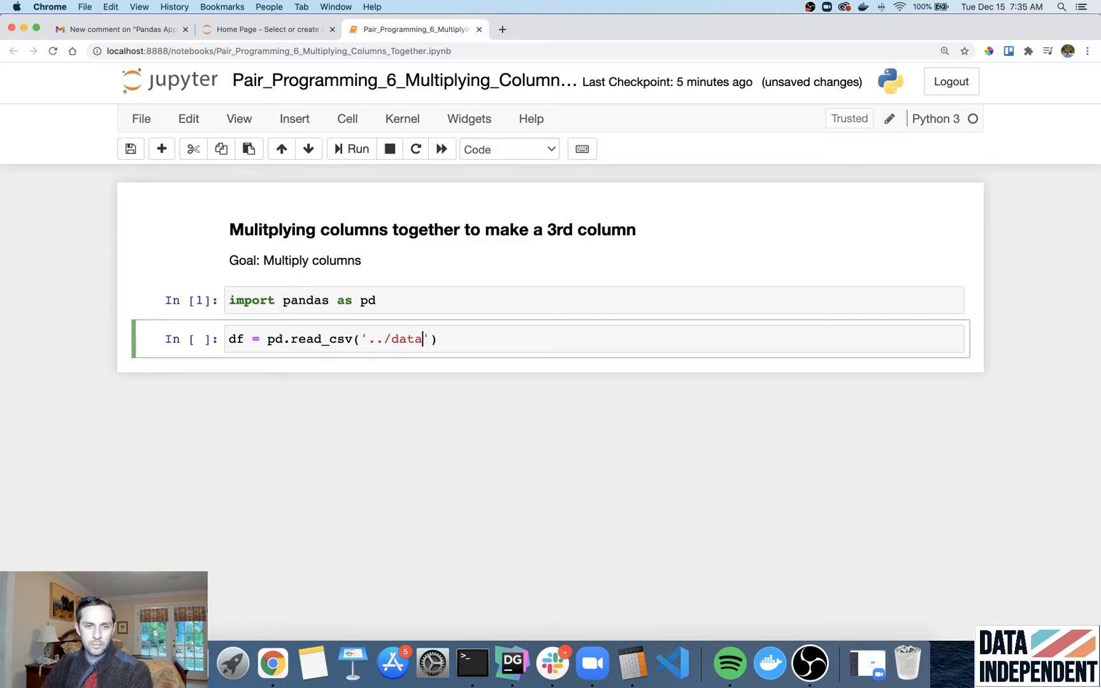
{"action": "type", "text": "/Street_Tree_List.csv"}
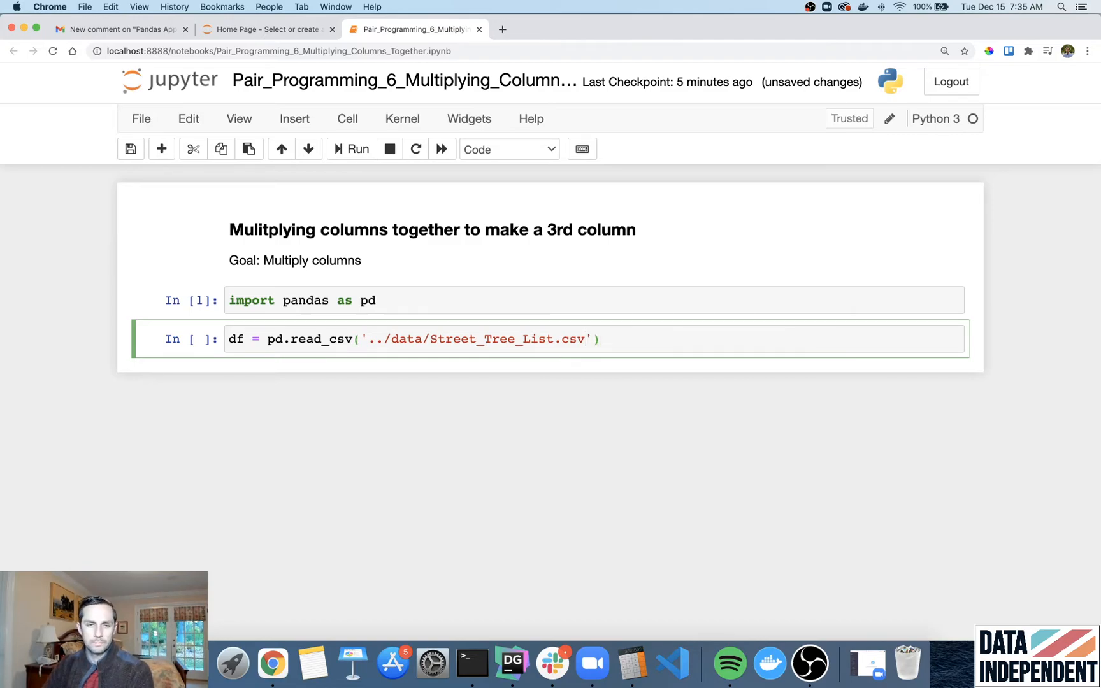
{"action": "key", "text": "shift+enter"}
{"action": "type", "text": "df.head()"}
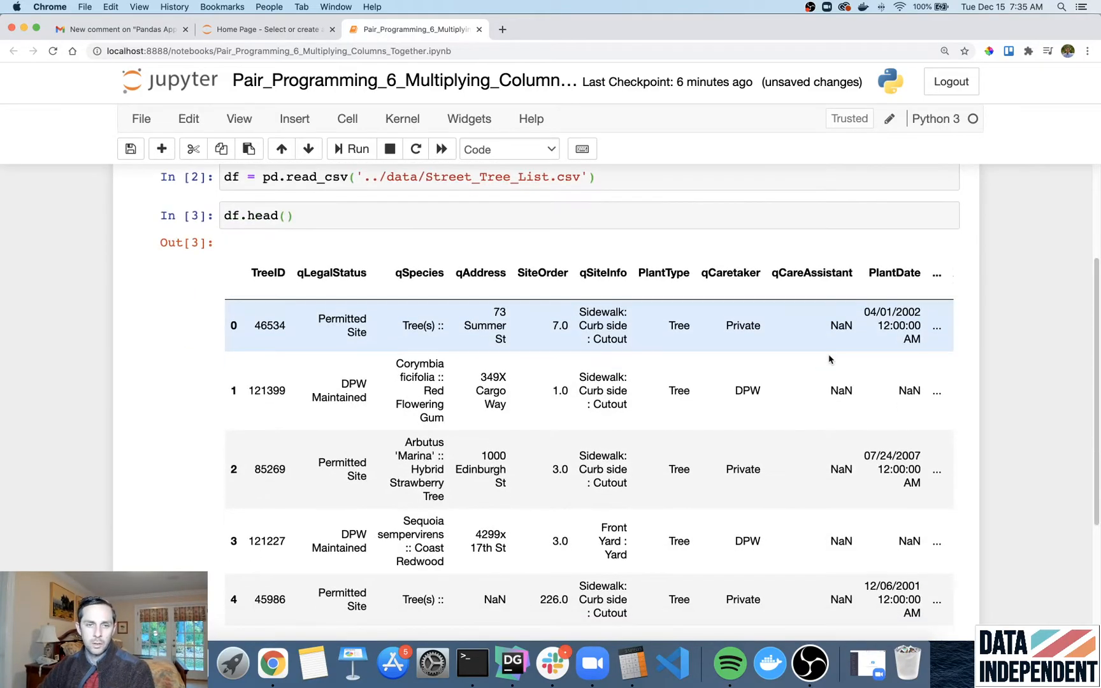
- Run df.head(2) and pick out the SiteOrder column among the 23 columns
{"action": "scroll", "scroll_direction": "down", "scroll_amount": 3}
{"action": "type", "text": "2"}
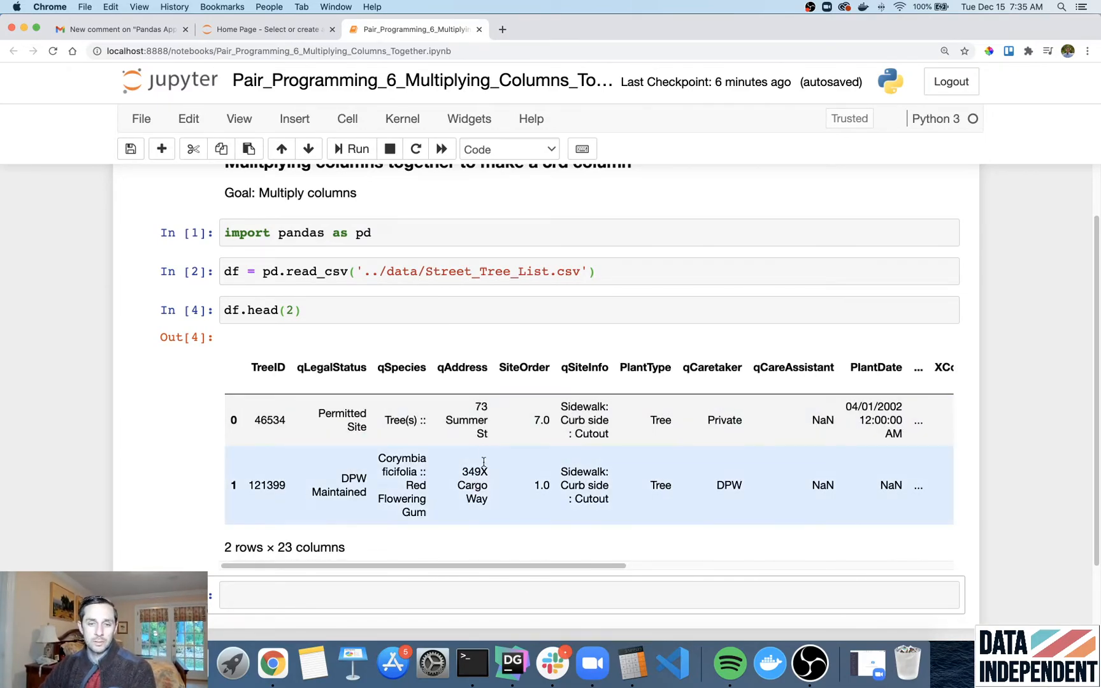
{"action": "double_click", "coordinate": [524, 367]}
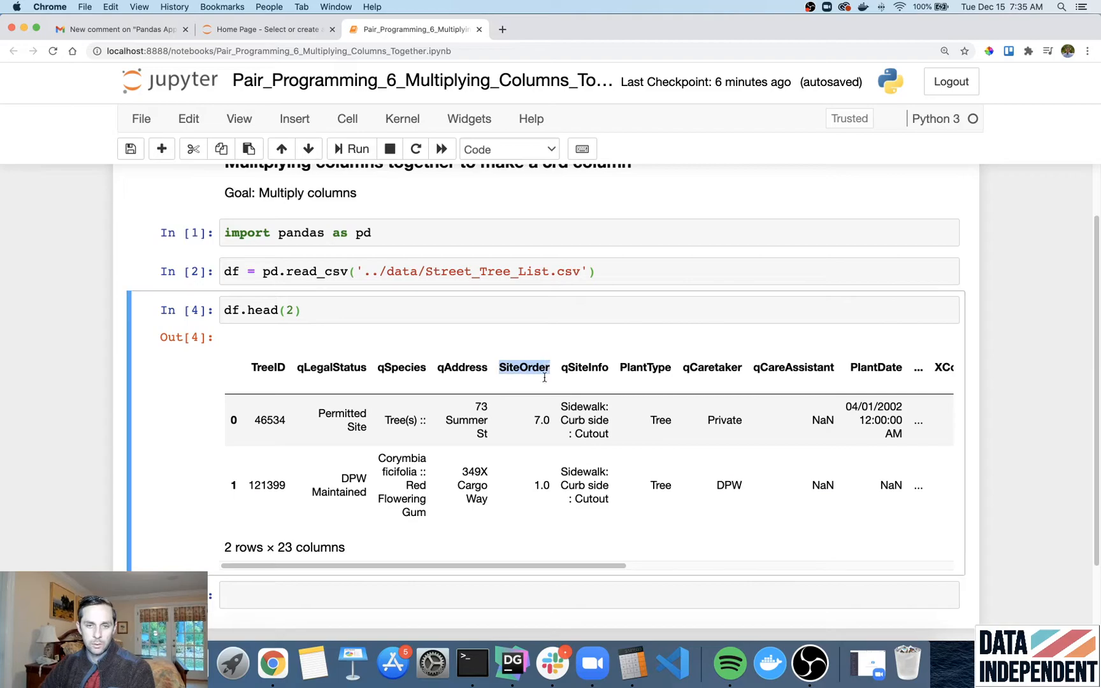
{"action": "mouse_move", "coordinate": [242, 378]}
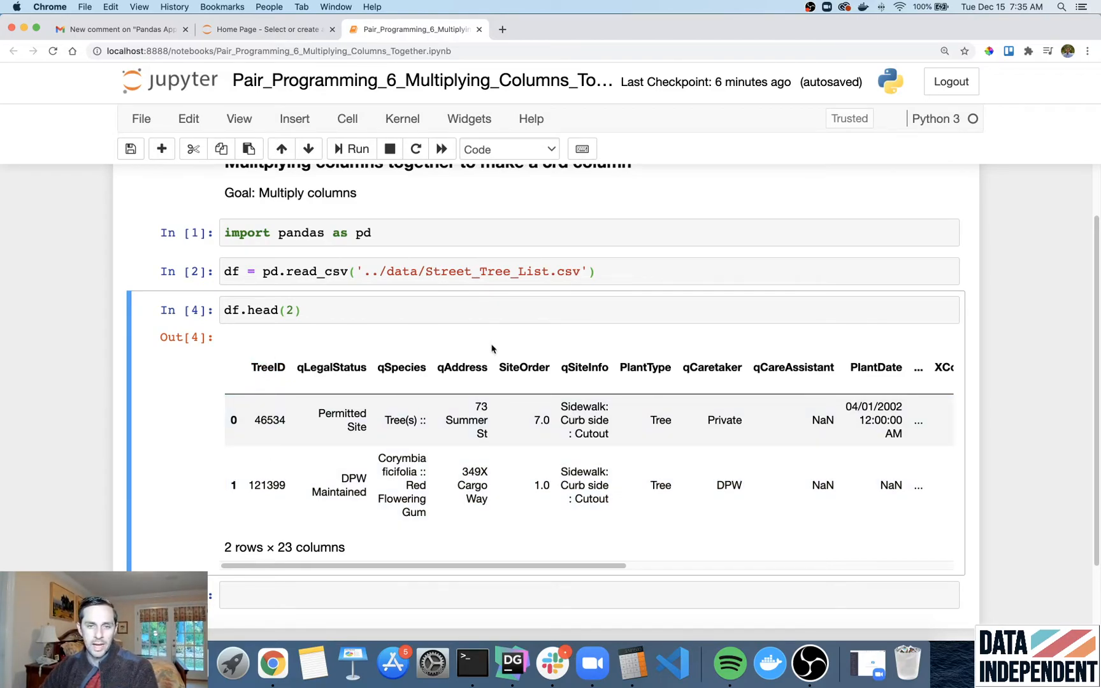
{"action": "mouse_move", "coordinate": [524, 366]}
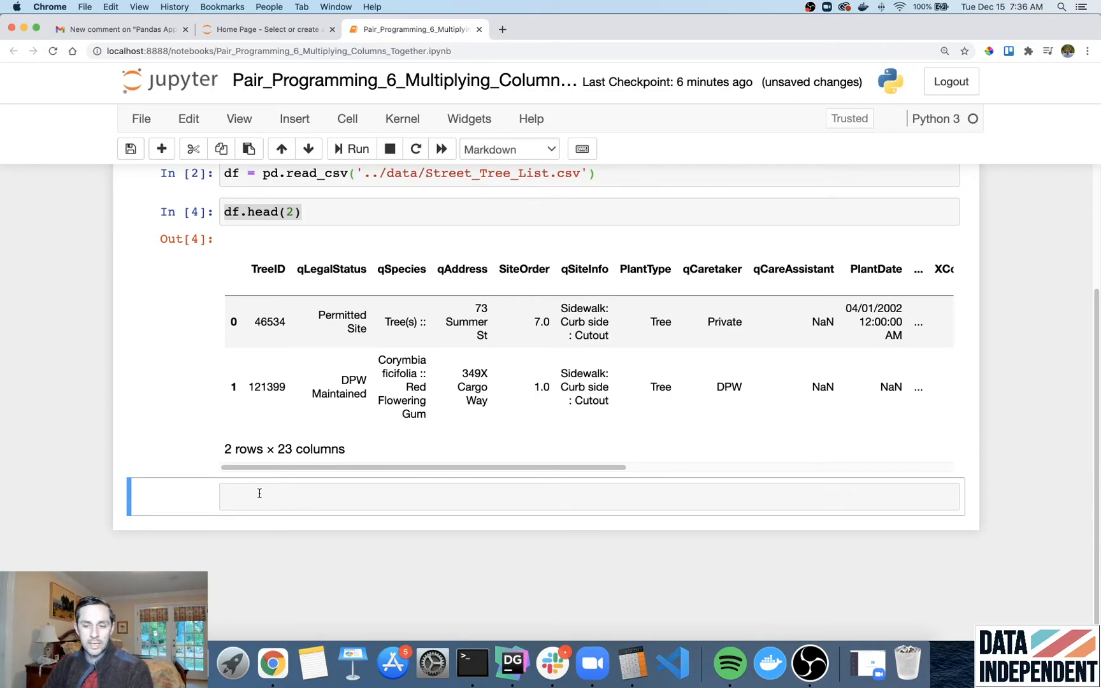
- Make the empty cell Markdown with '#### Method 1: Multiply Series together'
{"action": "left_click", "coordinate": [492, 497]}
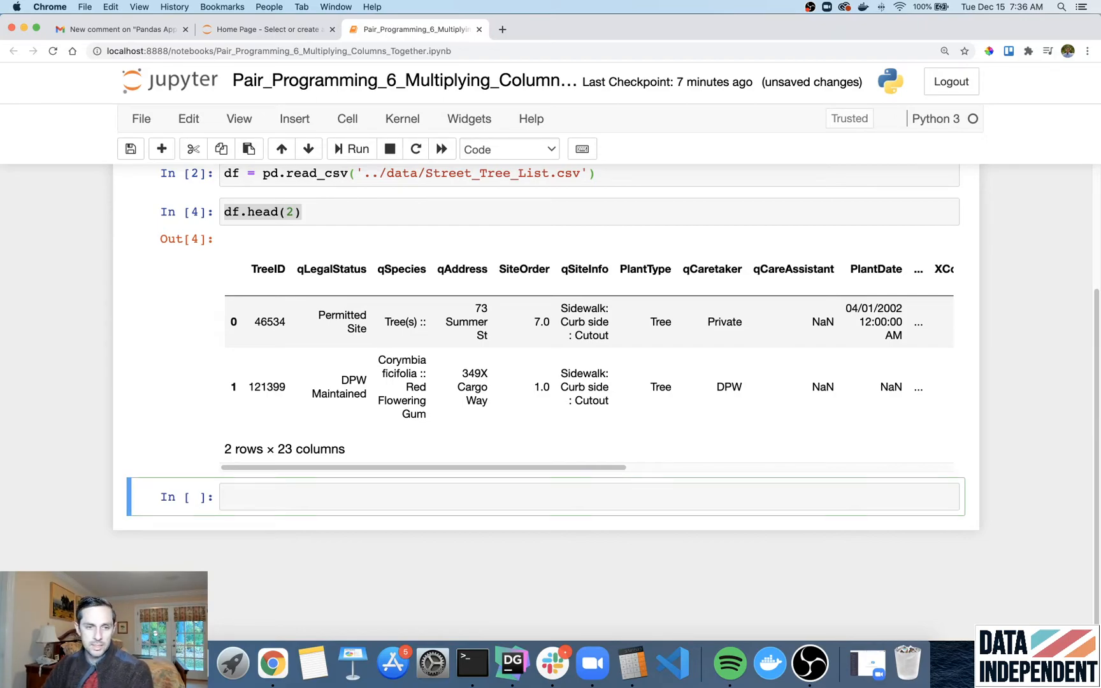
{"action": "key", "text": "m"}
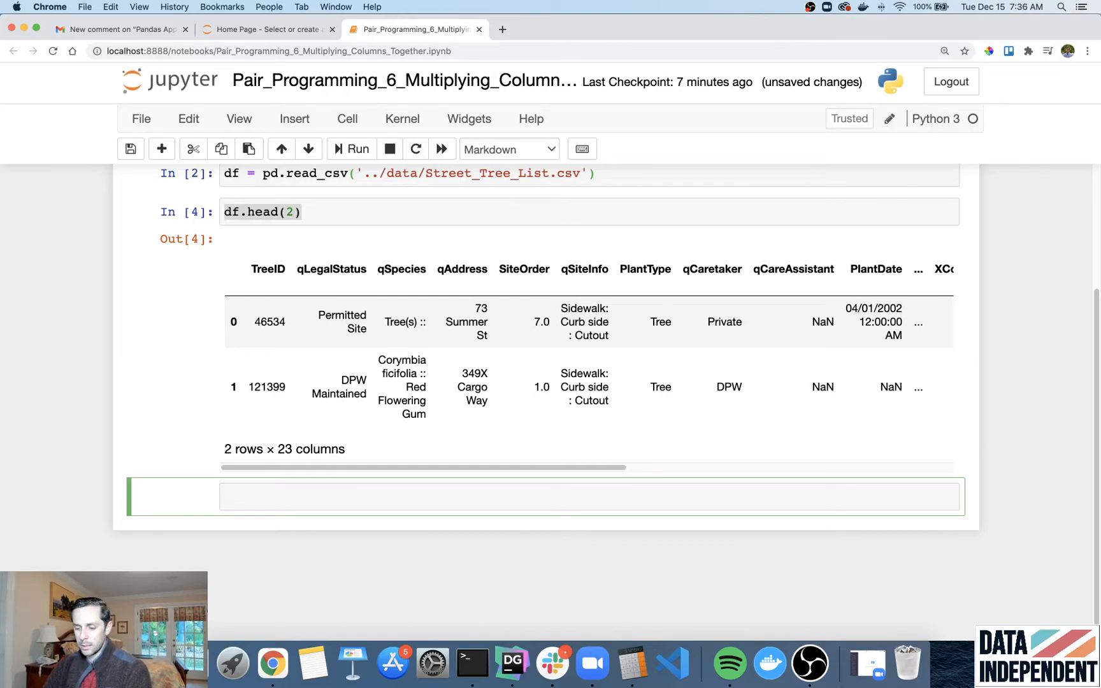
{"action": "type", "text": "#### Method 1:"}
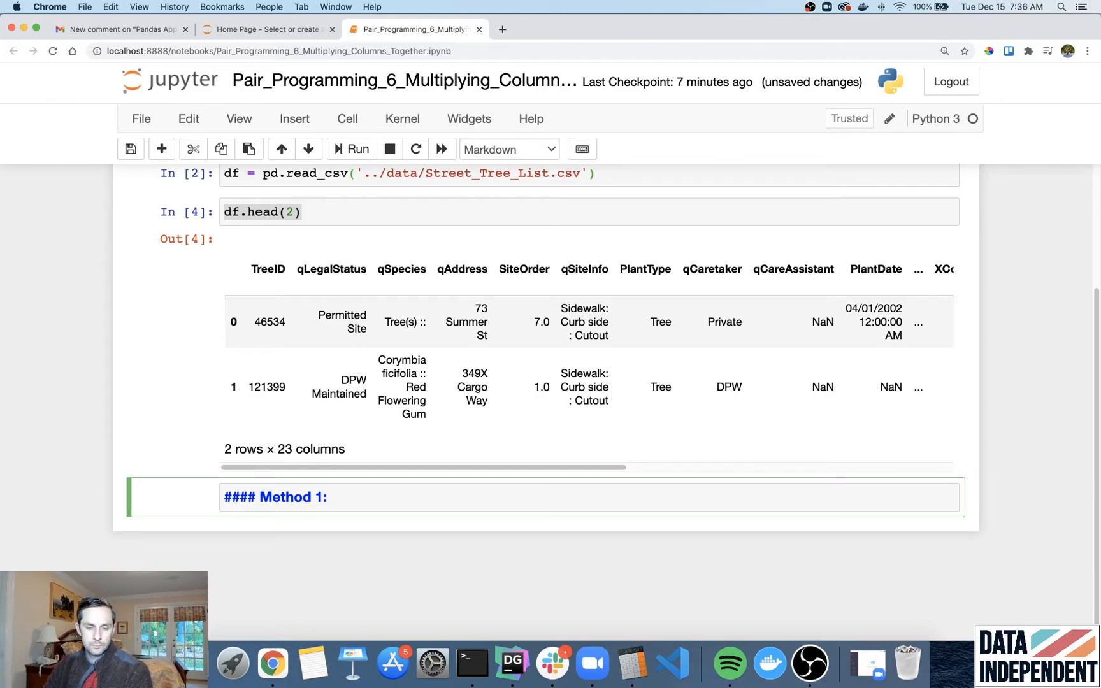
{"action": "type", "text": "Multiply"}
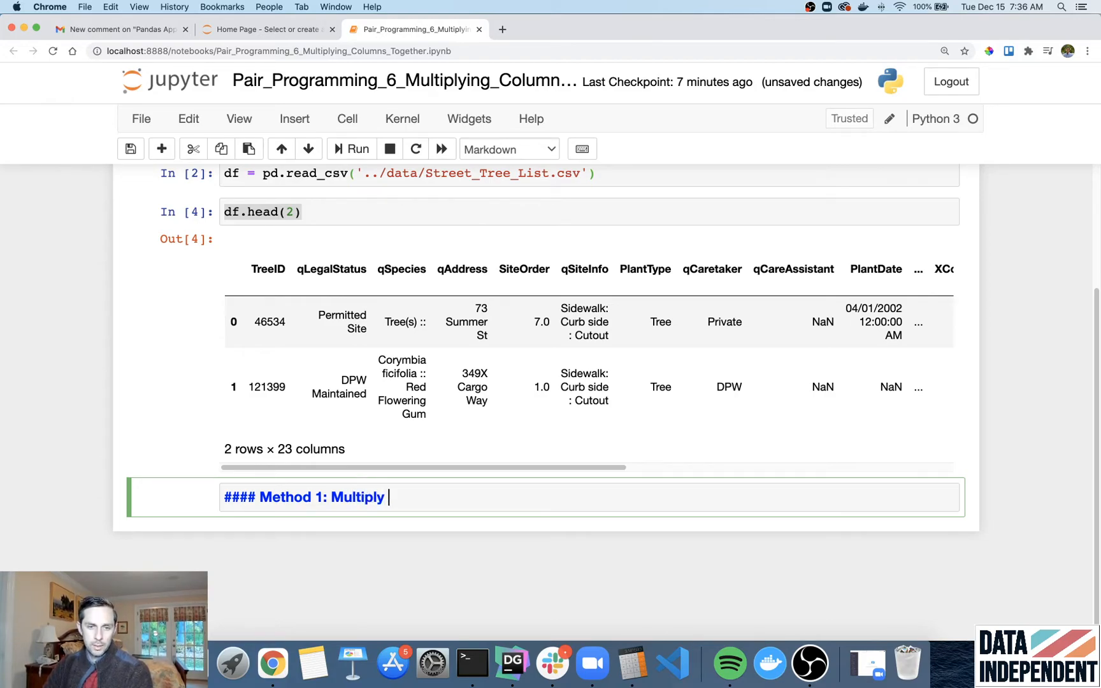
{"action": "type", "text": "Series together"}
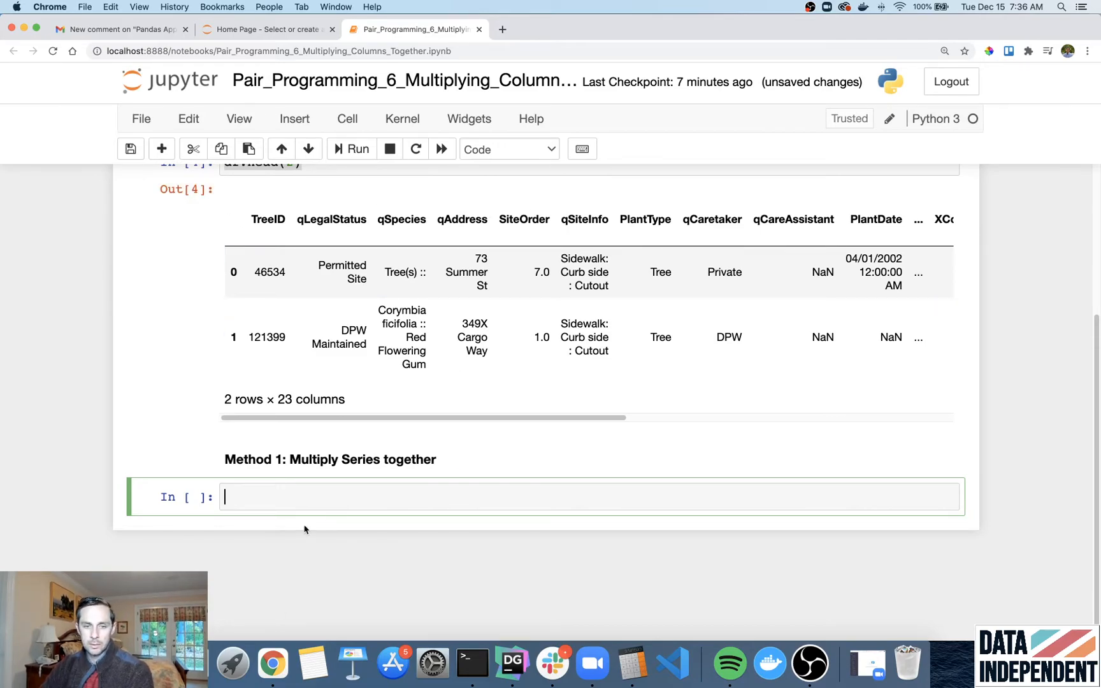
- Run df['TreeID'] * df['SiteOrder'], cutting and restoring the cell, to show products starting 325738.0
{"action": "type", "text": "df['TreeID']"}
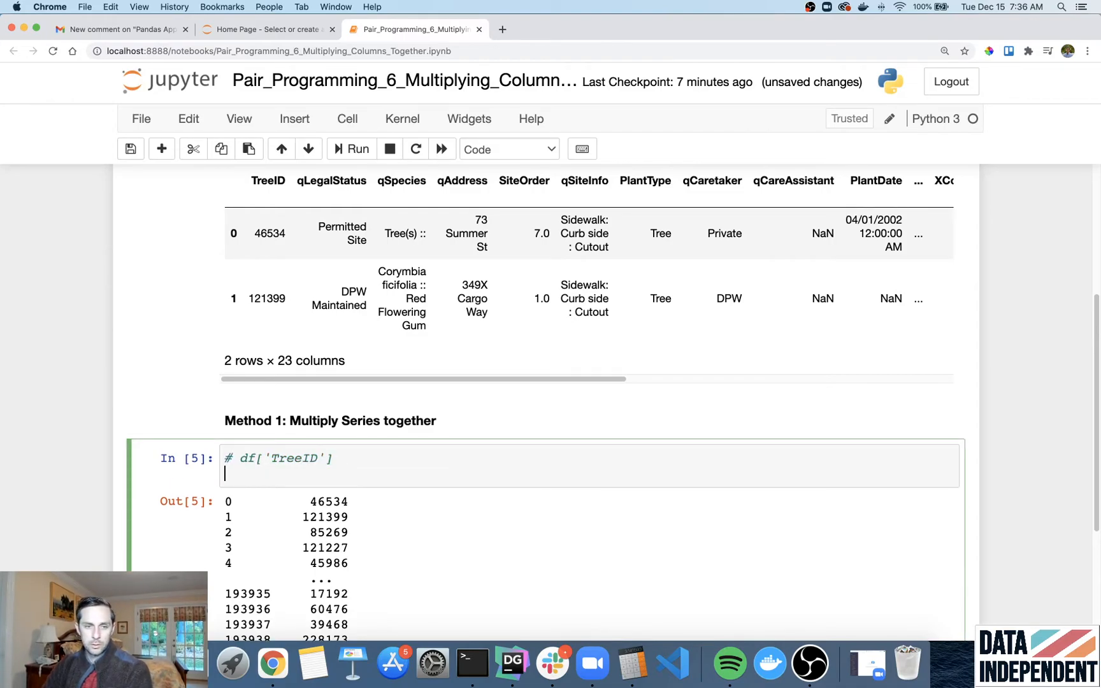
{"action": "type", "text": "df['S']"}
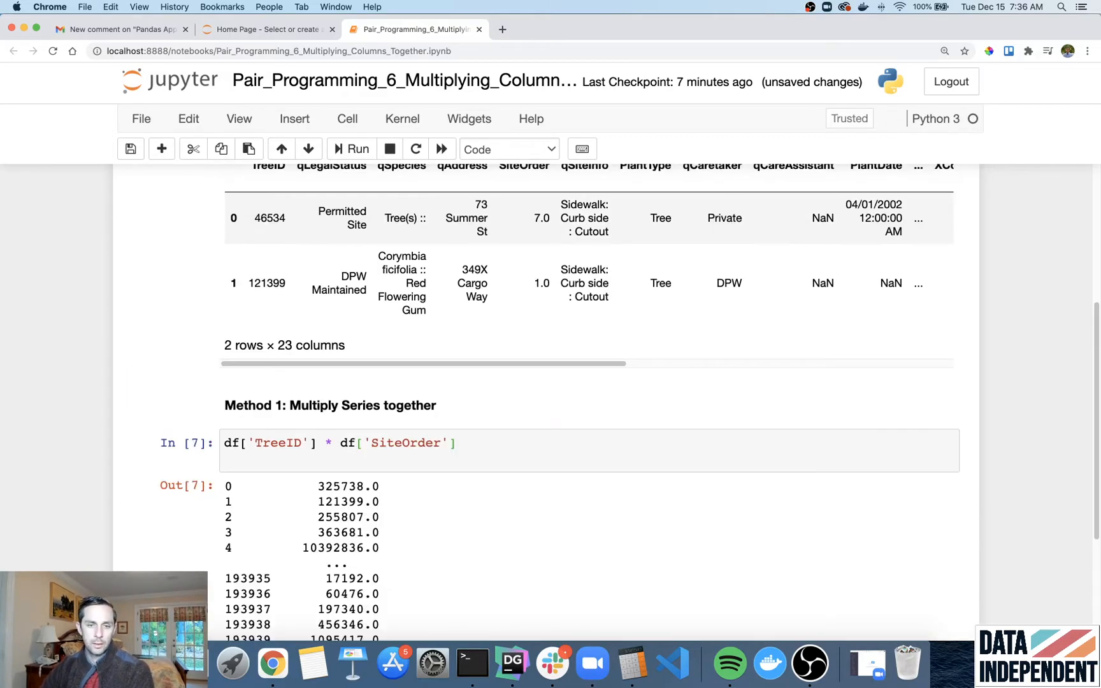
{"action": "left_click", "coordinate": [192, 147]}
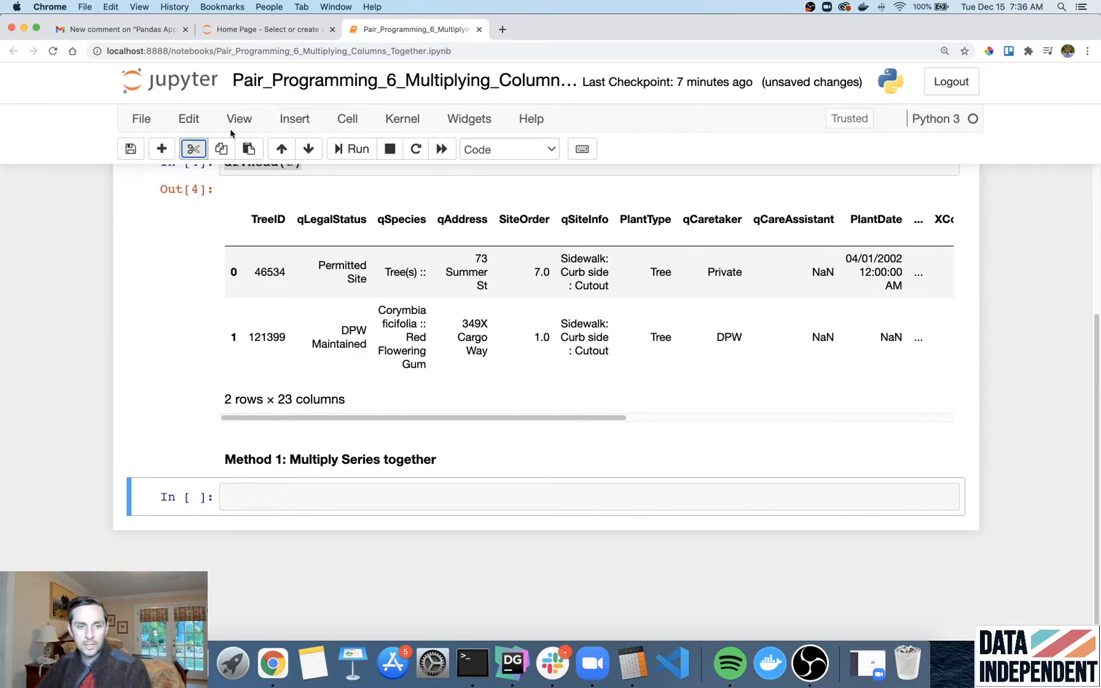
{"action": "left_click", "coordinate": [187, 118]}
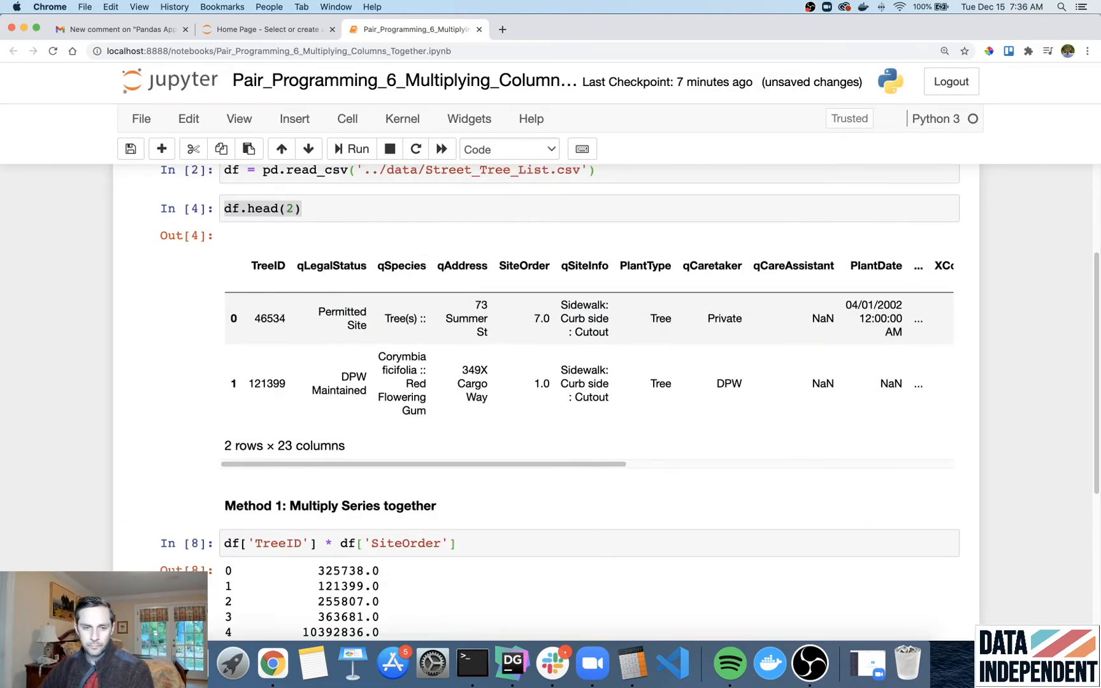
{"action": "scroll", "scroll_direction": "down", "scroll_amount": 3}
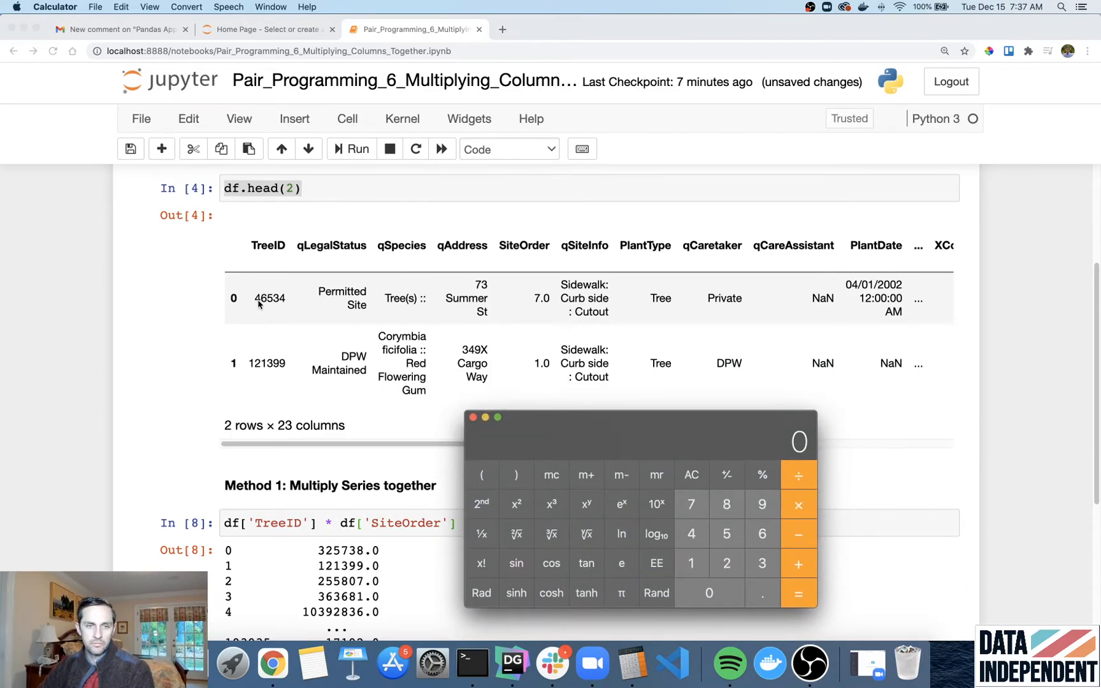
{"action": "mouse_move", "coordinate": [582, 302]}
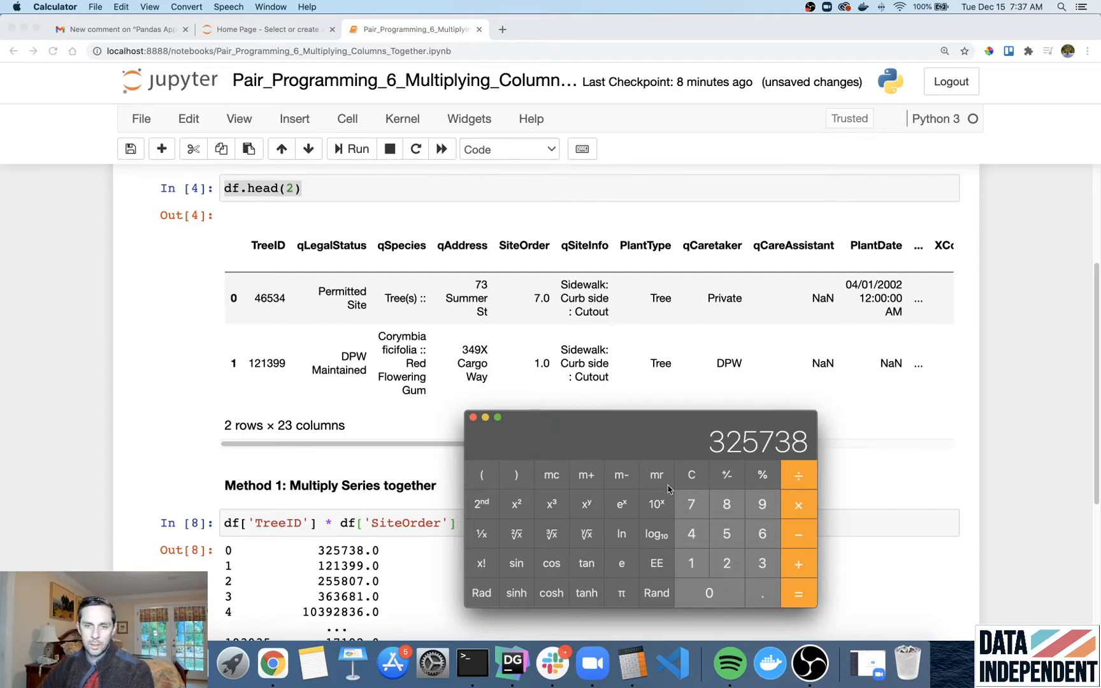
{"action": "mouse_move", "coordinate": [363, 570]}
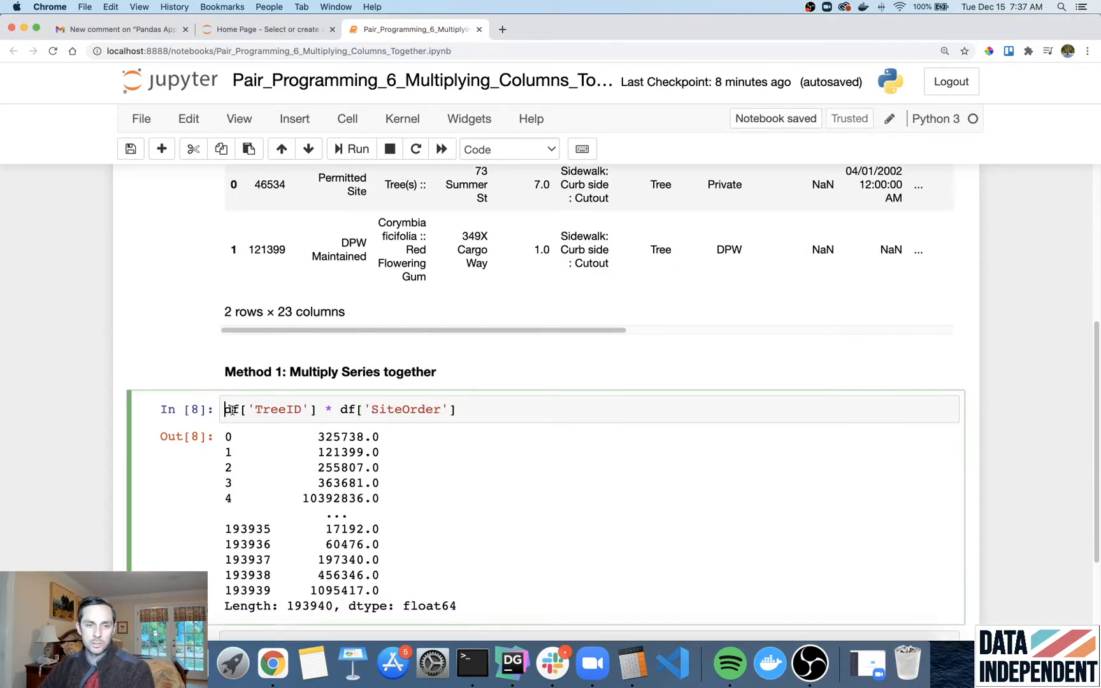
- Assign the product to df['multiplied_column'] and select the df.head(3) preview cell for removal
{"action": "type", "text": "df['"}
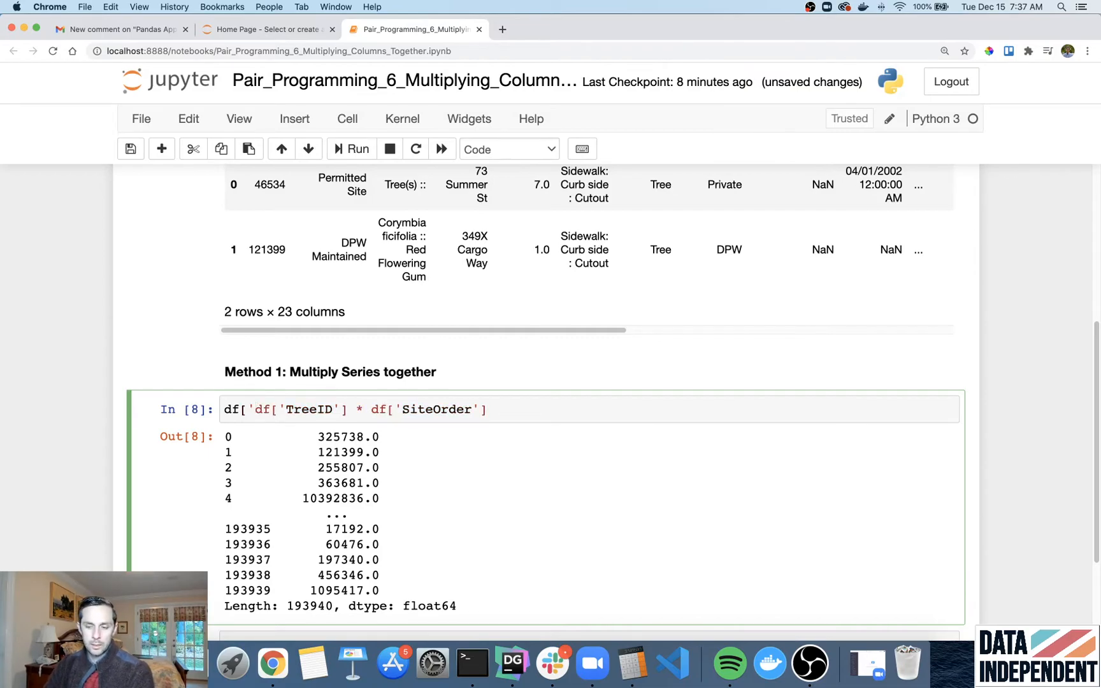
{"action": "type", "text": "multiplied_column'] ="}
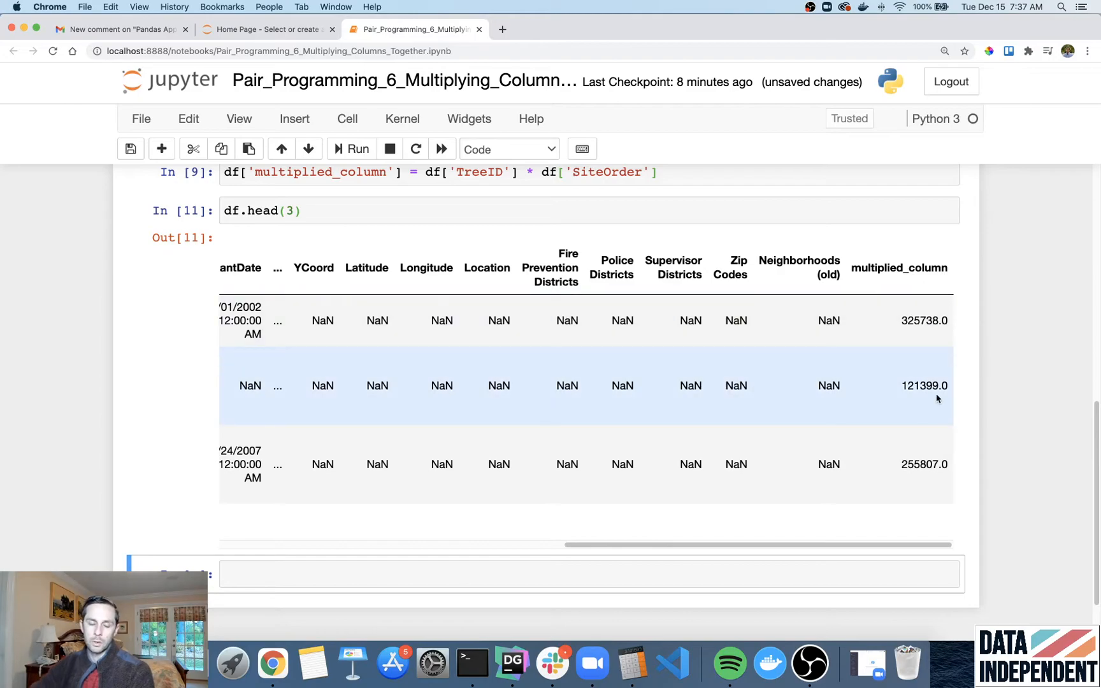
{"action": "scroll", "scroll_direction": "up", "scroll_amount": 3}
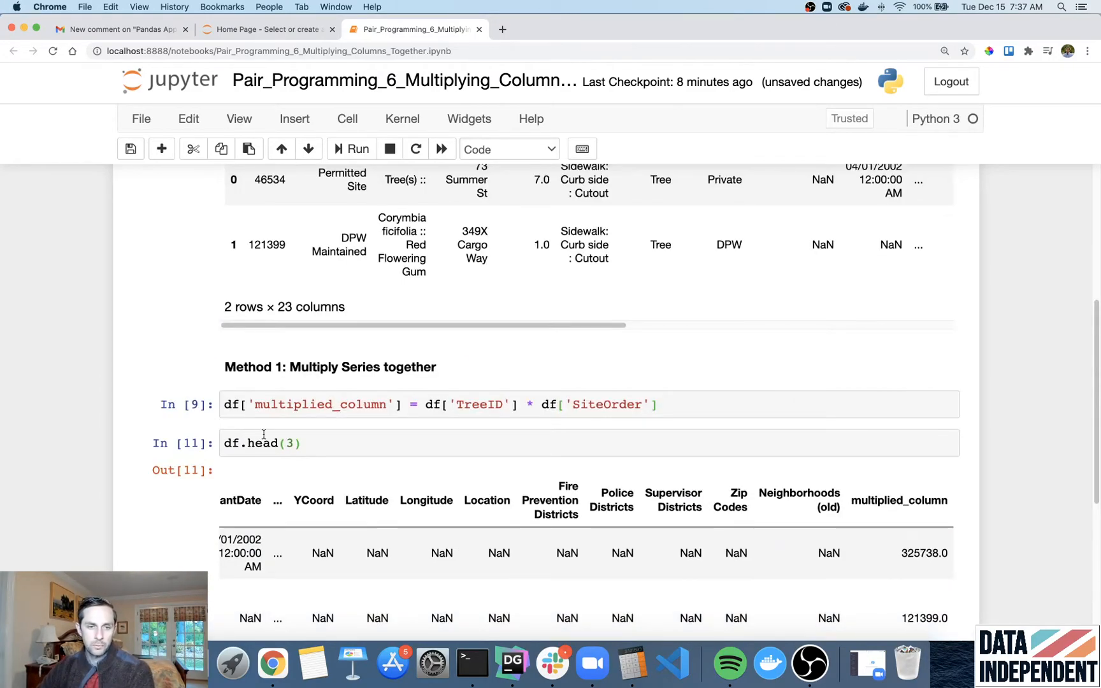
{"action": "left_click", "coordinate": [264, 442]}
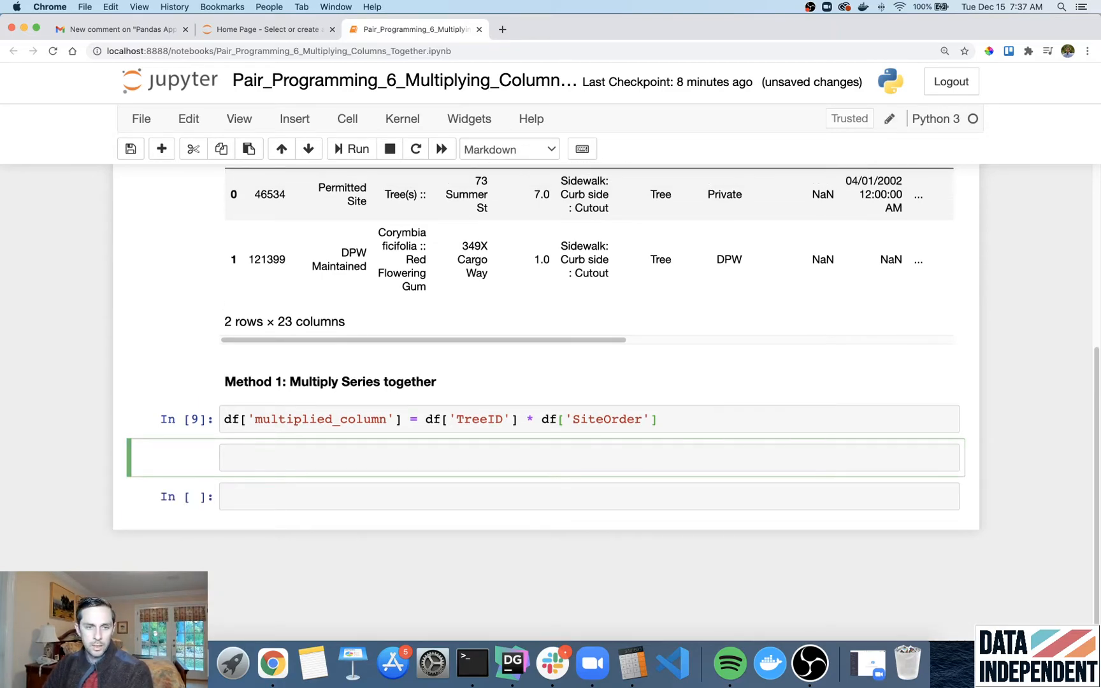
- Add the rendered heading '#### Method 2: Iterate through column and multiply'
{"action": "type", "text": "####"}
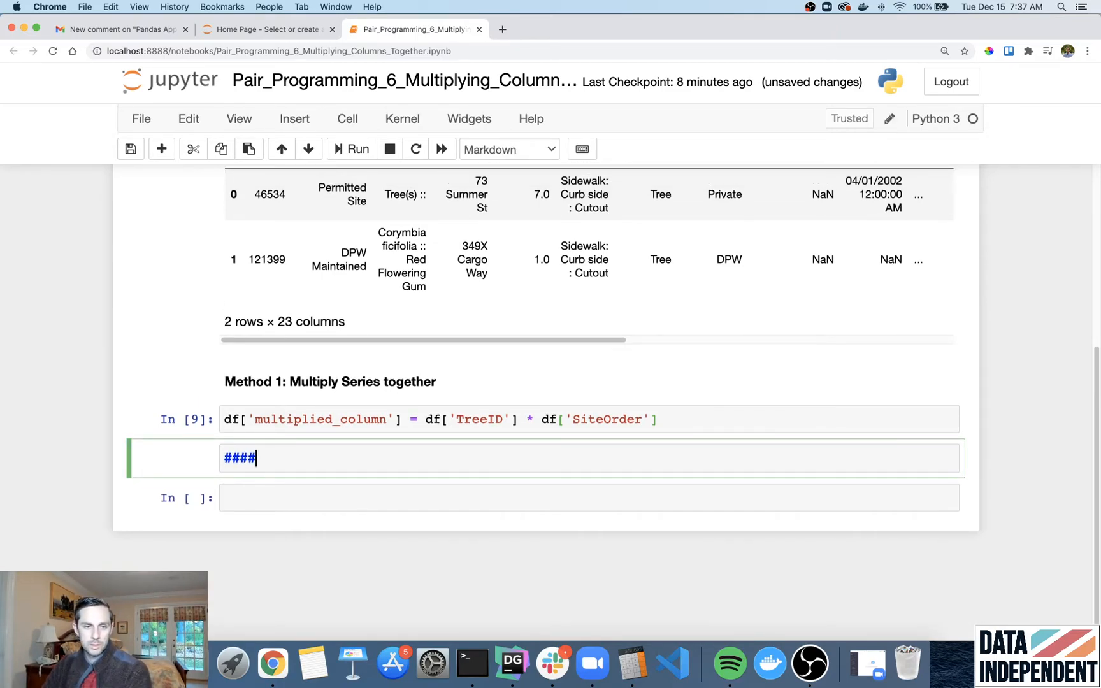
{"action": "type", "text": "Method 2:"}
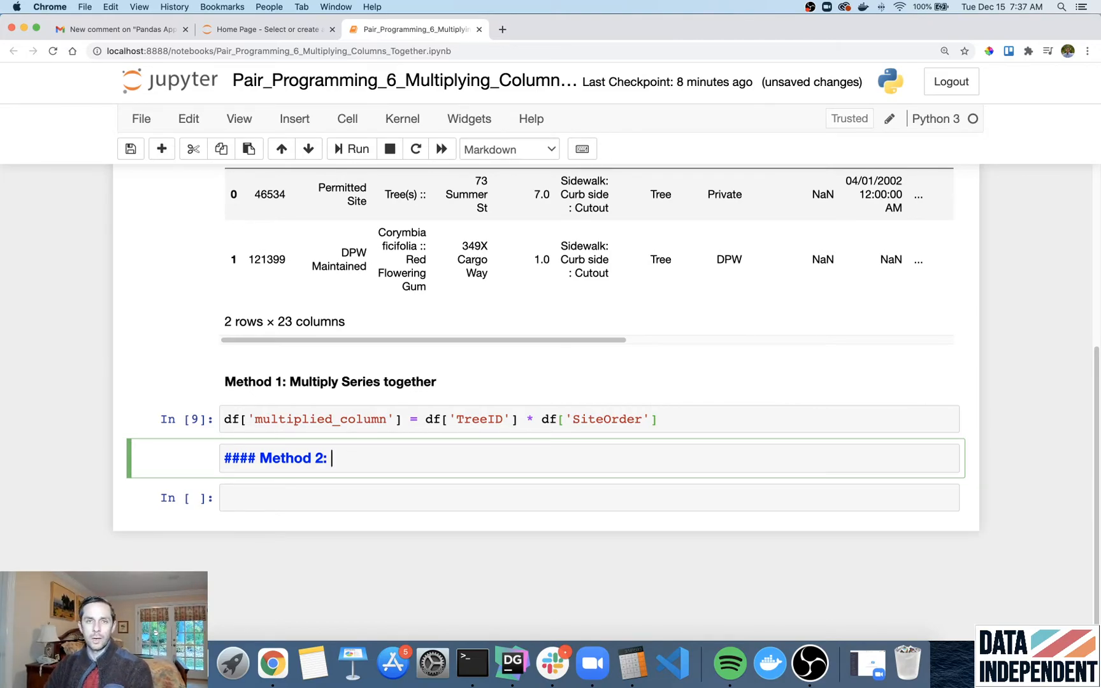
{"action": "type", "text": "Iterate thro"}
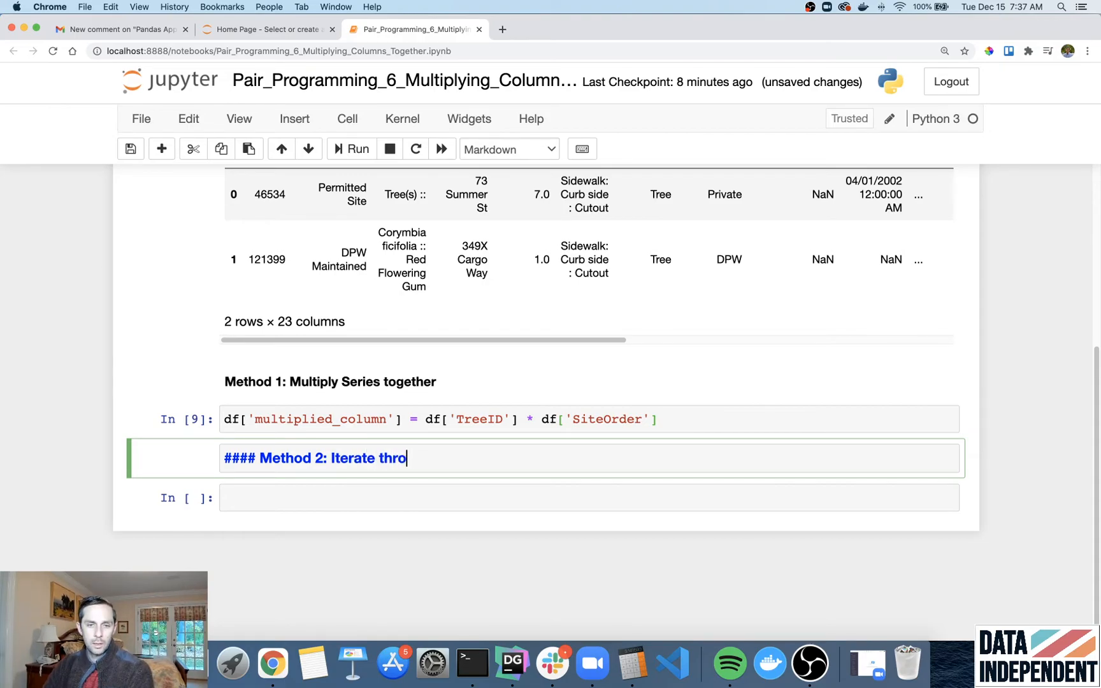
{"action": "type", "text": "ugh column and mul"}
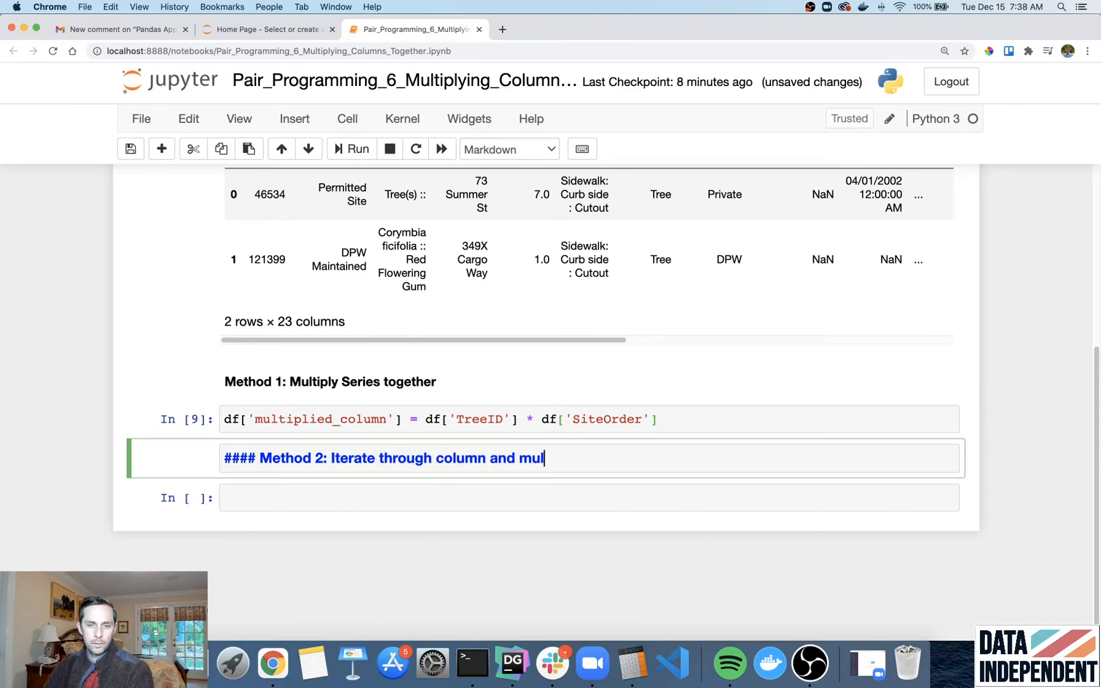
{"action": "key", "text": "shift+enter"}
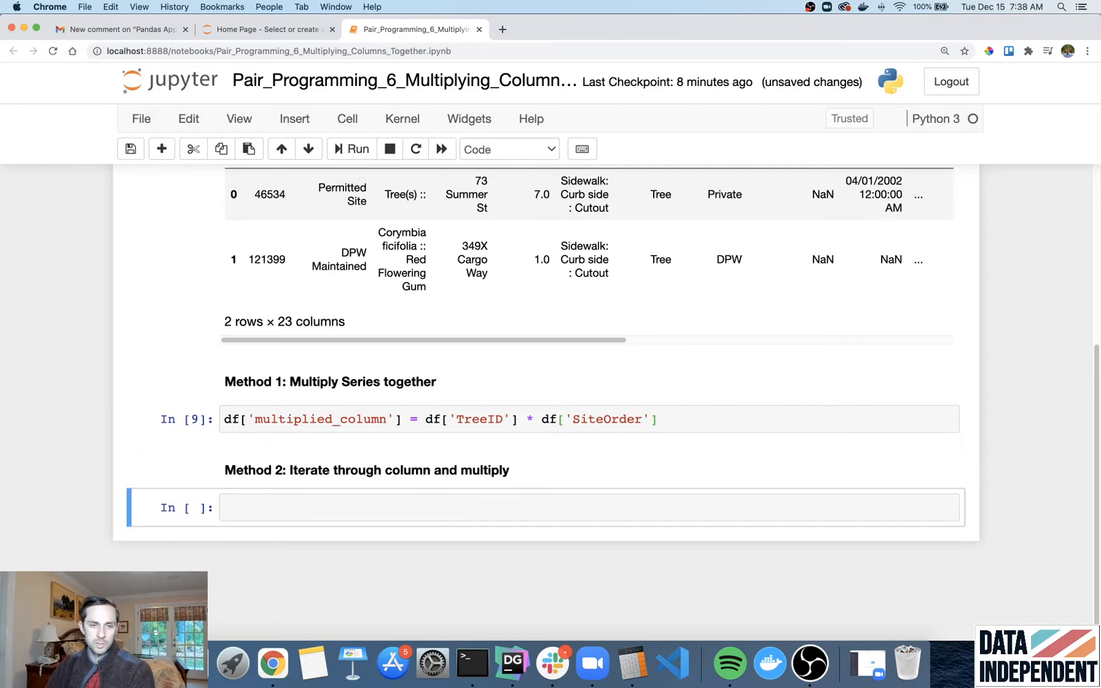
{"action": "left_click", "coordinate": [492, 507]}
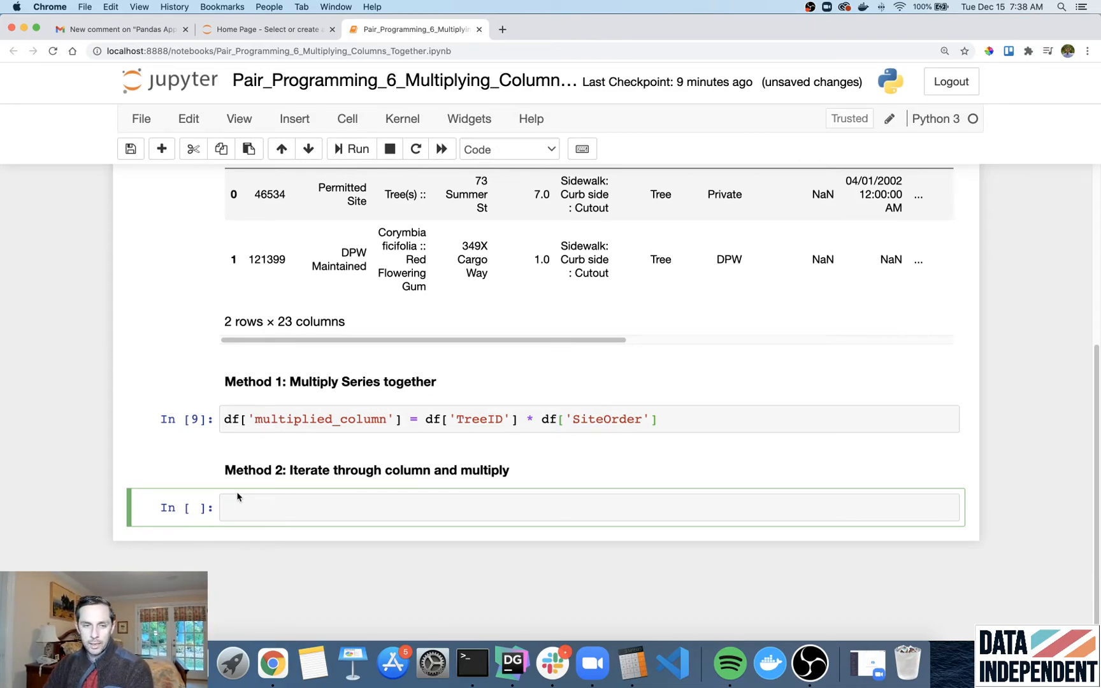
- Write and run 'for i, row in df.iterrows(): print(row)' looping over every row
{"action": "type", "text": "for row"}
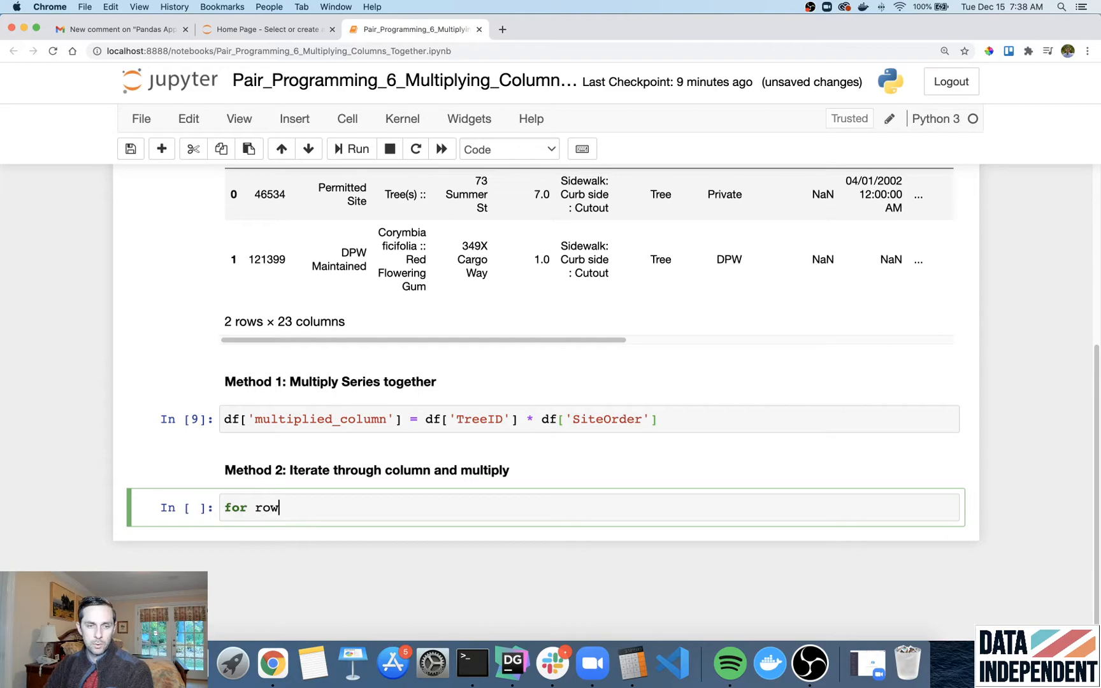
{"action": "type", "text": "in df.iter"}
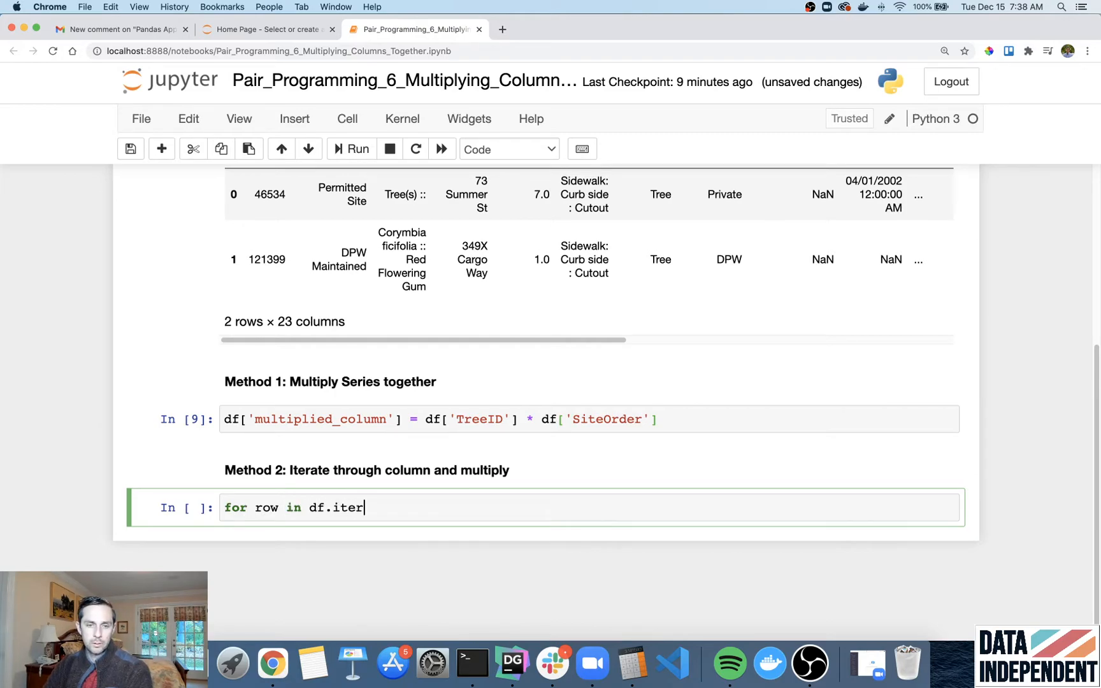
{"action": "type", "text": "rows():"}
{"action": "type", "text": "print (row"}
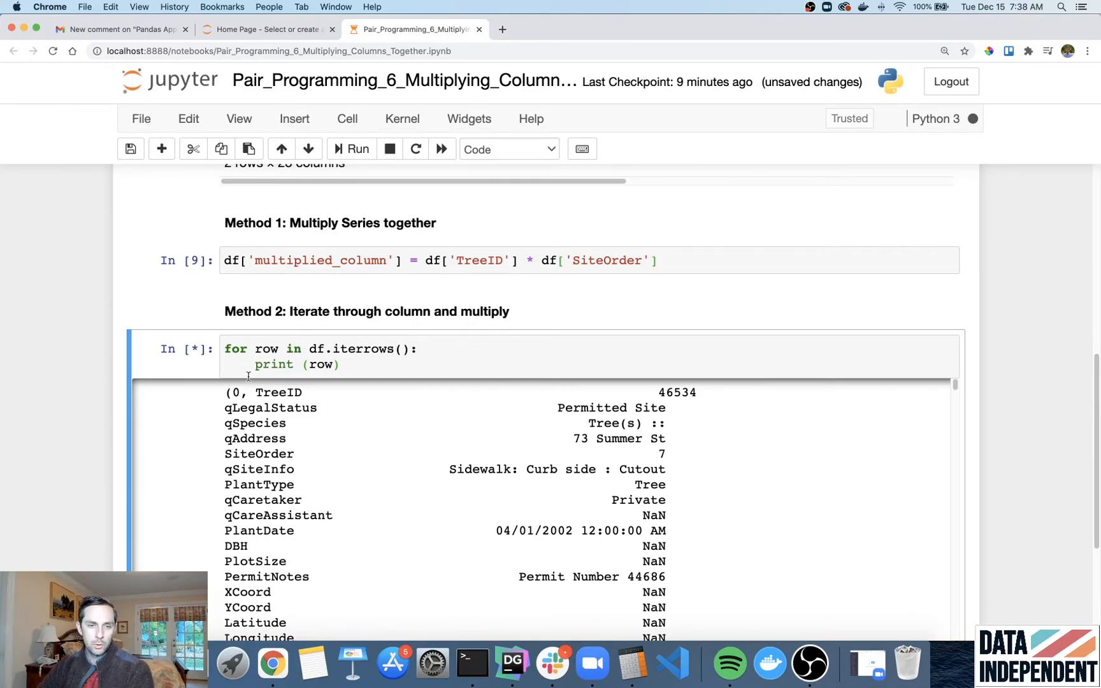
{"action": "type", "text": "u"}
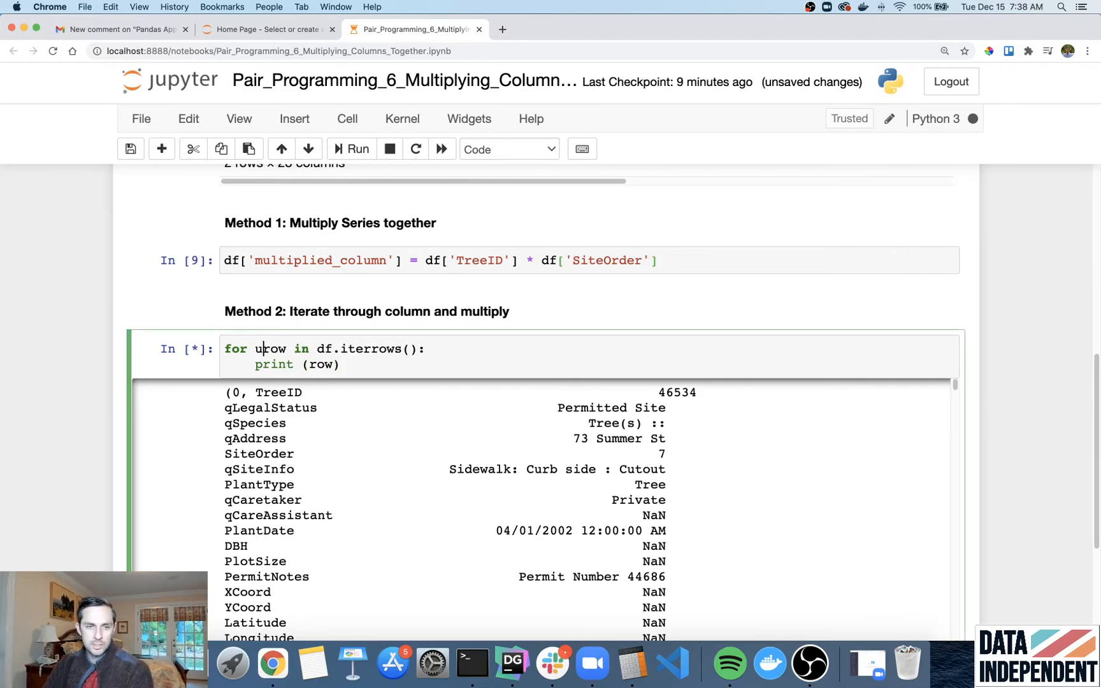
{"action": "type", "text": "i,"}
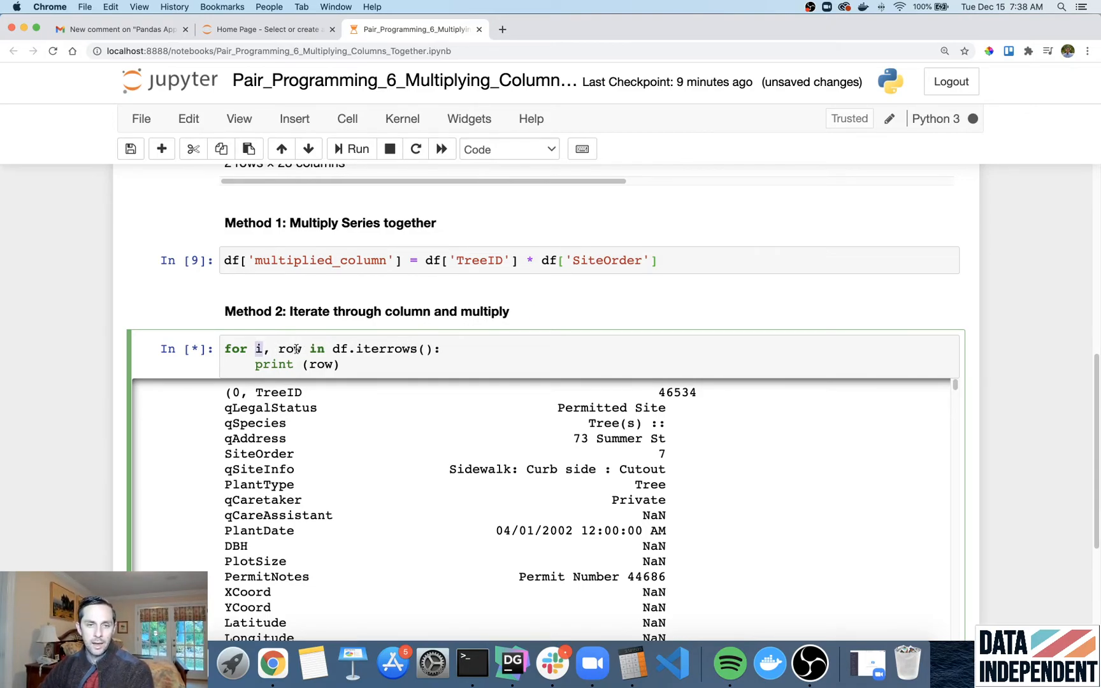
{"action": "double_click", "coordinate": [283, 350]}
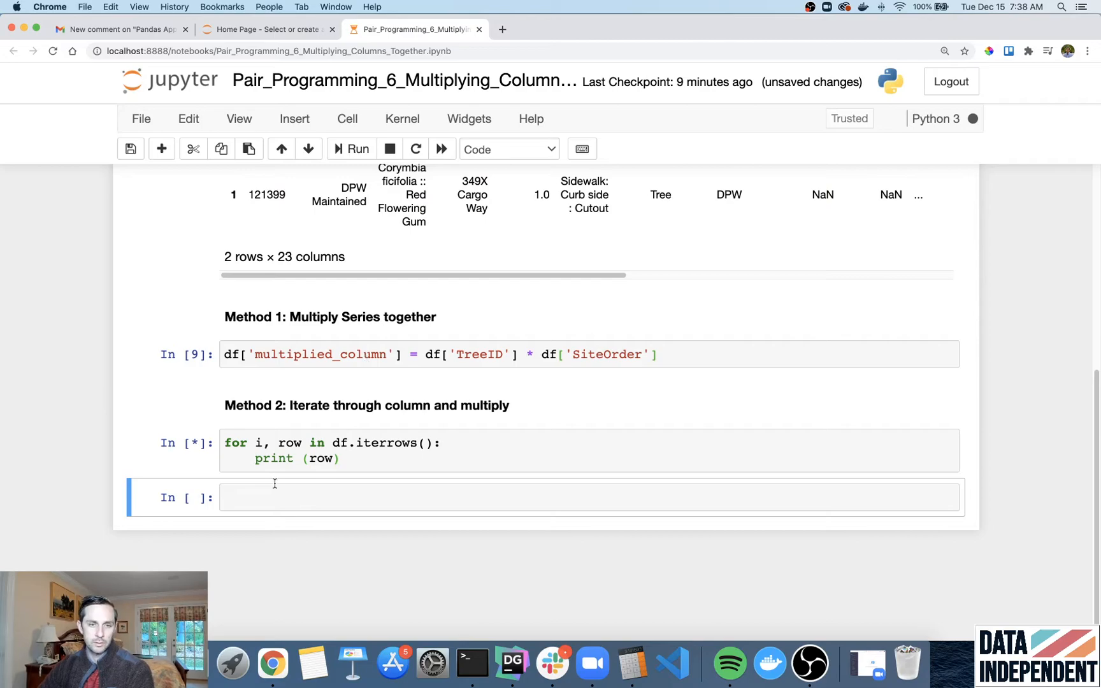
{"action": "left_click", "coordinate": [342, 459]}
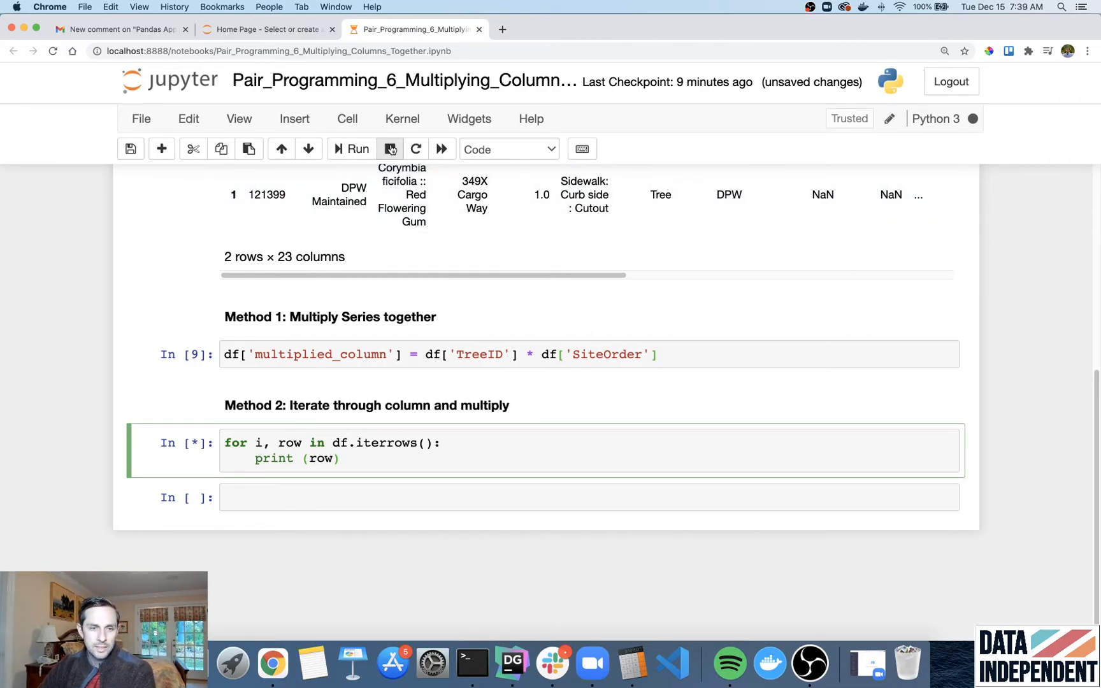
- Interrupt the kernel, change the loop to df.head(10).iterrows(), and view the ten printed rows
{"action": "left_click", "coordinate": [390, 148]}
{"action": "type", "text": "head."}
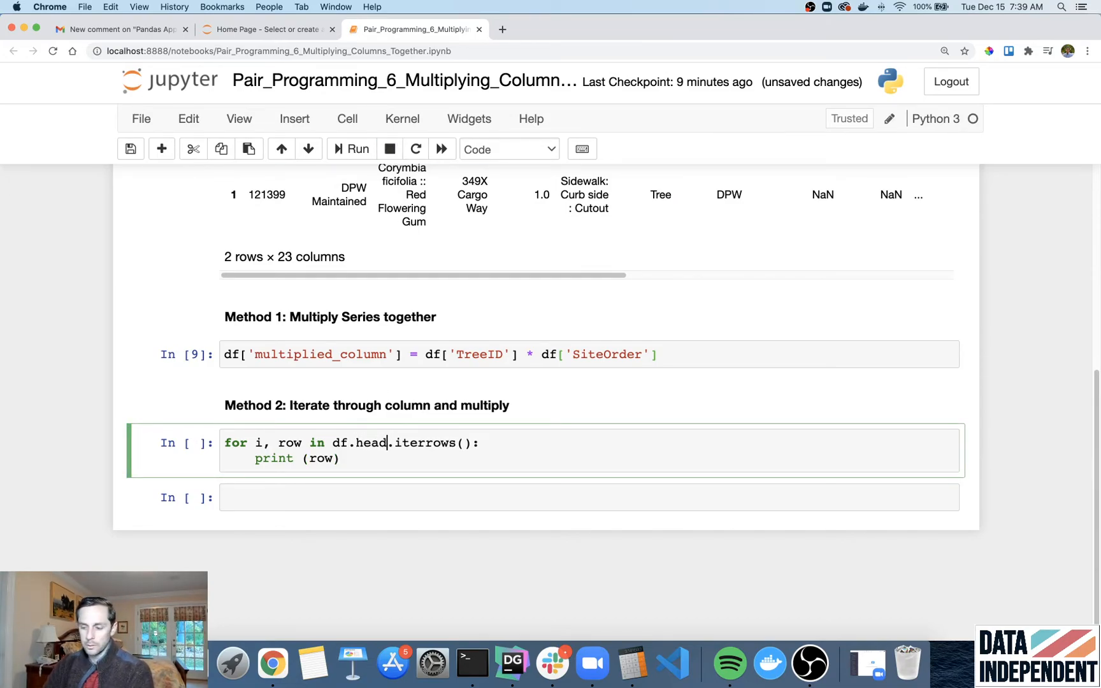
{"action": "type", "text": "(10)"}
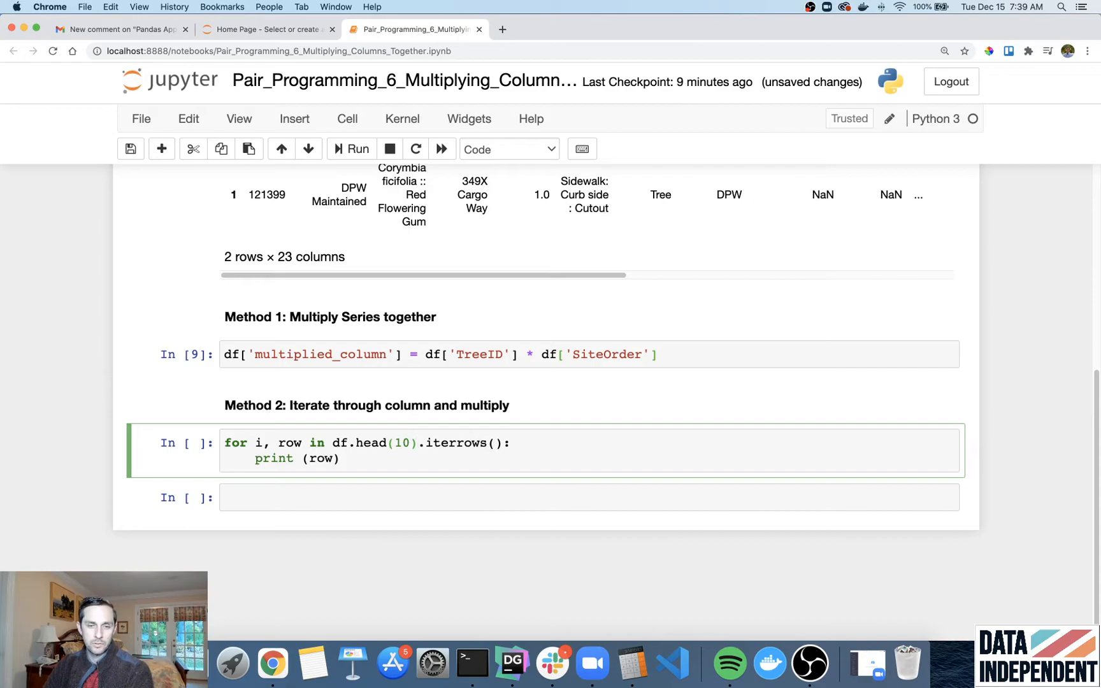
{"action": "double_click", "coordinate": [432, 442]}
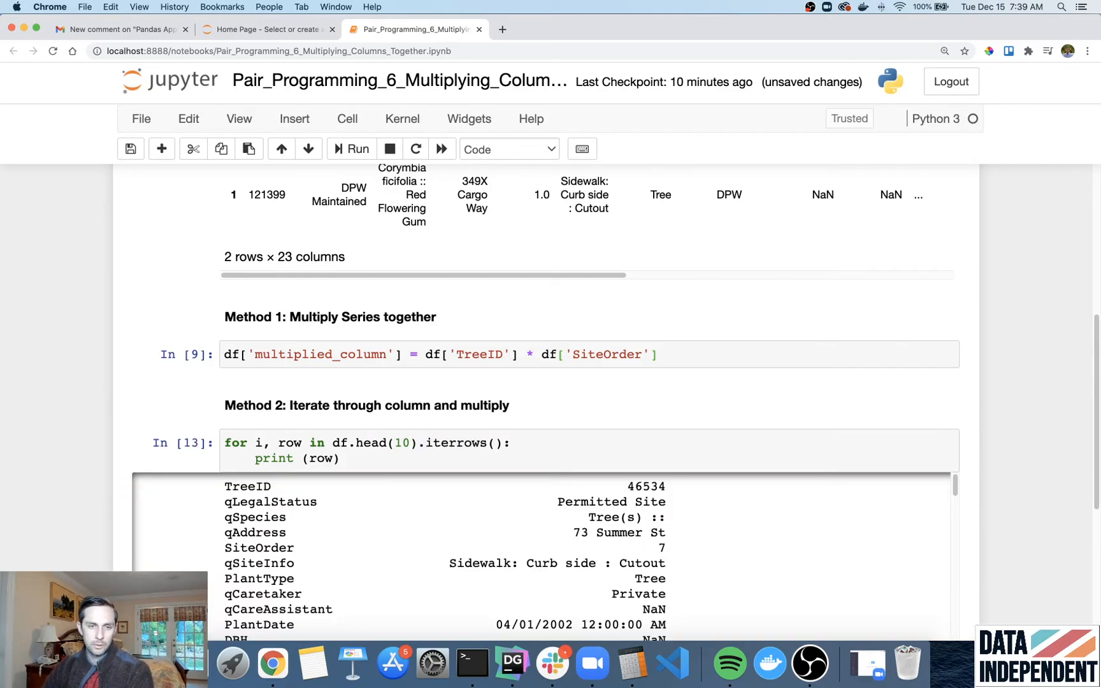
{"action": "scroll", "scroll_direction": "down", "scroll_amount": 3}
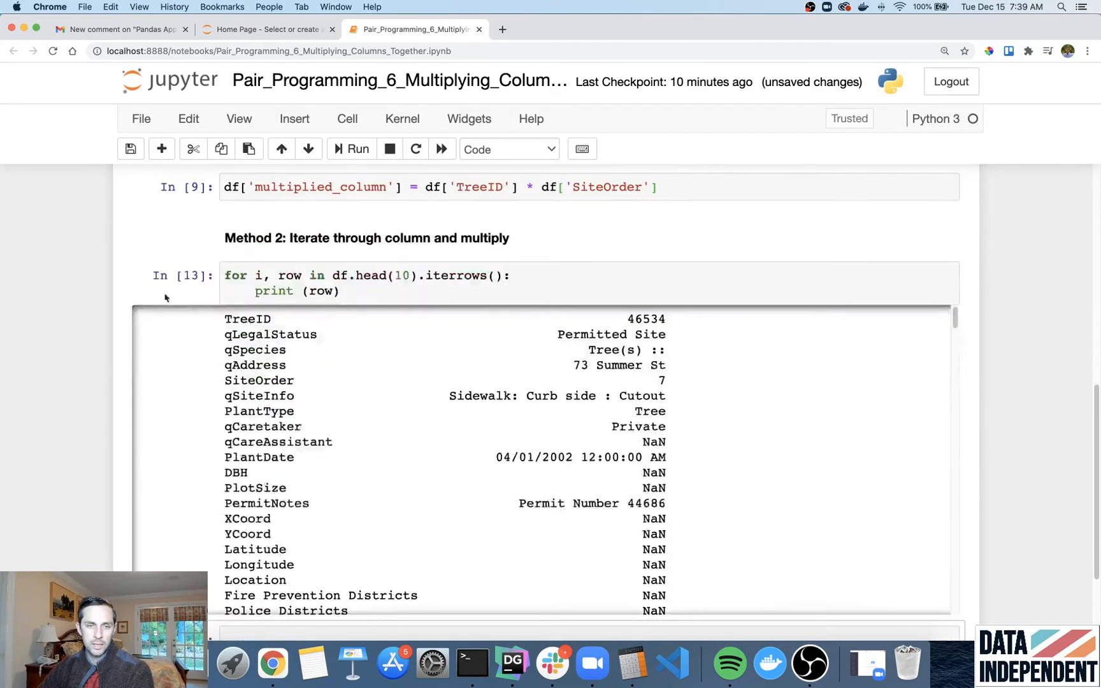
{"action": "scroll", "scroll_direction": "down", "scroll_amount": 3}
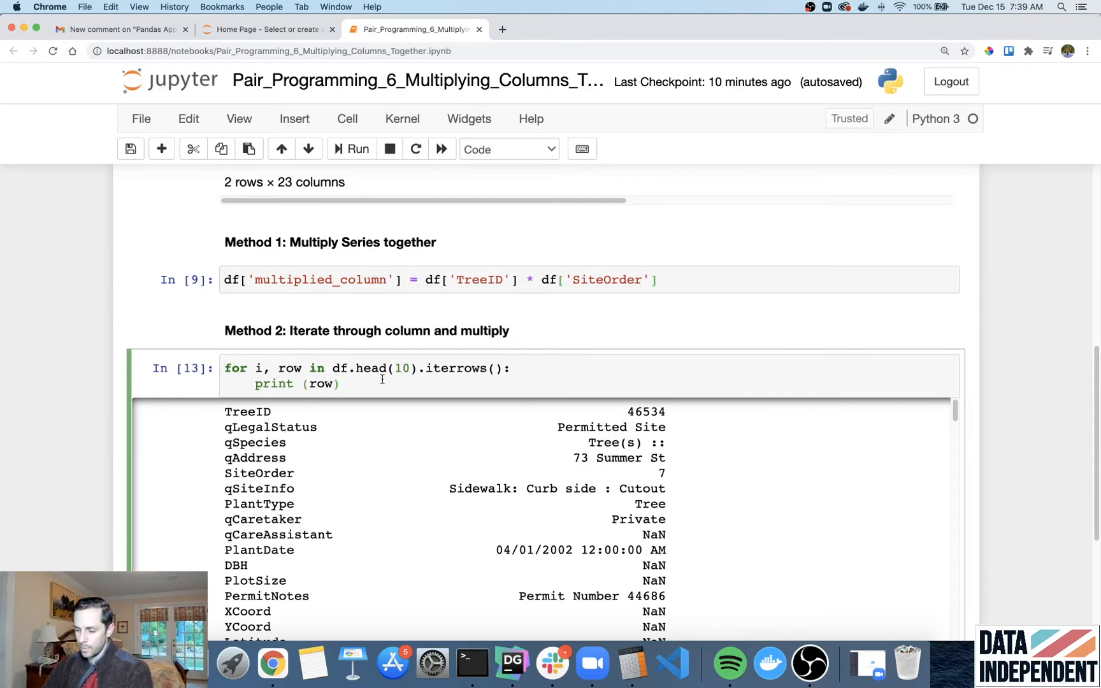
- Print row['TreeID'], row['SiteOrder'] and their product in the loop, starting 46534, 7.0, 325738.0
{"action": "type", "text": "['TreeI'"}
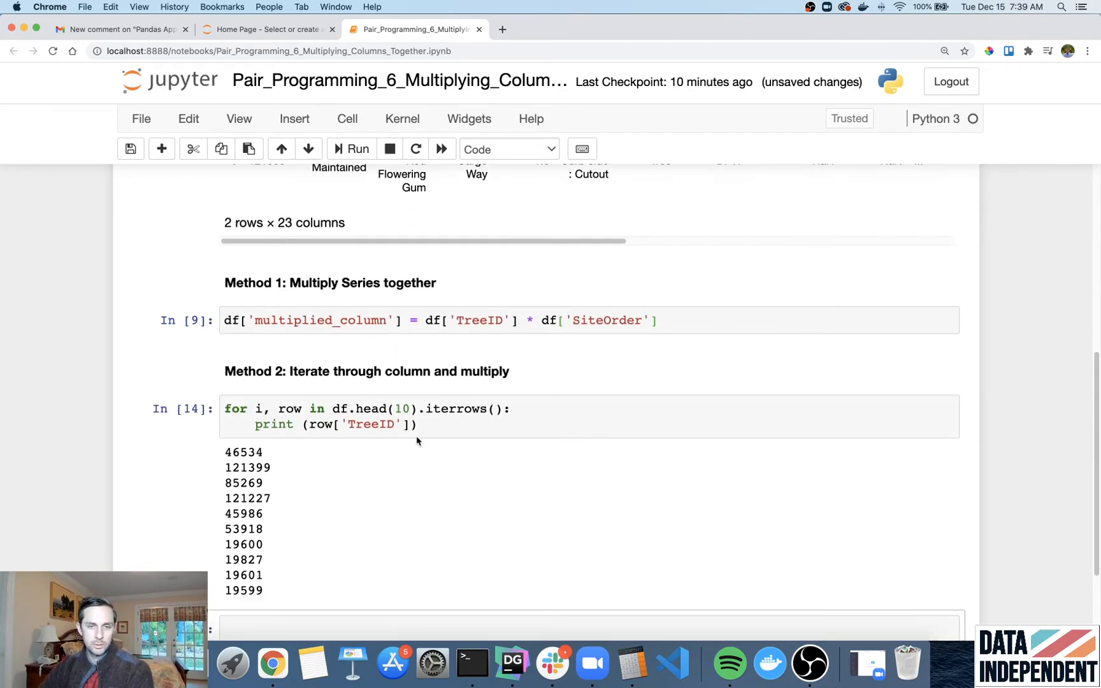
{"action": "type", "text": "print (\"\")"}
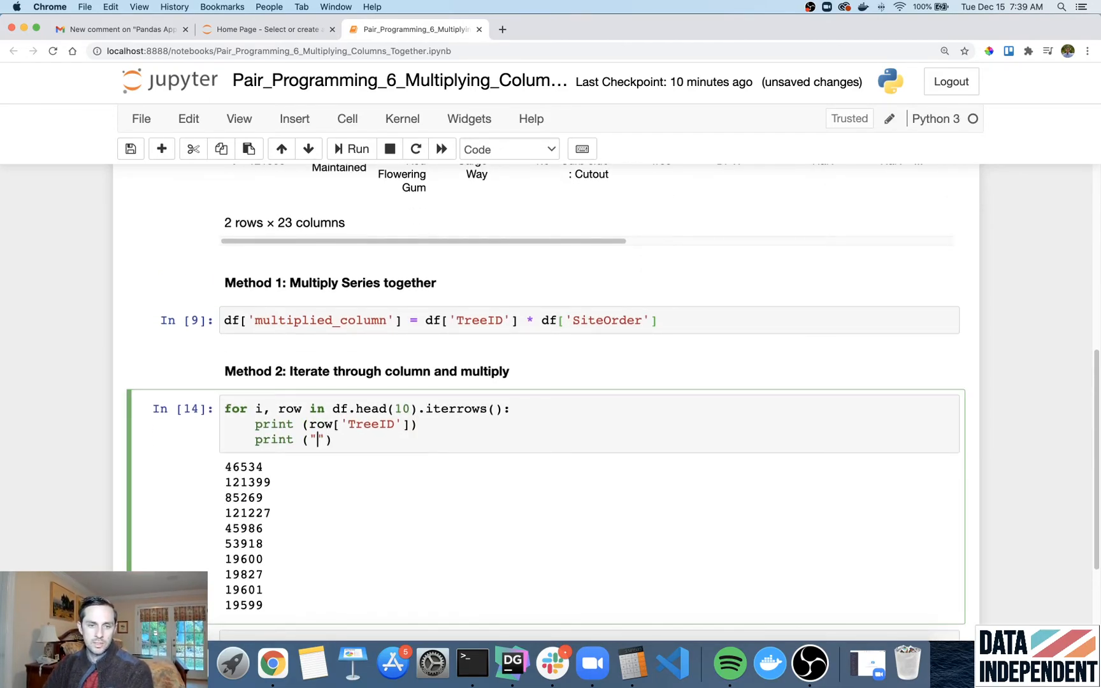
{"action": "type", "text": "row"}
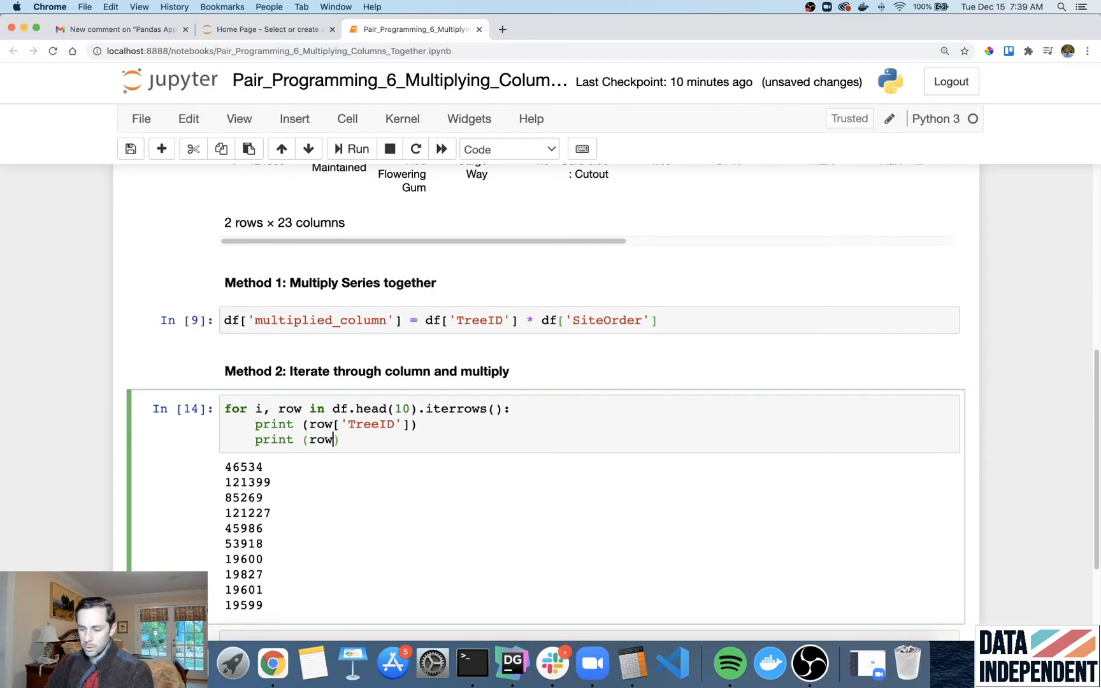
{"action": "type", "text": "['Site'"}
{"action": "type", "text": "print ()"}
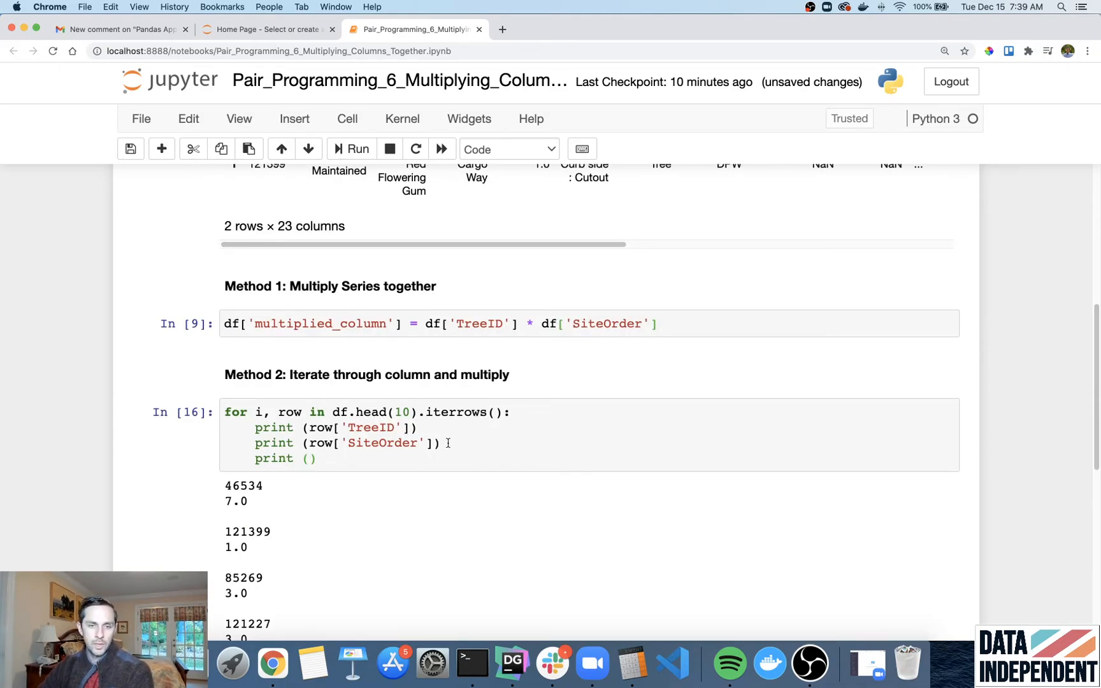
{"action": "double_click", "coordinate": [344, 442]}
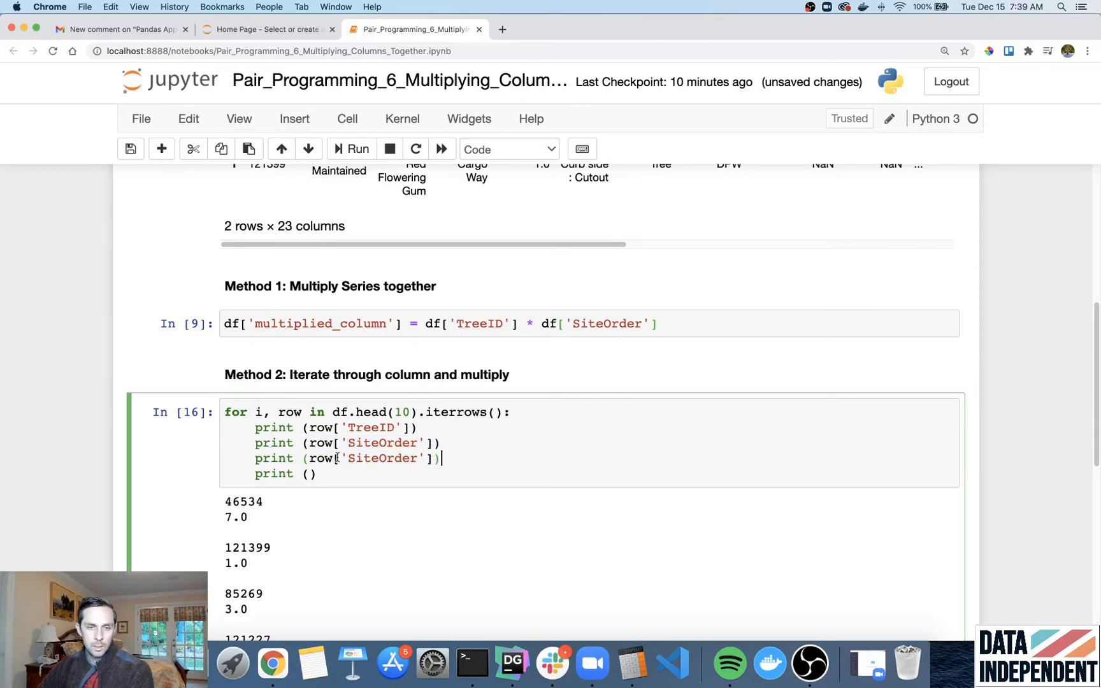
{"action": "type", "text": "row['TreeID'] *"}
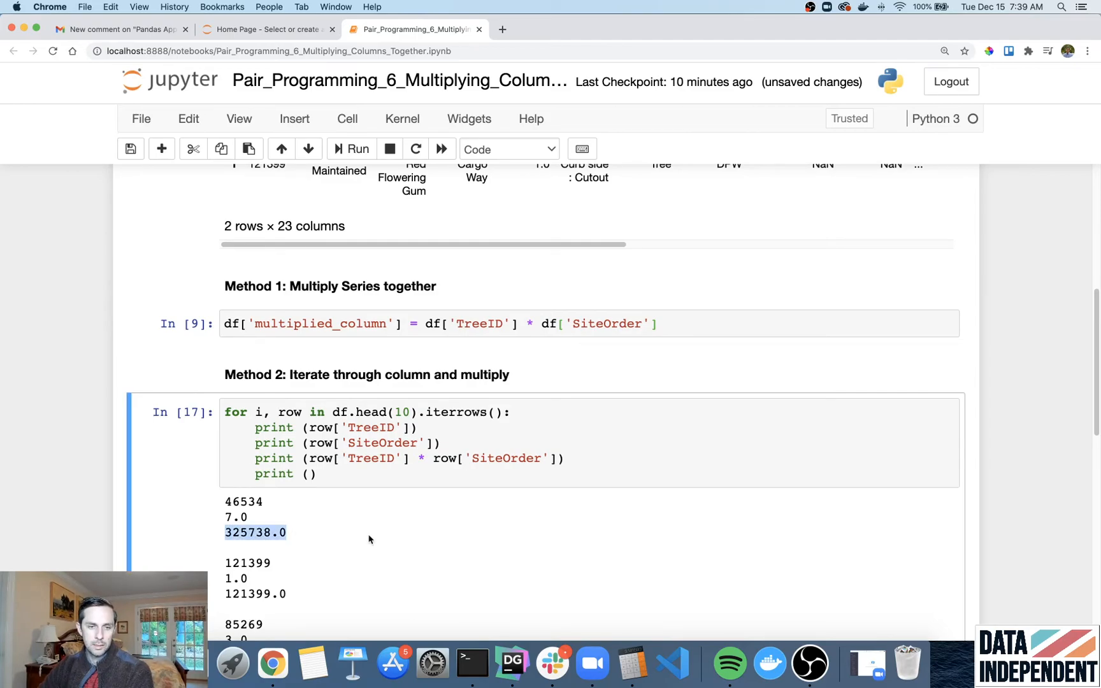
{"action": "scroll", "scroll_direction": "down", "scroll_amount": 3}
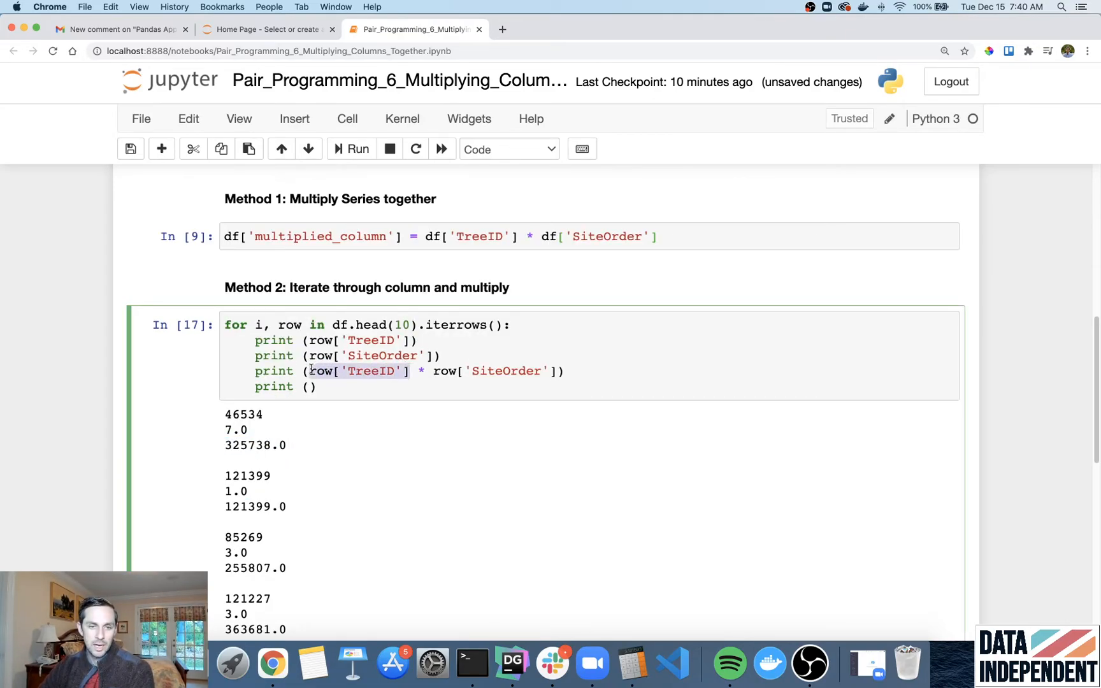
{"action": "left_click", "coordinate": [411, 370]}
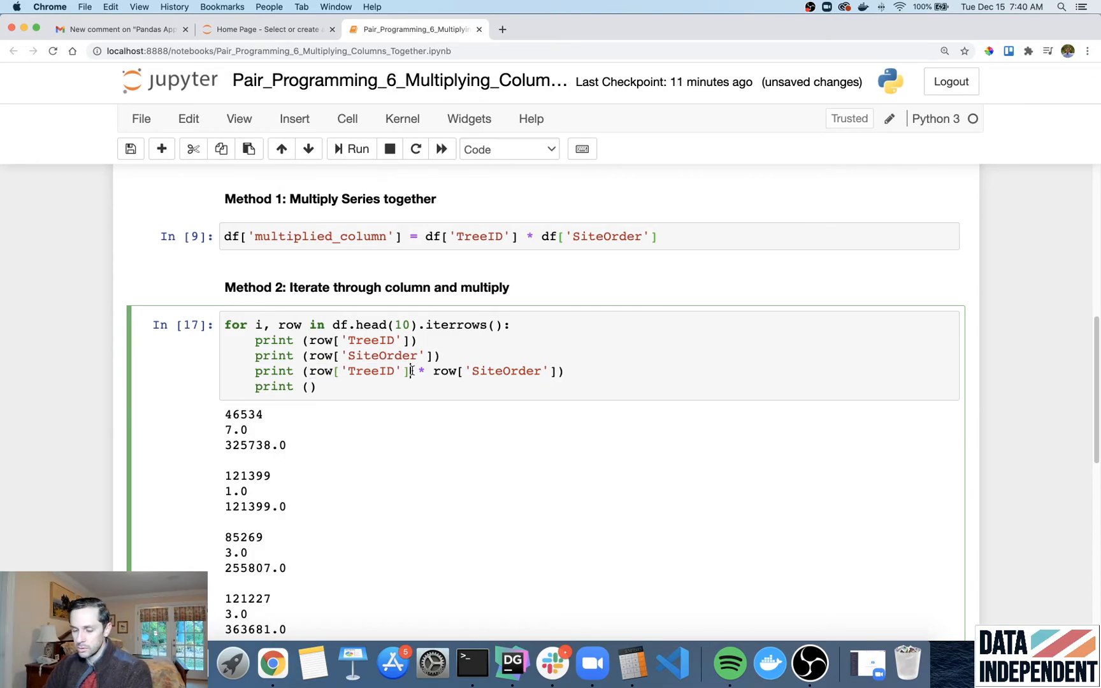
- Divide row['TreeID'] by 2 before multiplying, giving 162869.0 for the first row
{"action": "type", "text": "/2)"}
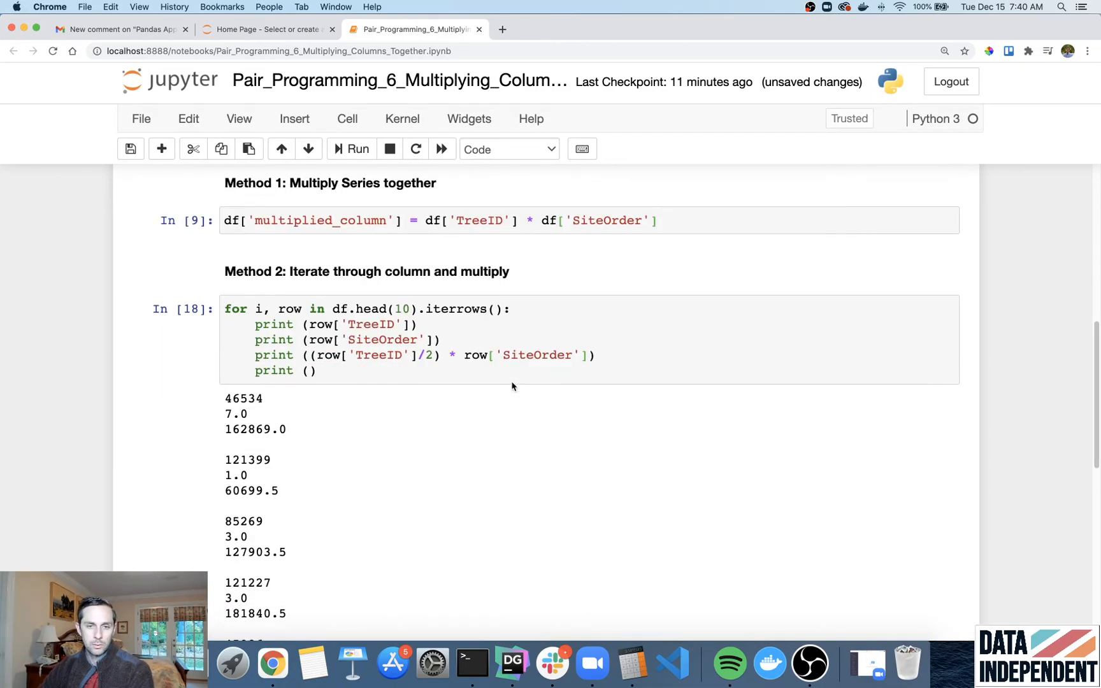
{"action": "mouse_move", "coordinate": [456, 390]}
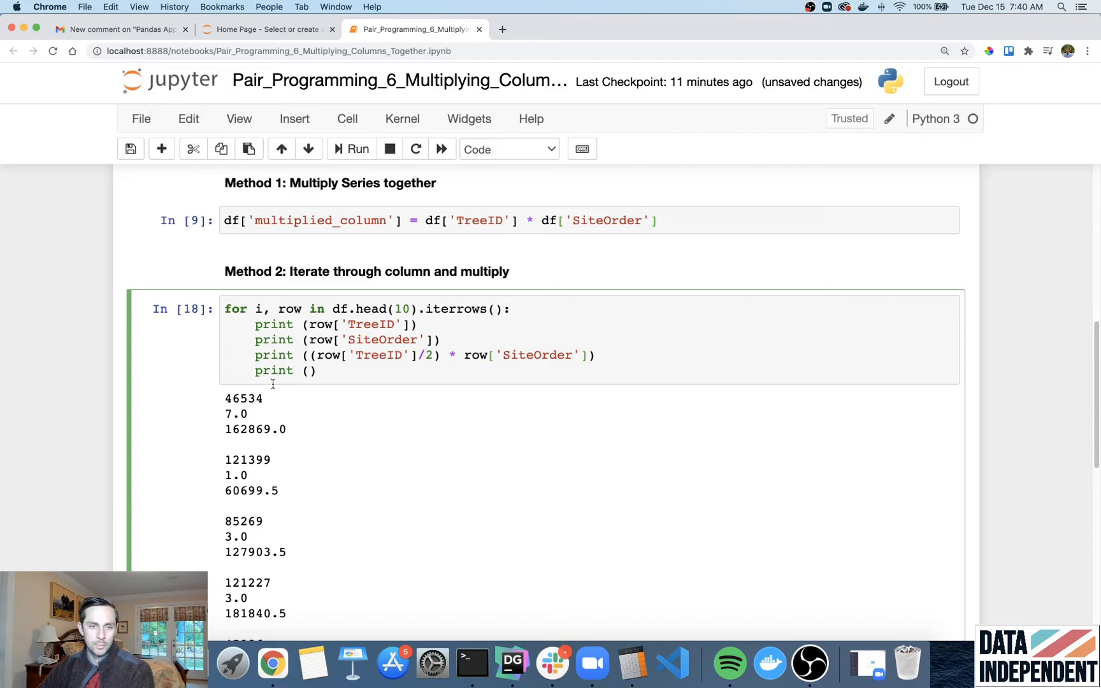
{"action": "double_click", "coordinate": [255, 430]}
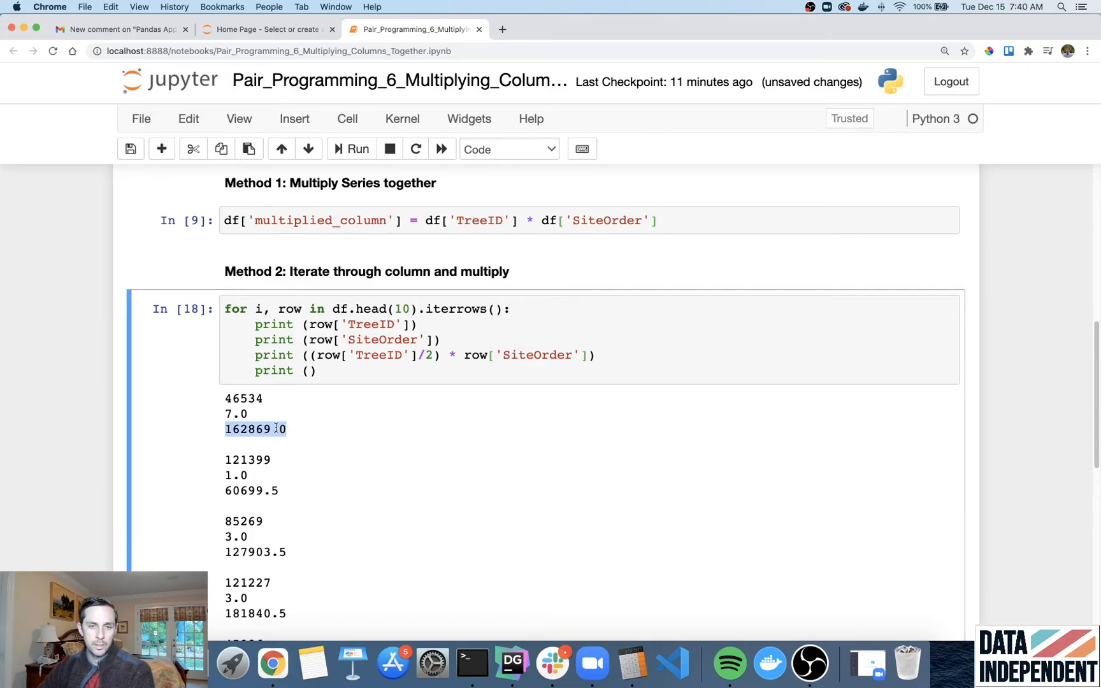
{"action": "mouse_move", "coordinate": [318, 344]}
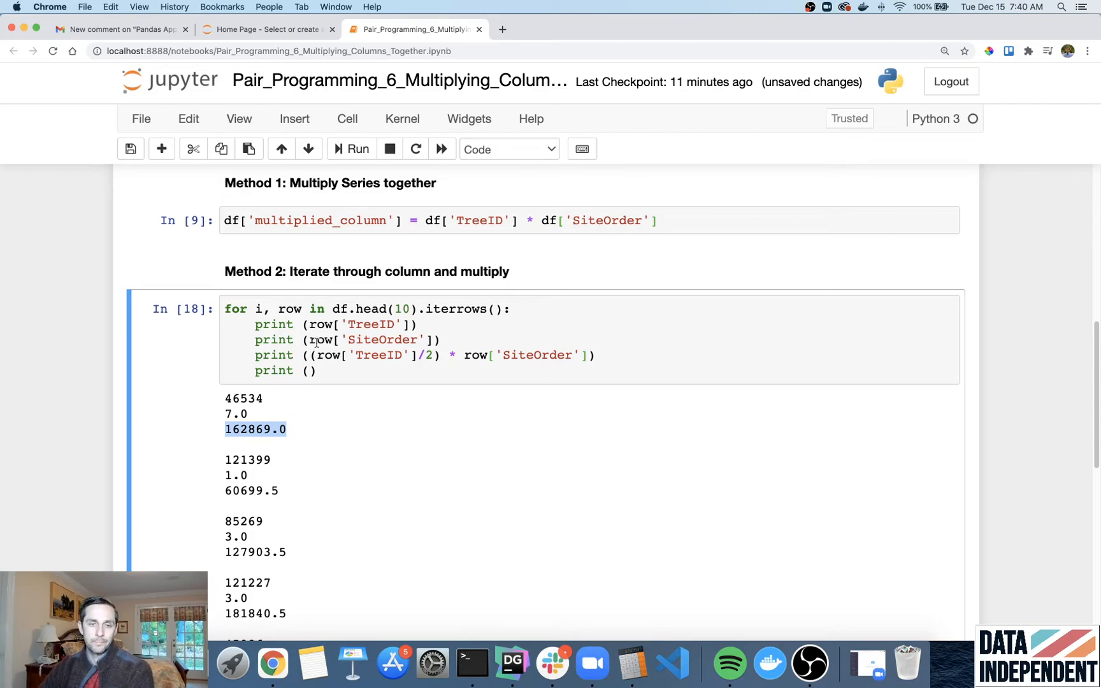
{"action": "mouse_move", "coordinate": [332, 377]}
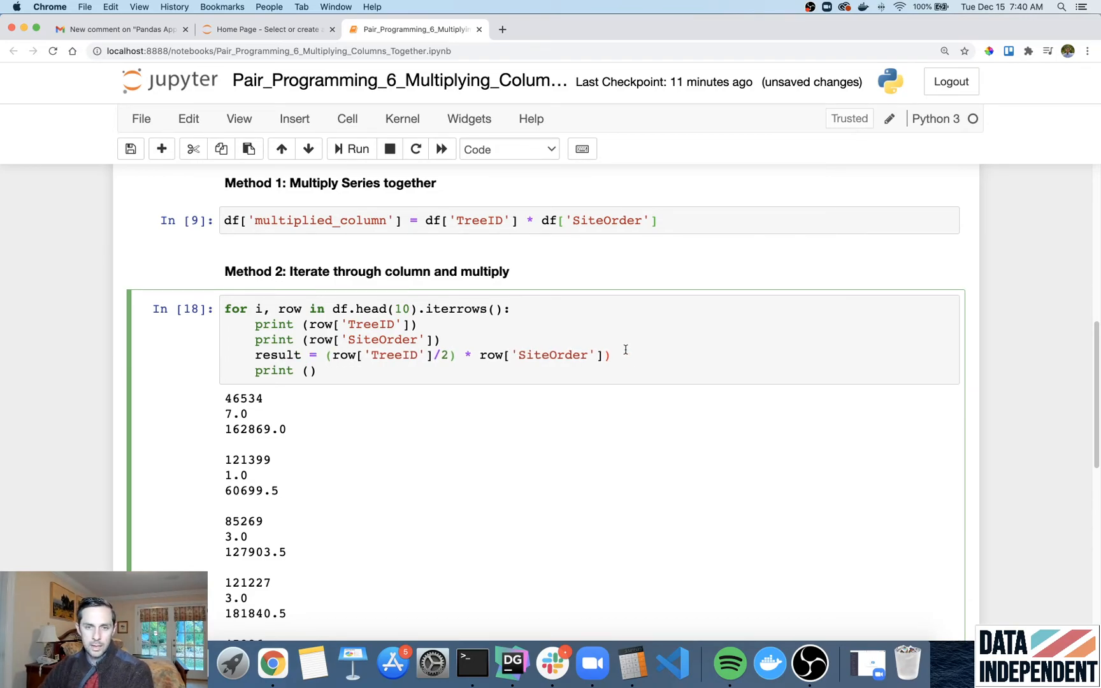
- Replace the print line with results_list.append(result) inside the loop
{"action": "left_click", "coordinate": [357, 148]}
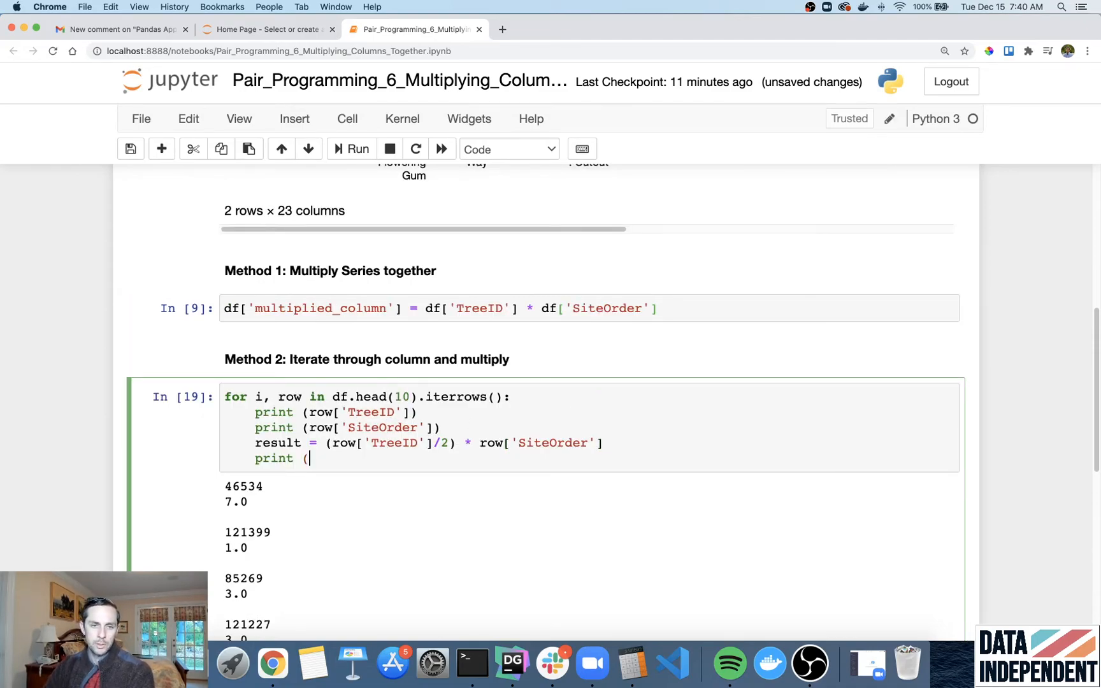
{"action": "key", "text": "Backspace"}
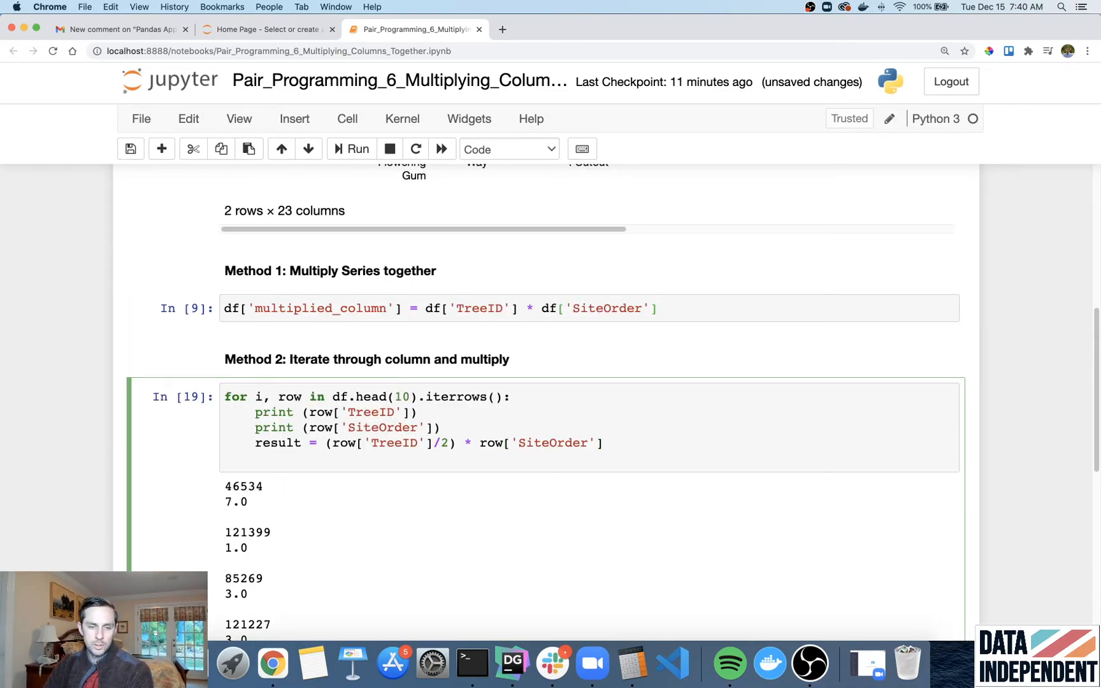
{"action": "type", "text": "results_"}
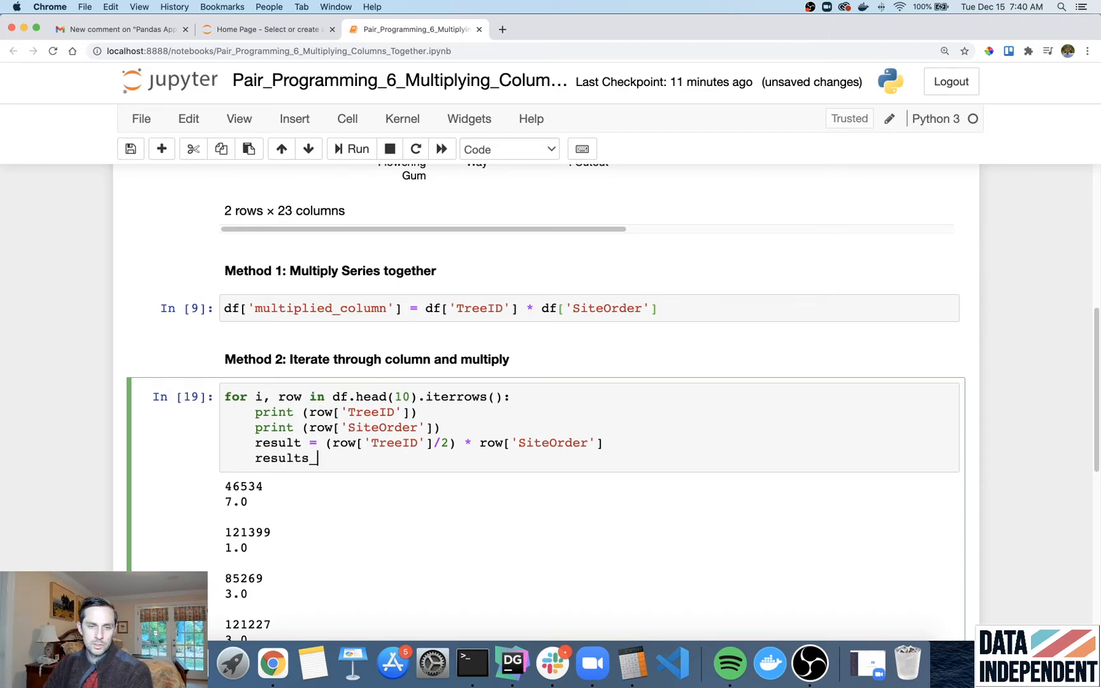
{"action": "type", "text": "list.append("}
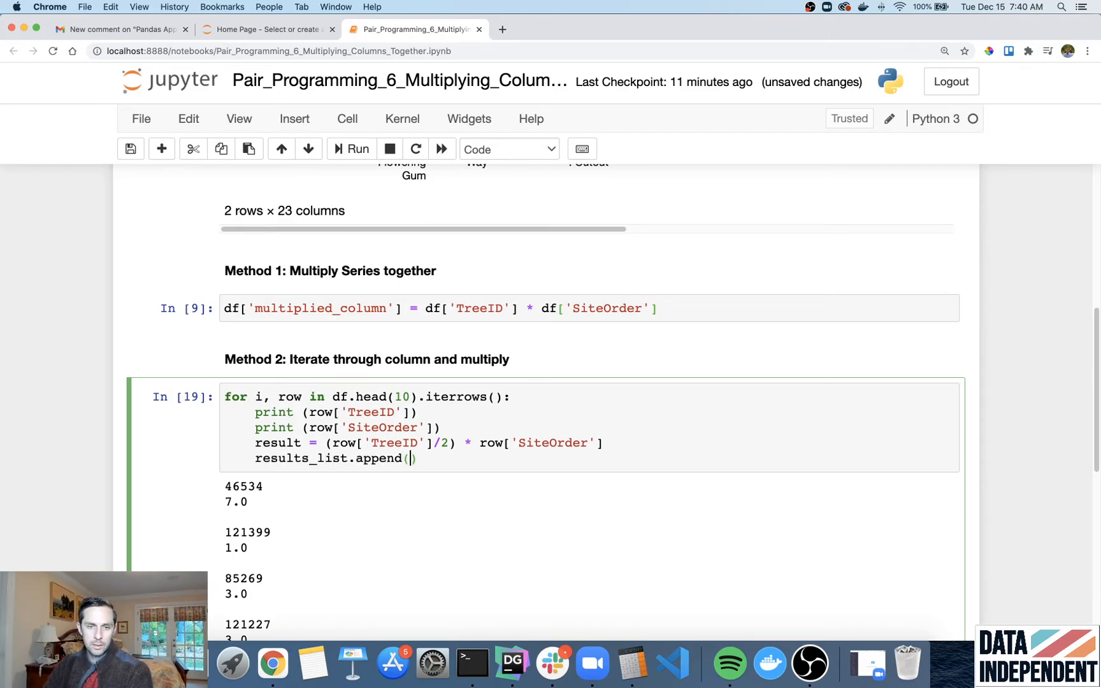
{"action": "type", "text": "result"}
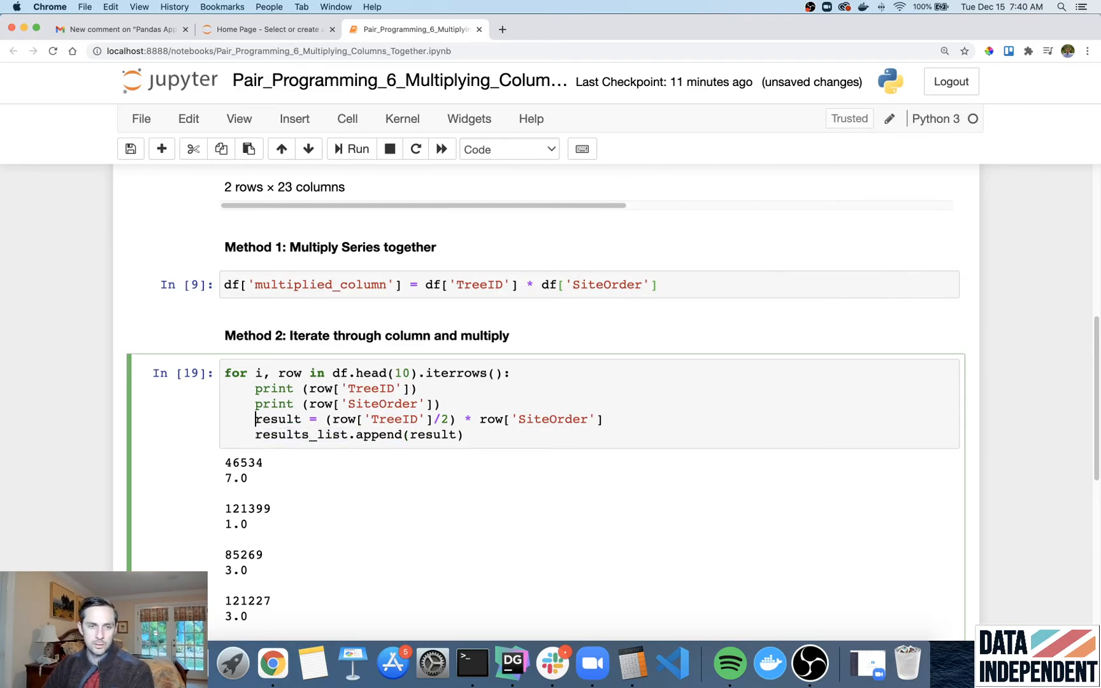
- Initialize results_list = [] before the loop and drop the .head(10) row limit
{"action": "type", "text": "results_list ="}
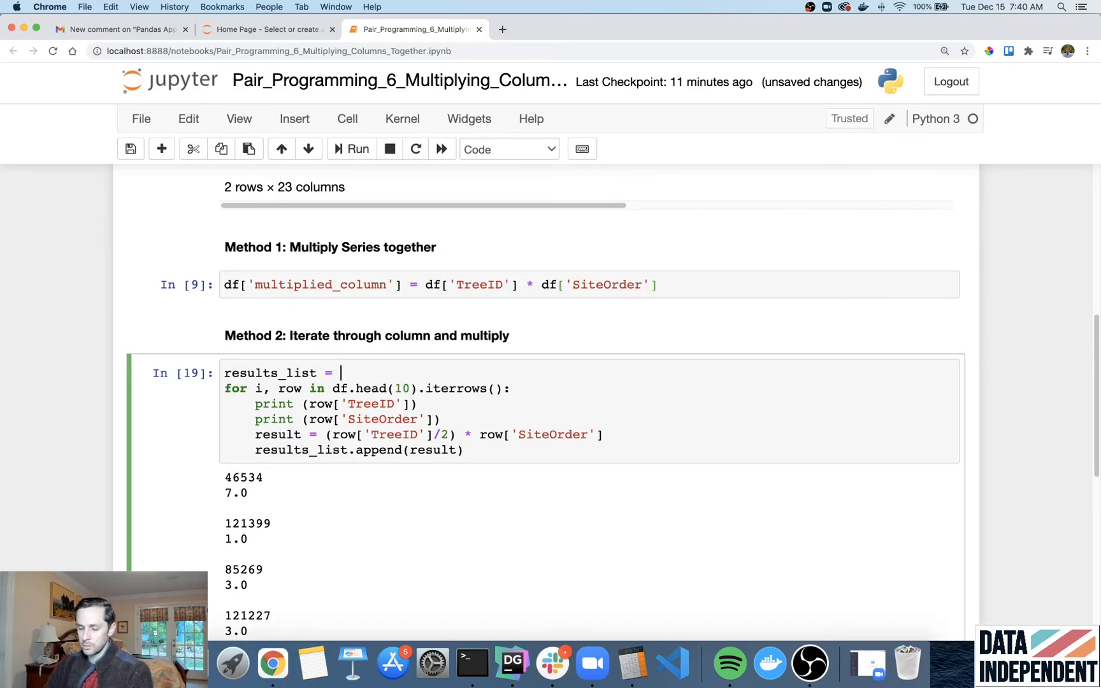
{"action": "type", "text": "[]"}
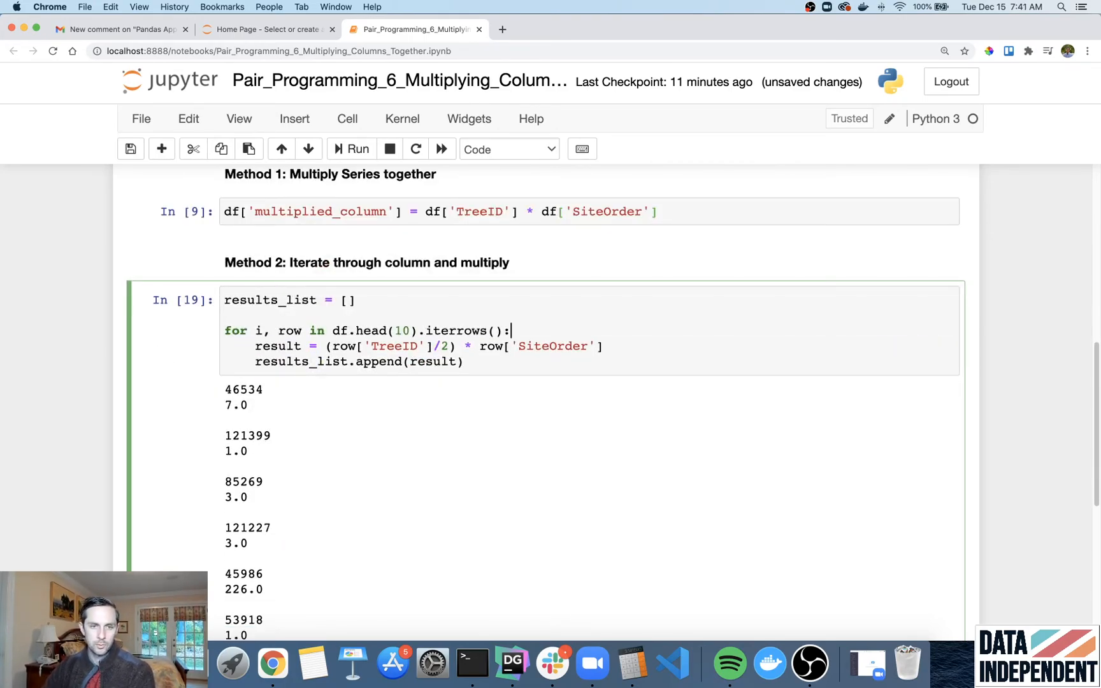
{"action": "double_click", "coordinate": [370, 331]}
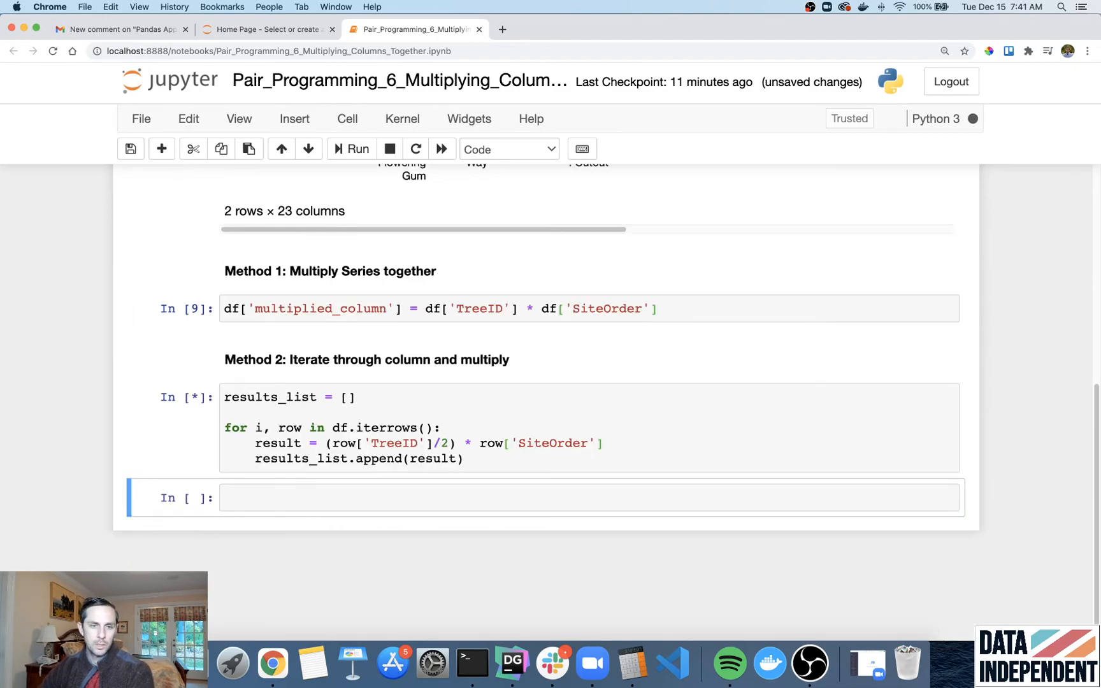
{"action": "mouse_move", "coordinate": [176, 389]}
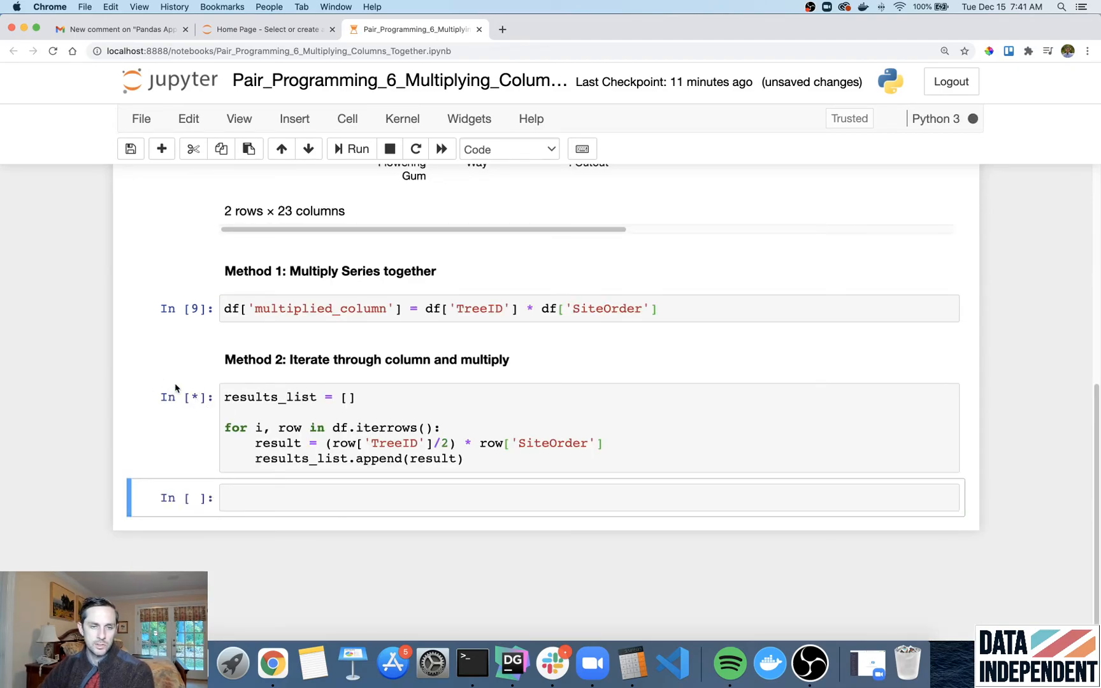
{"action": "mouse_move", "coordinate": [216, 389]}
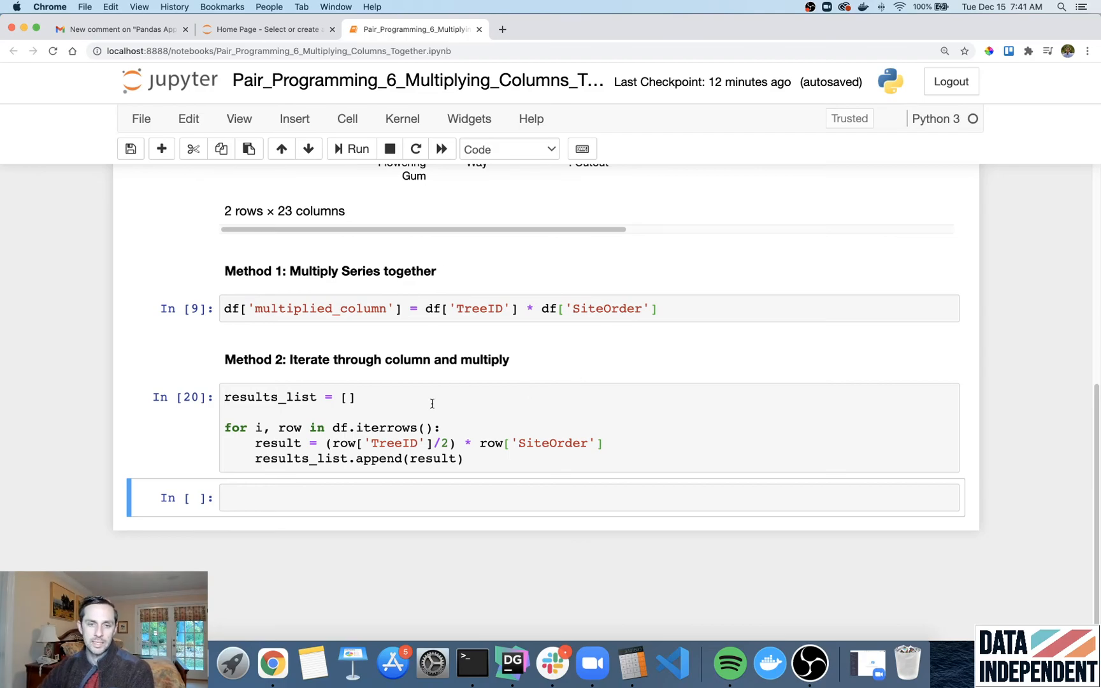
- Check len(results_list) in a new cell, which returns 193940
{"action": "double_click", "coordinate": [390, 429]}
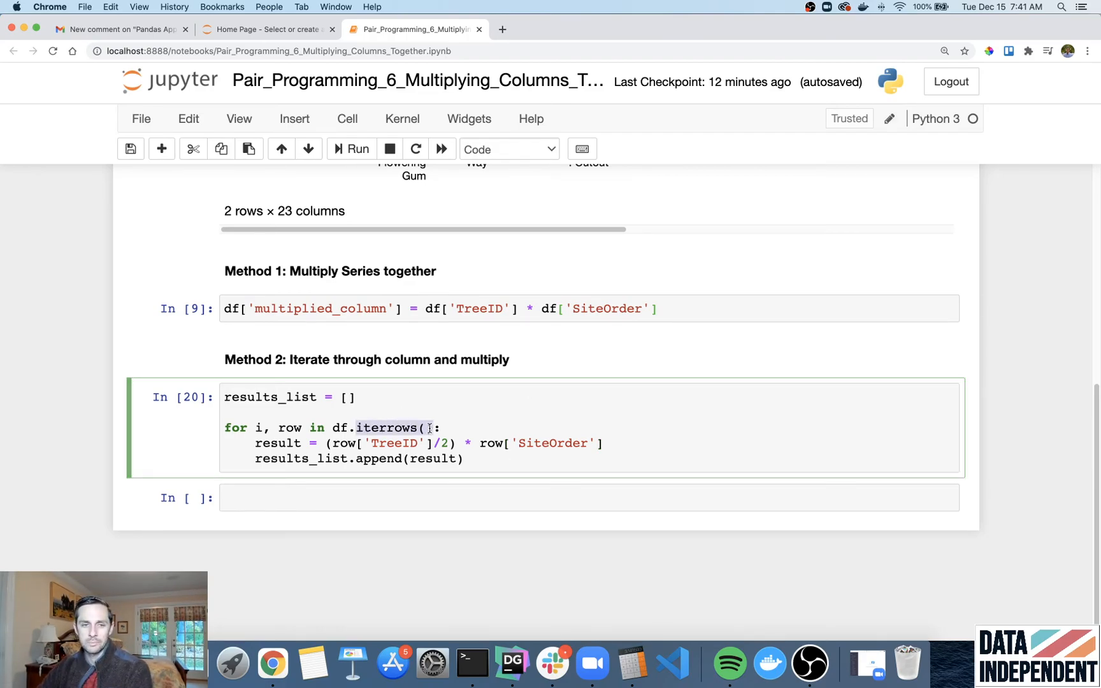
{"action": "left_click", "coordinate": [492, 498]}
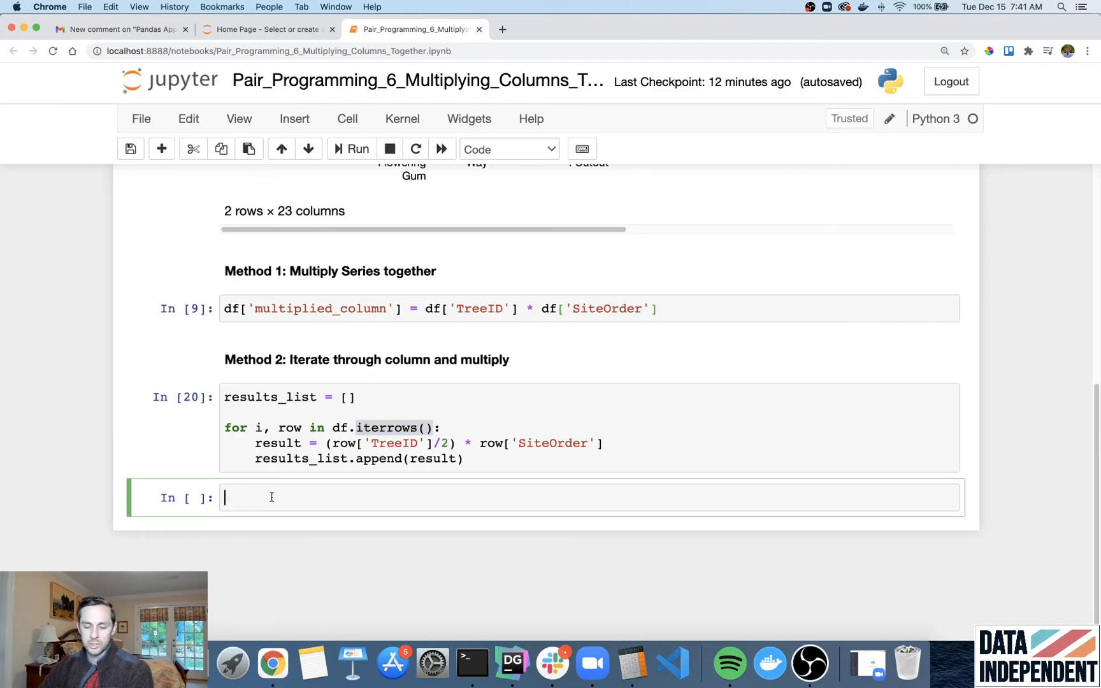
{"action": "type", "text": "len(results_list"}
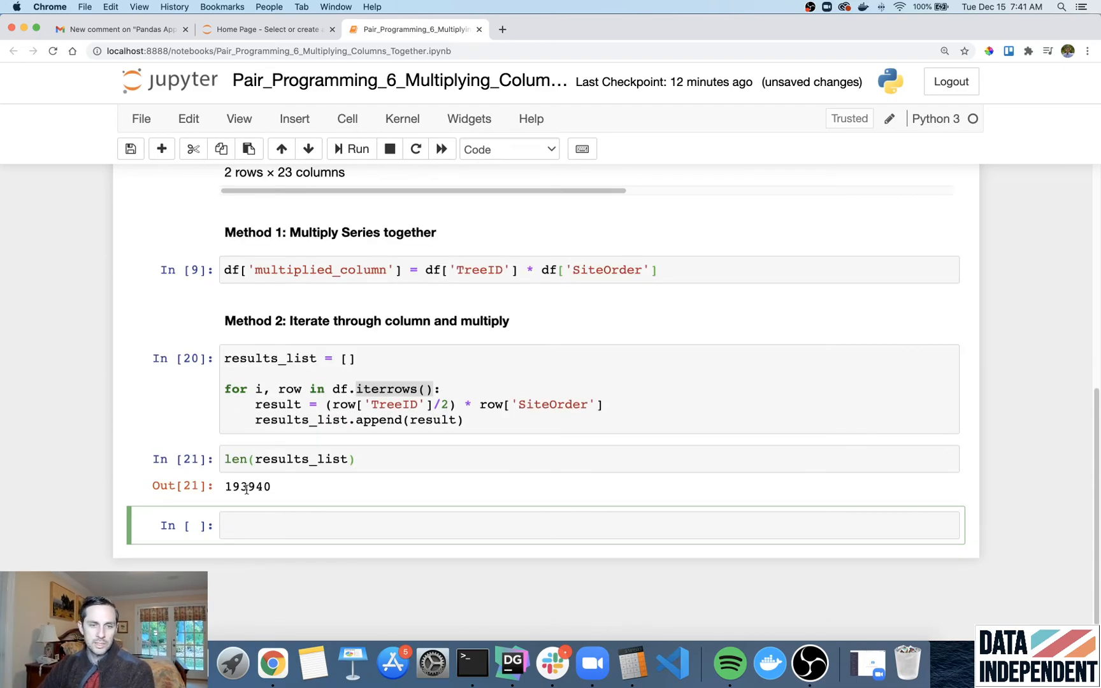
- Assign results_list to df['multiplied_column2'] and preview df.head(3)
{"action": "double_click", "coordinate": [236, 485]}
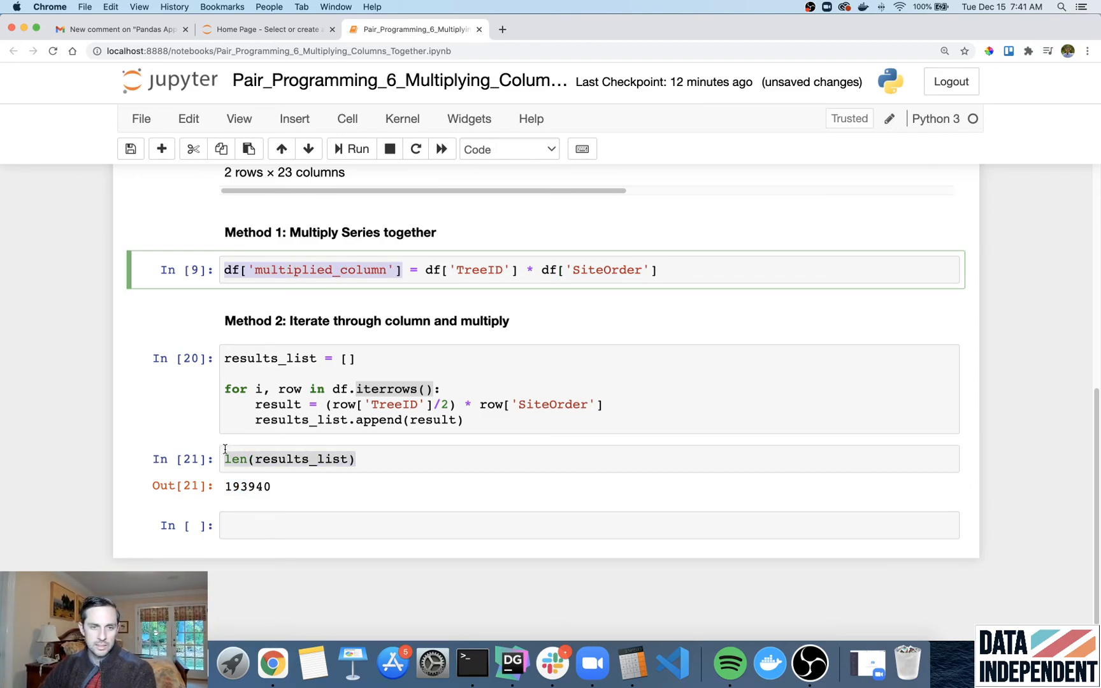
{"action": "type", "text": "df['multiplied_column2']"}
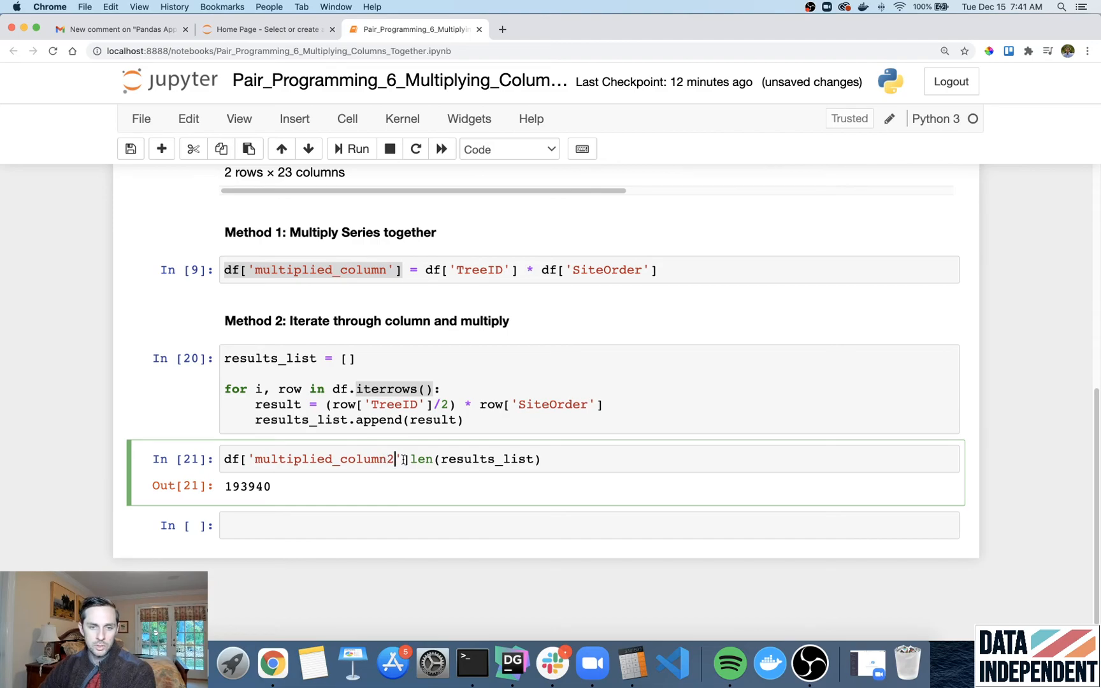
{"action": "type", "text": "="}
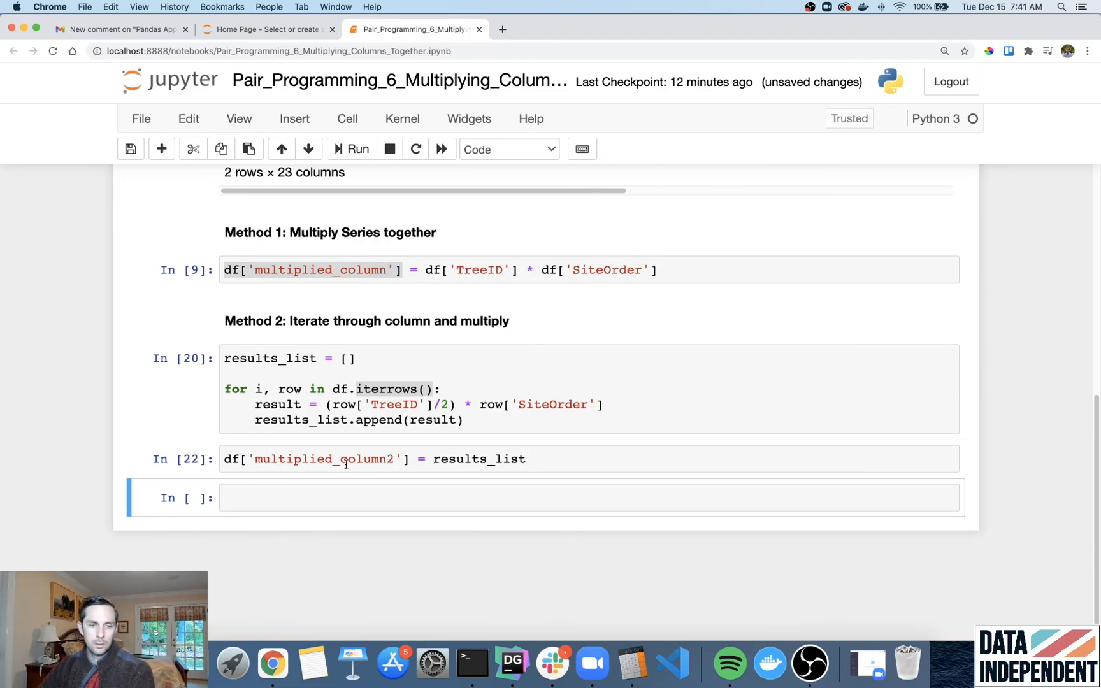
{"action": "type", "text": "df.head()"}
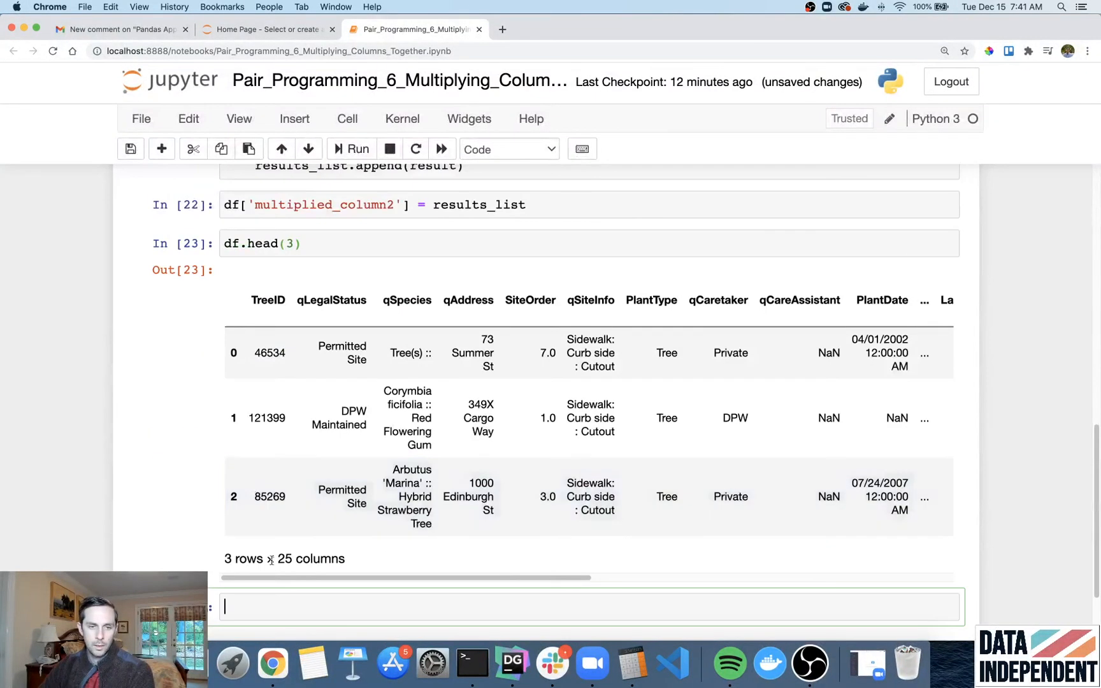
{"action": "scroll", "scroll_direction": "right", "scroll_amount": 3}
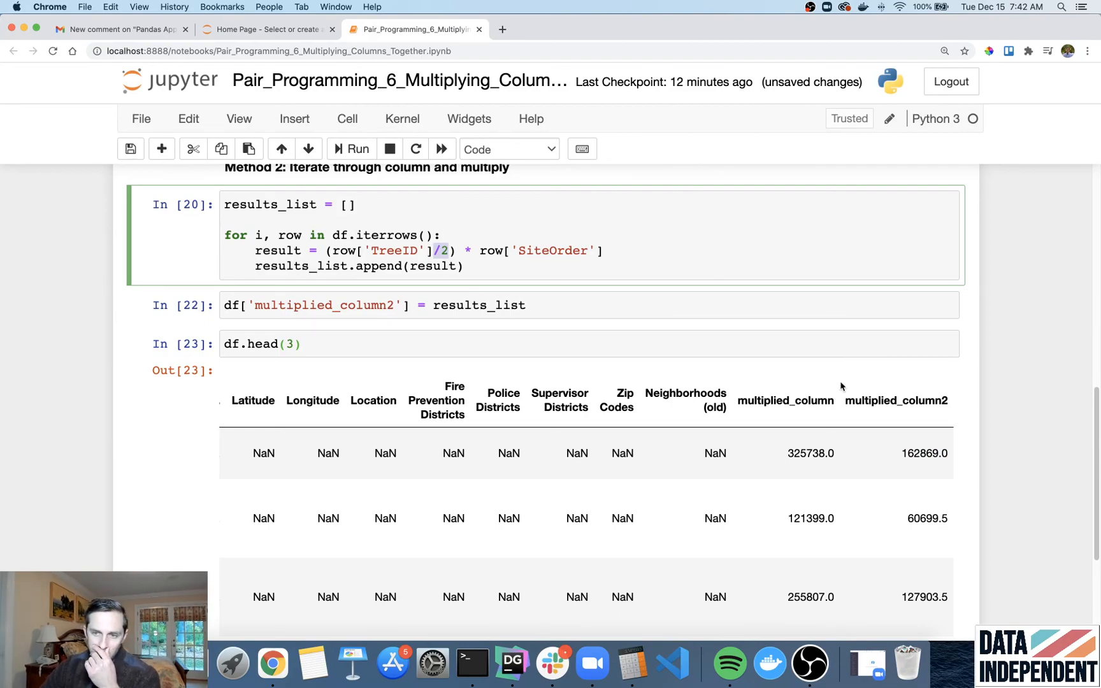
{"action": "mouse_move", "coordinate": [1013, 433]}
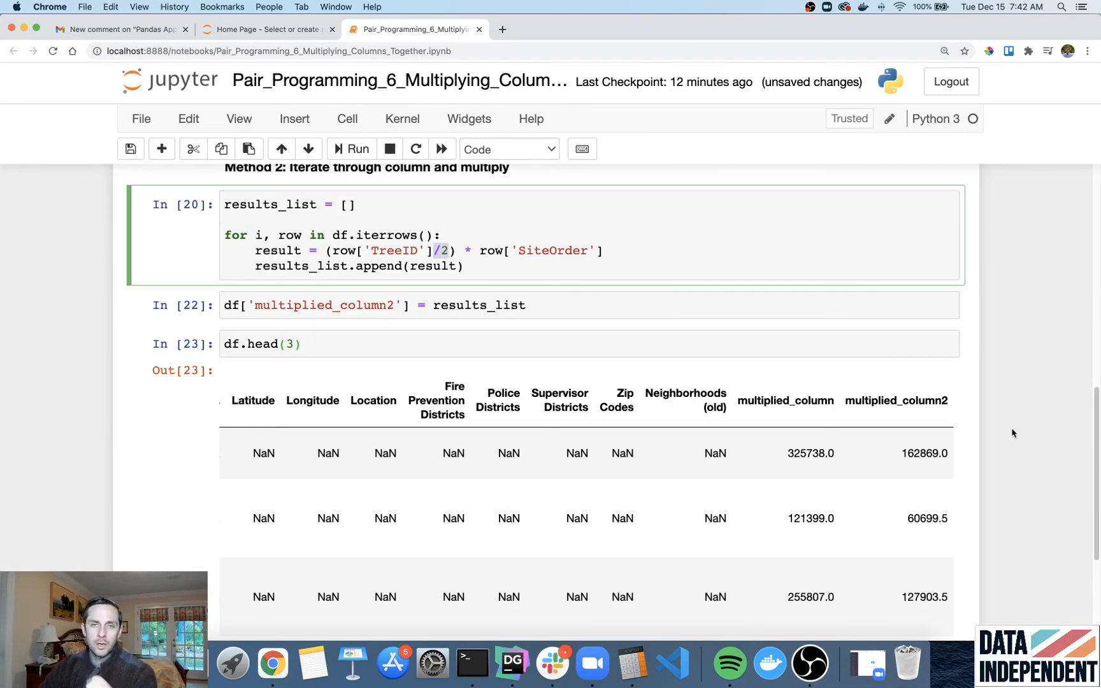
{"action": "mouse_move", "coordinate": [1015, 432]}
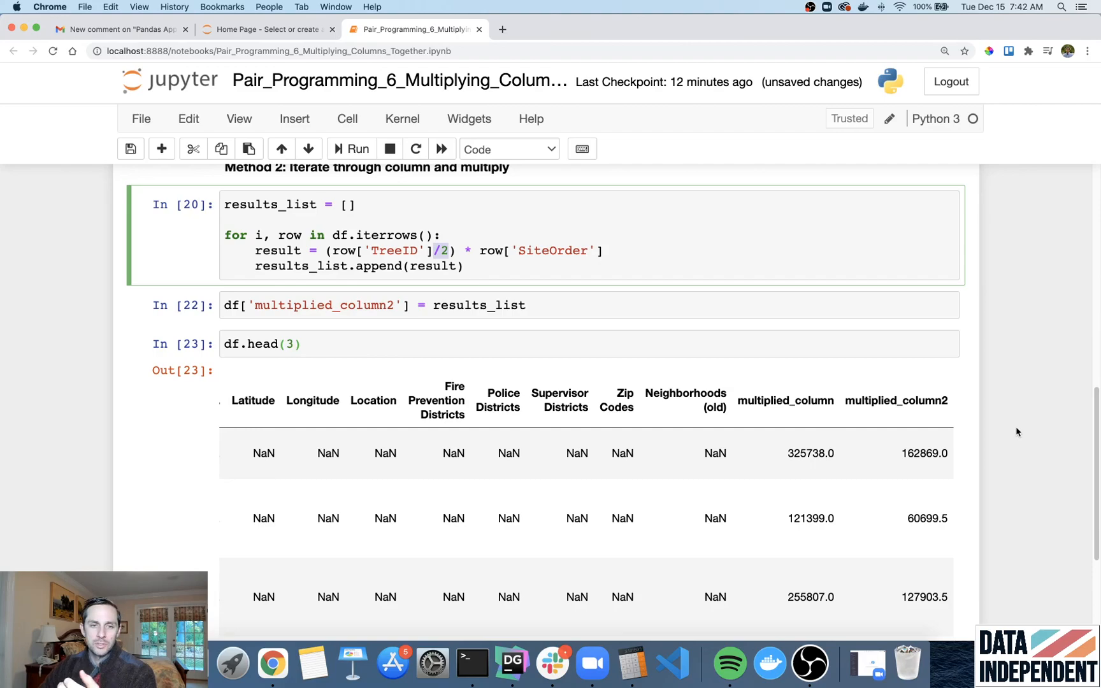
{"action": "scroll", "scroll_direction": "down", "scroll_amount": 3}
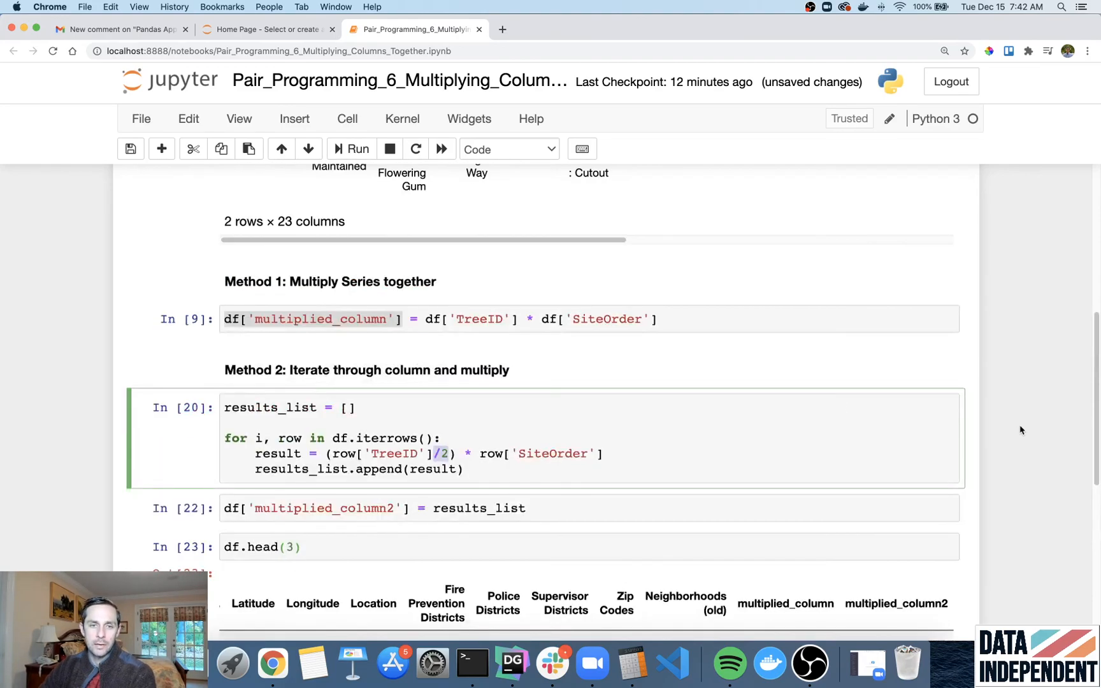
{"action": "mouse_move", "coordinate": [540, 337]}
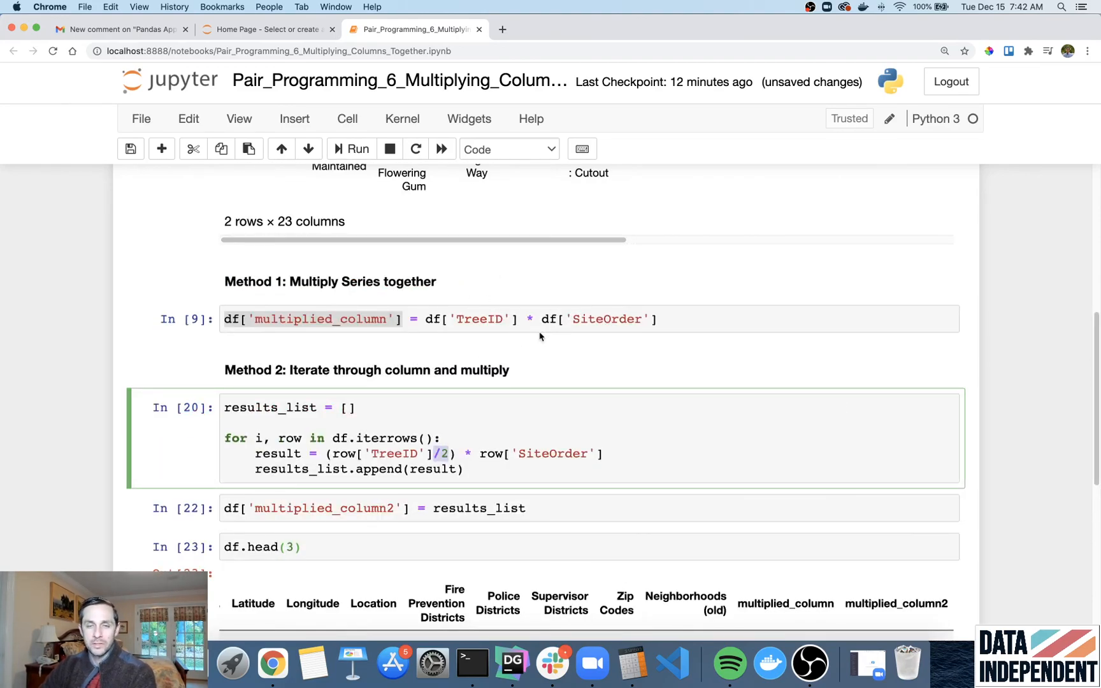